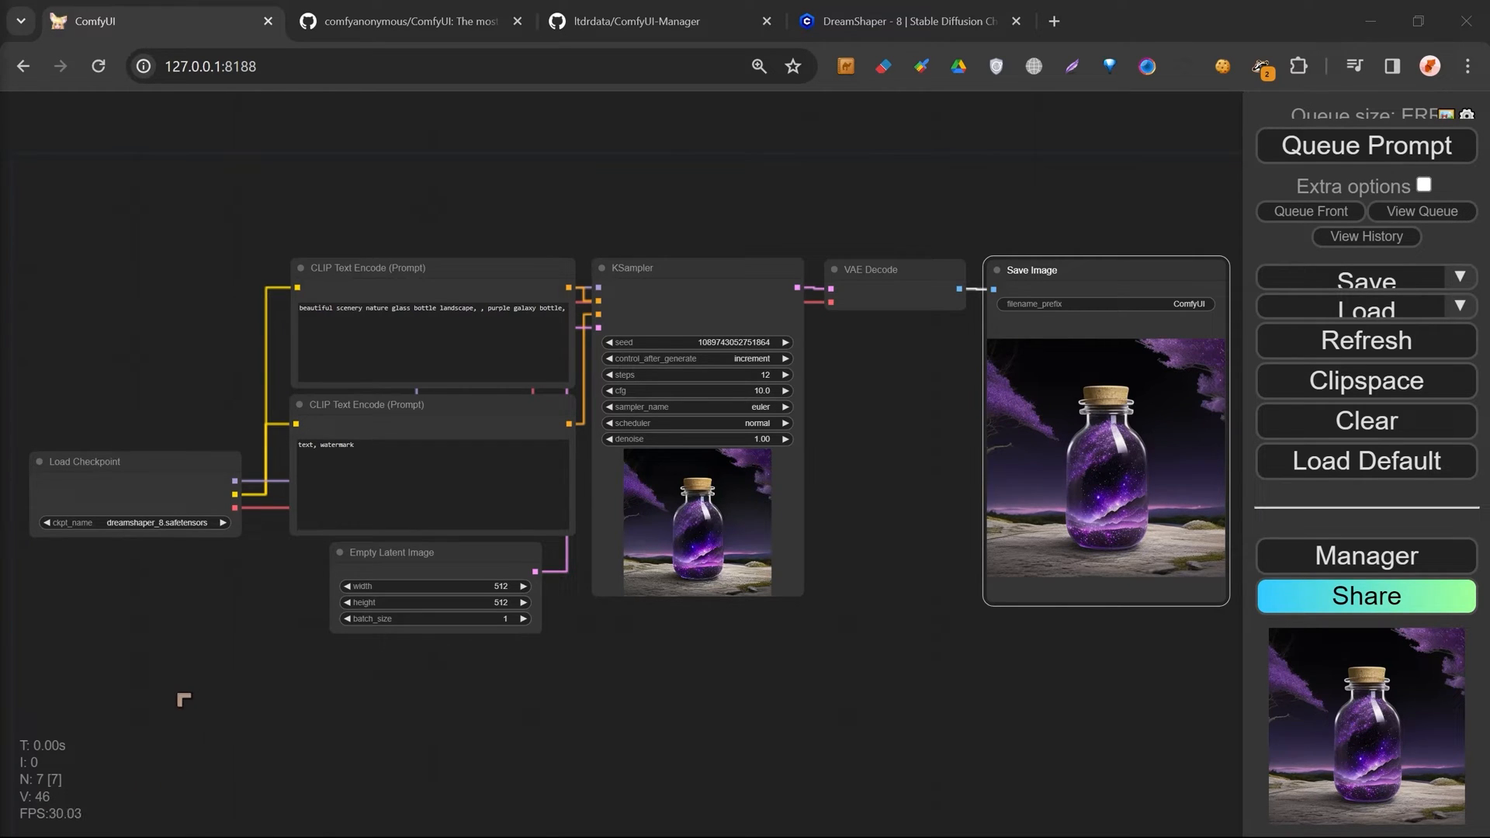
{"action": "mouse_move", "coordinate": [270, 686]}
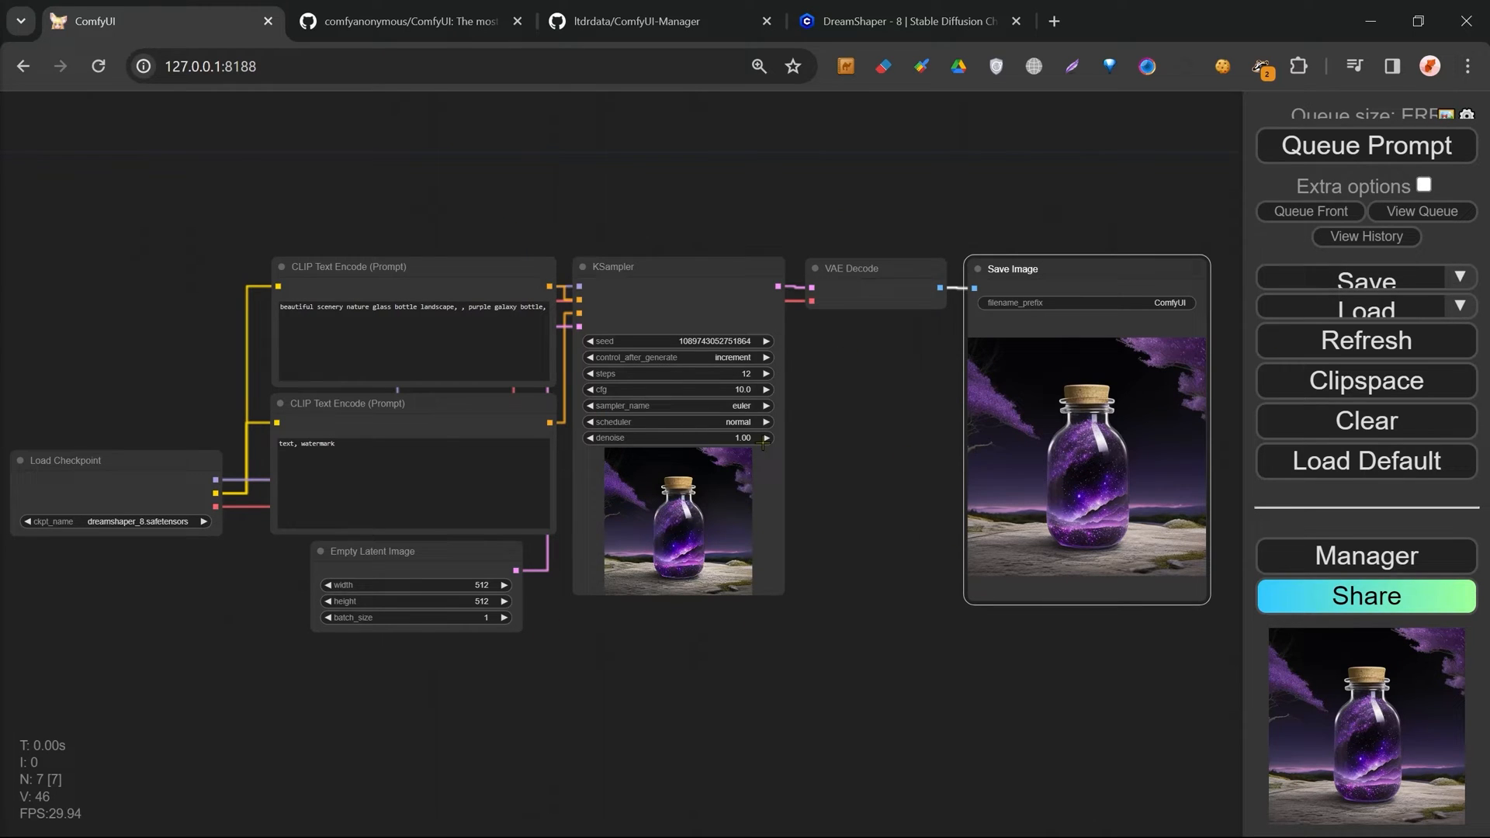
{"action": "mouse_move", "coordinate": [822, 538]}
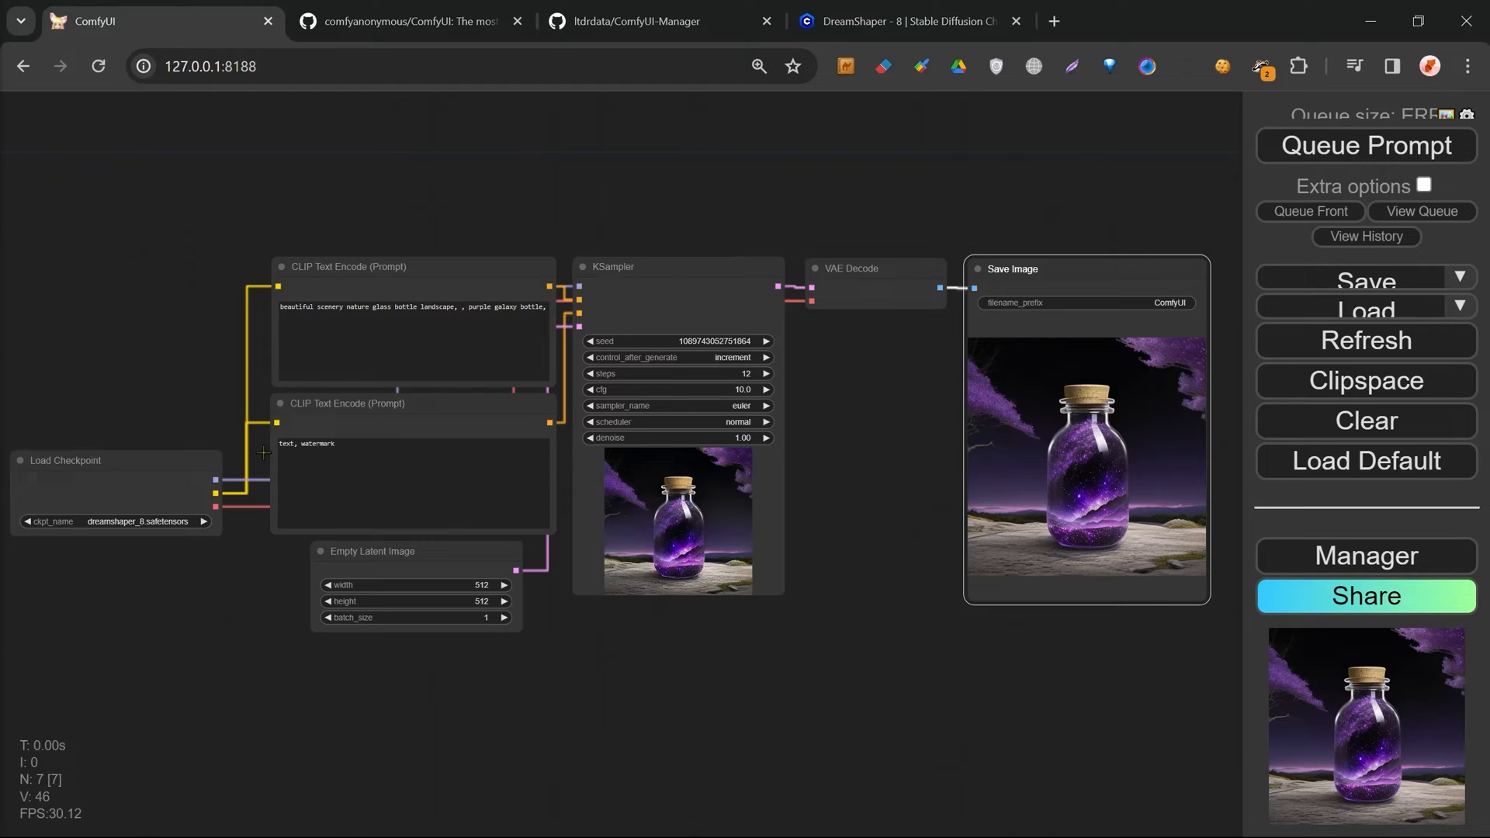
{"action": "mouse_move", "coordinate": [1307, 349]}
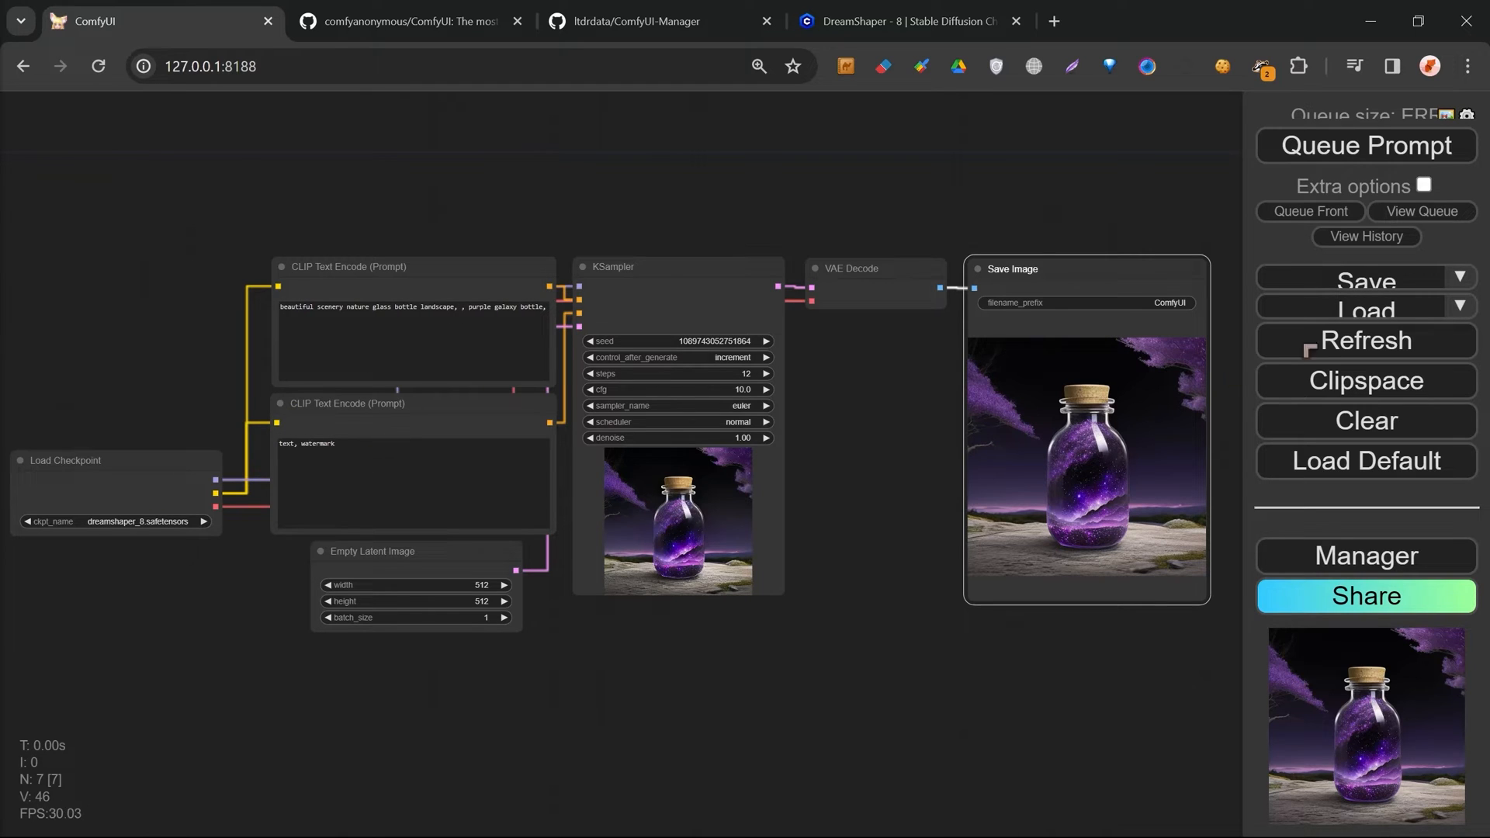
{"action": "mouse_move", "coordinate": [1026, 545]}
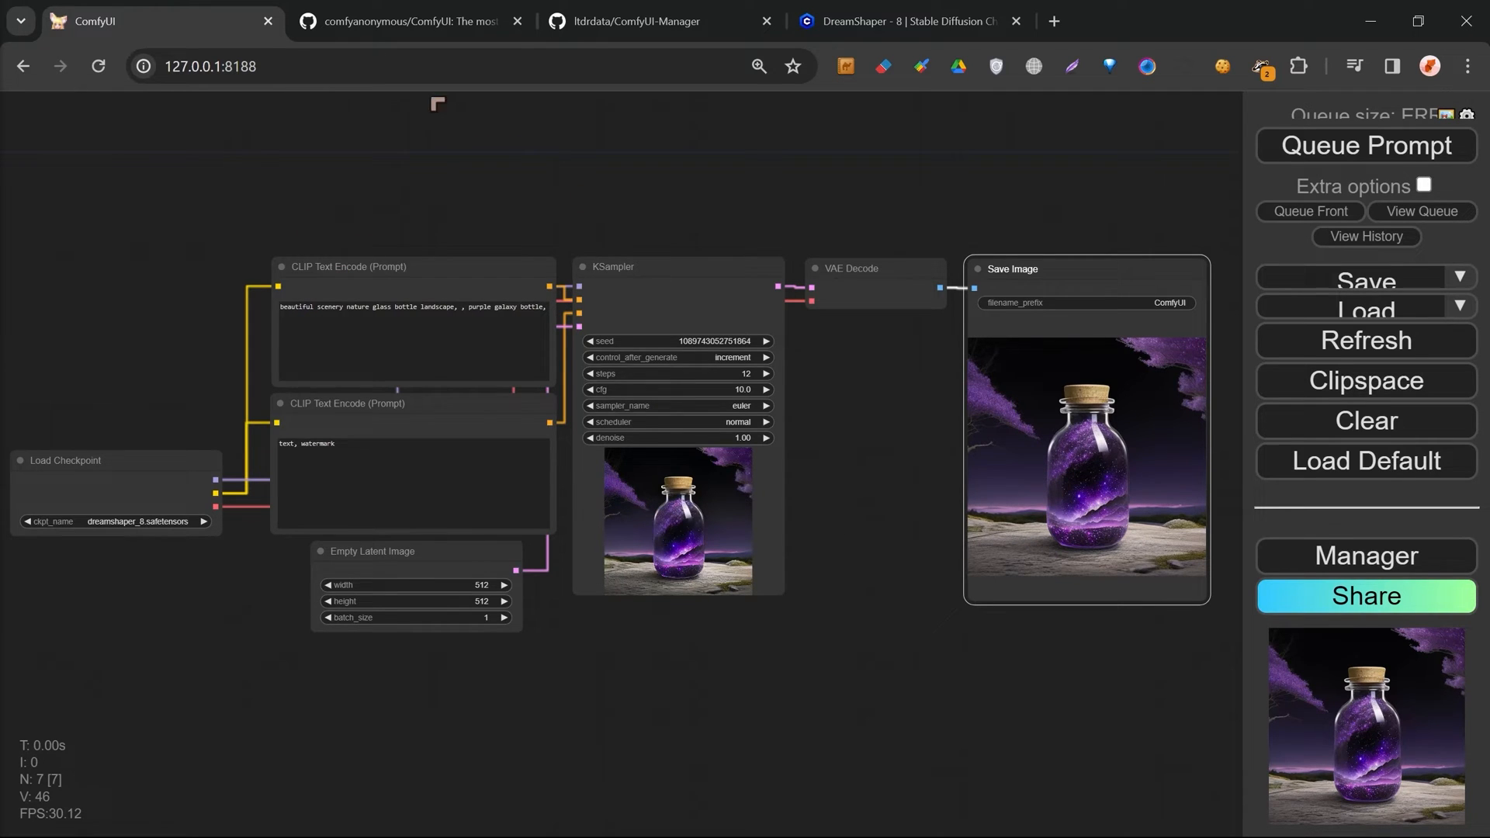
Review the ComfyUI README's Windows installation section, then bring up the ComfyUI-Manager repository
{"action": "left_click", "coordinate": [409, 20]}
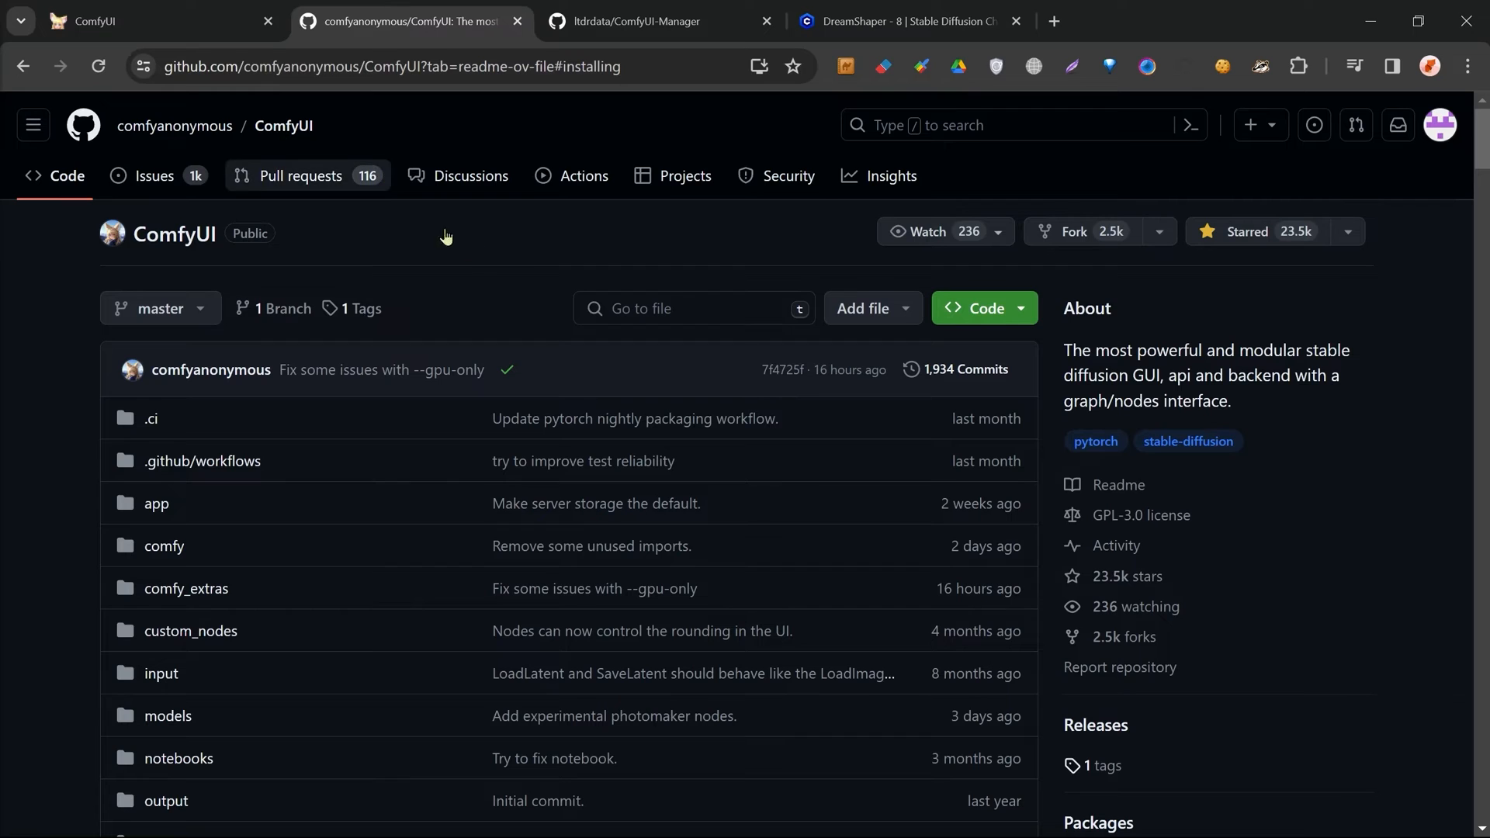
{"action": "mouse_move", "coordinate": [282, 126]}
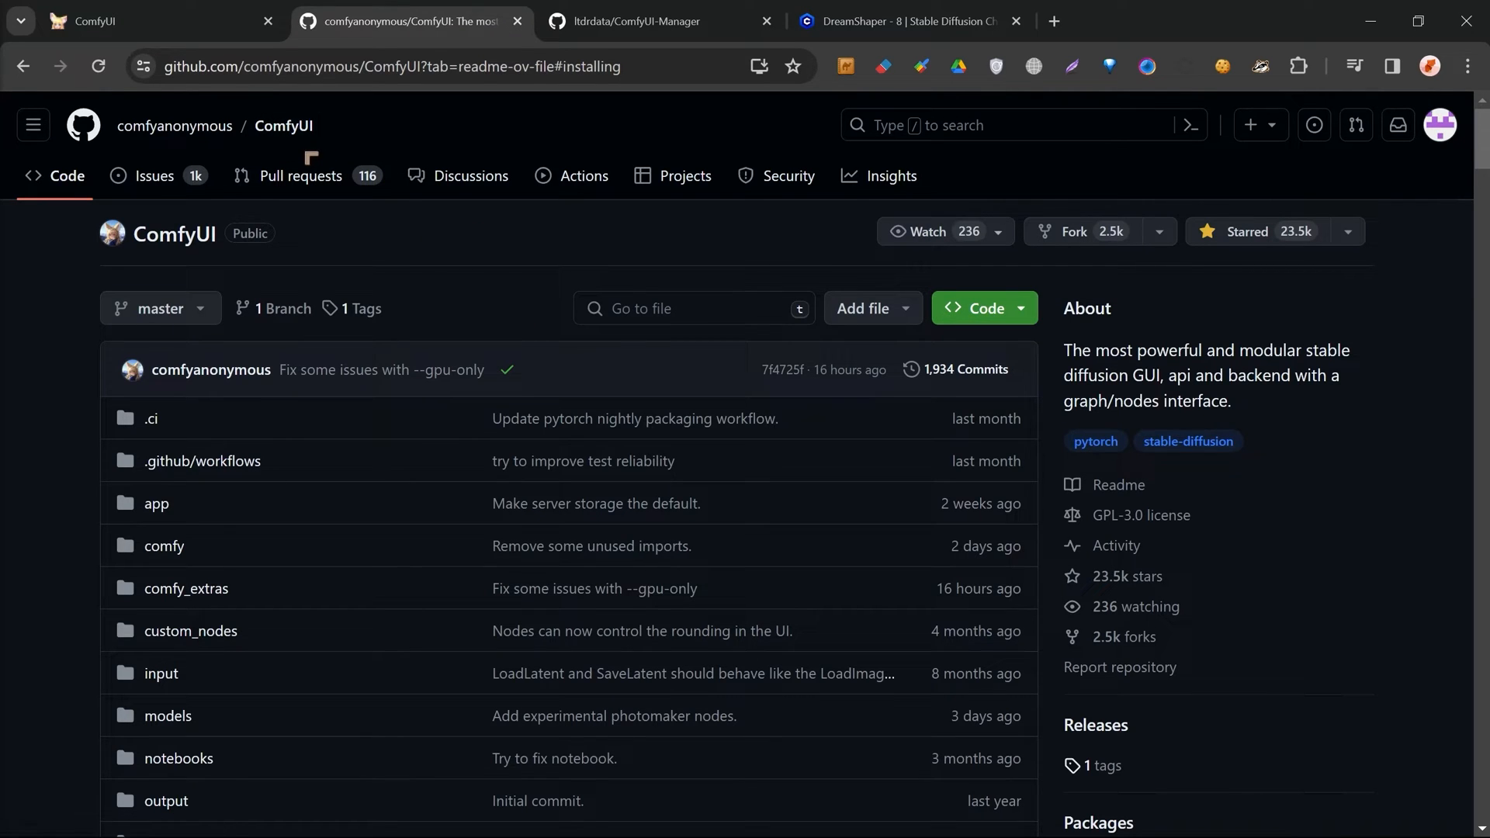
{"action": "scroll", "scroll_direction": "down", "scroll_amount": 3}
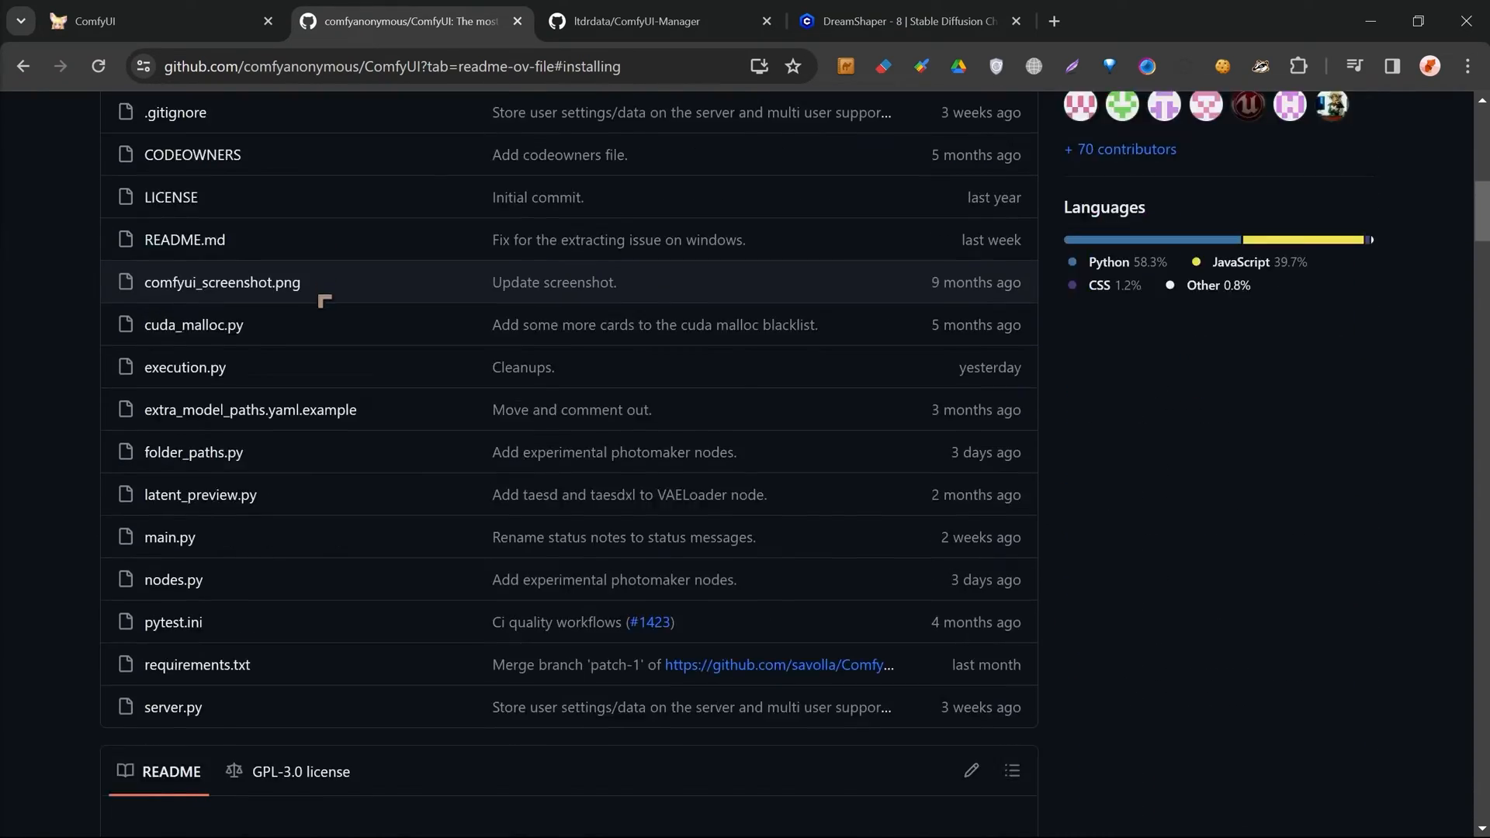
{"action": "scroll", "scroll_direction": "down", "scroll_amount": 3}
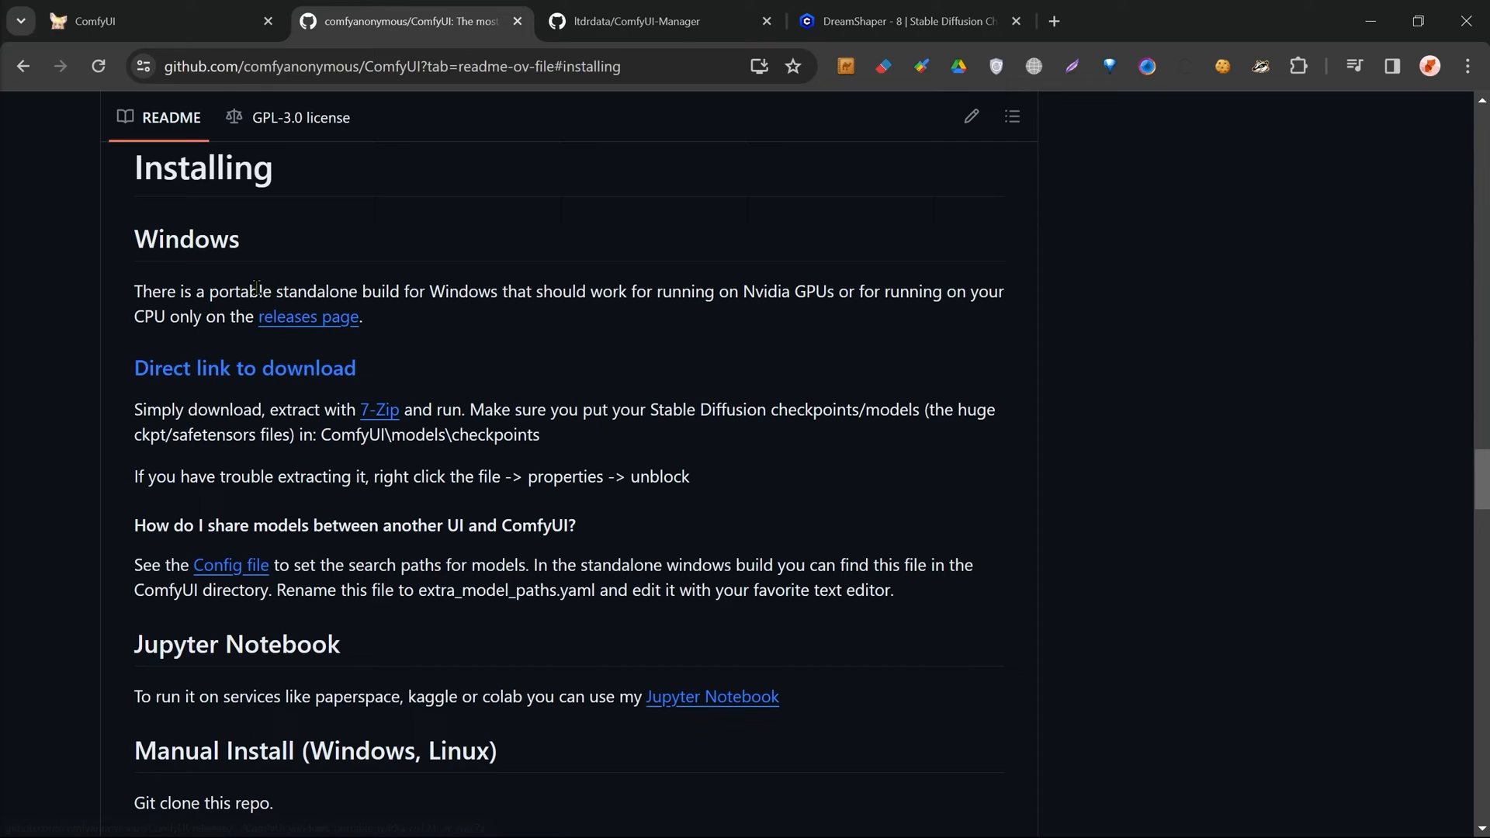
{"action": "mouse_move", "coordinate": [281, 382]}
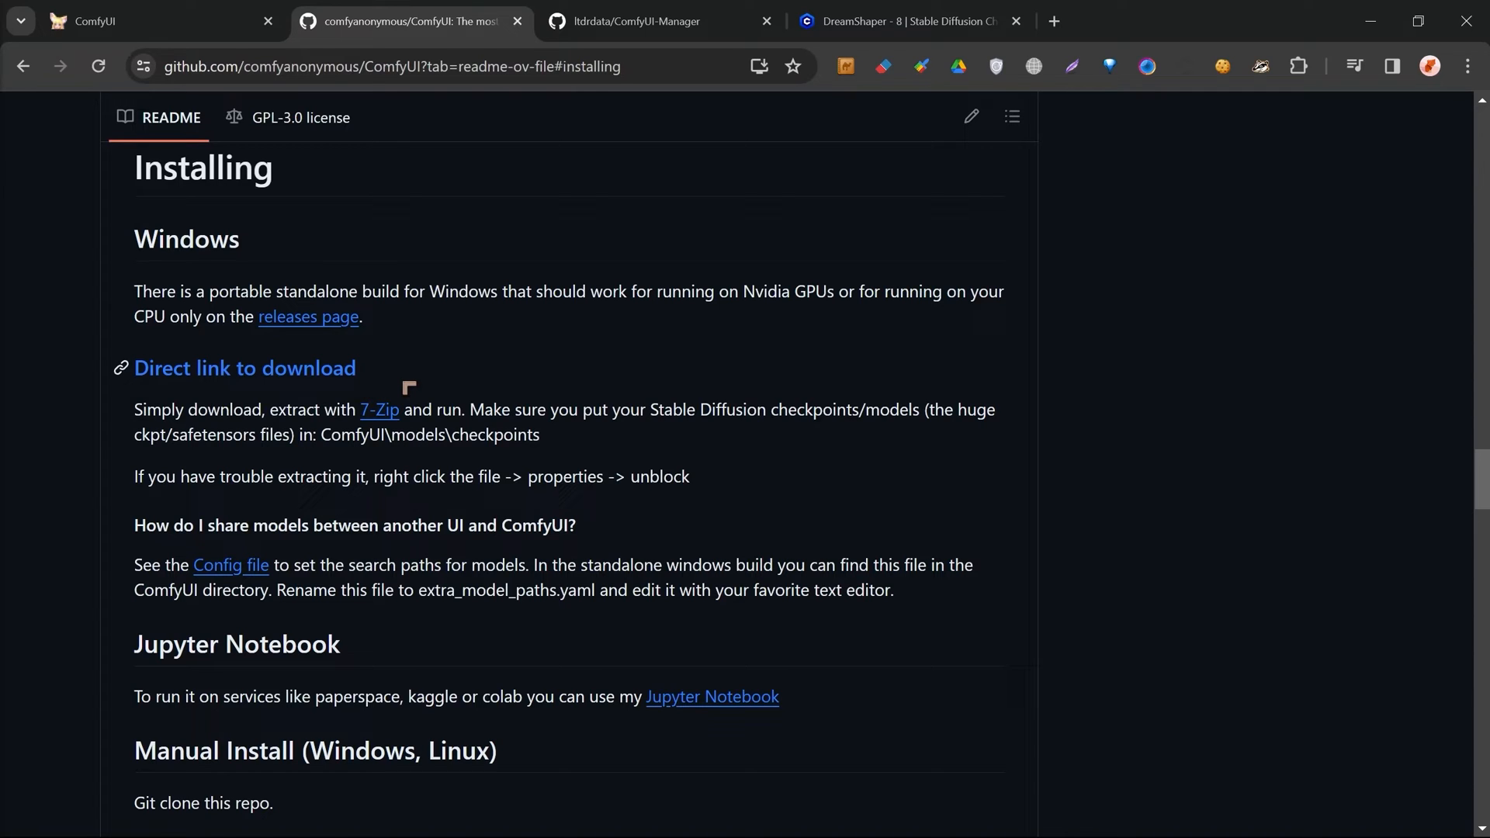
{"action": "mouse_move", "coordinate": [470, 398]}
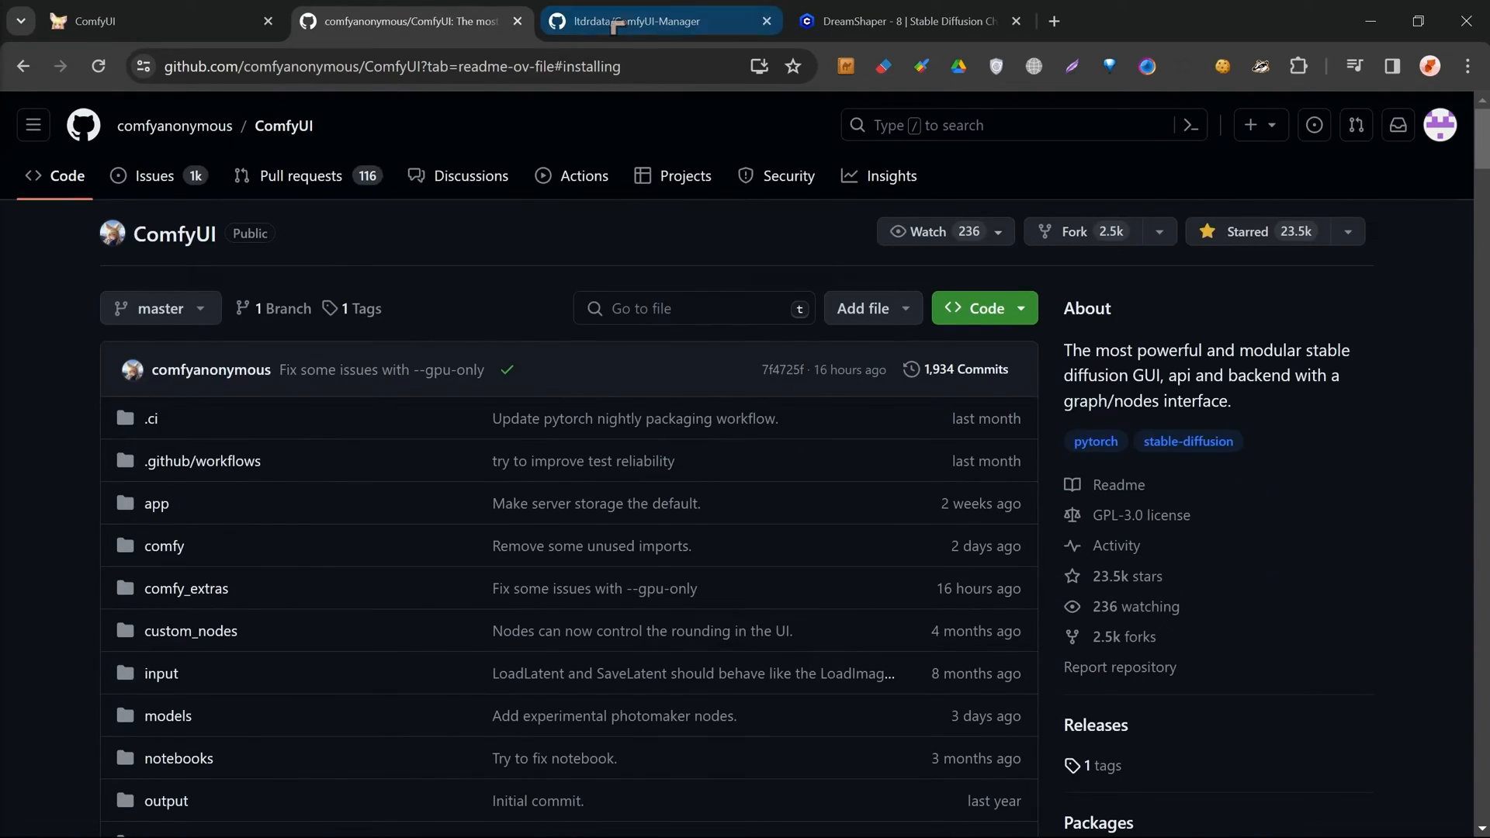
{"action": "left_click", "coordinate": [658, 20]}
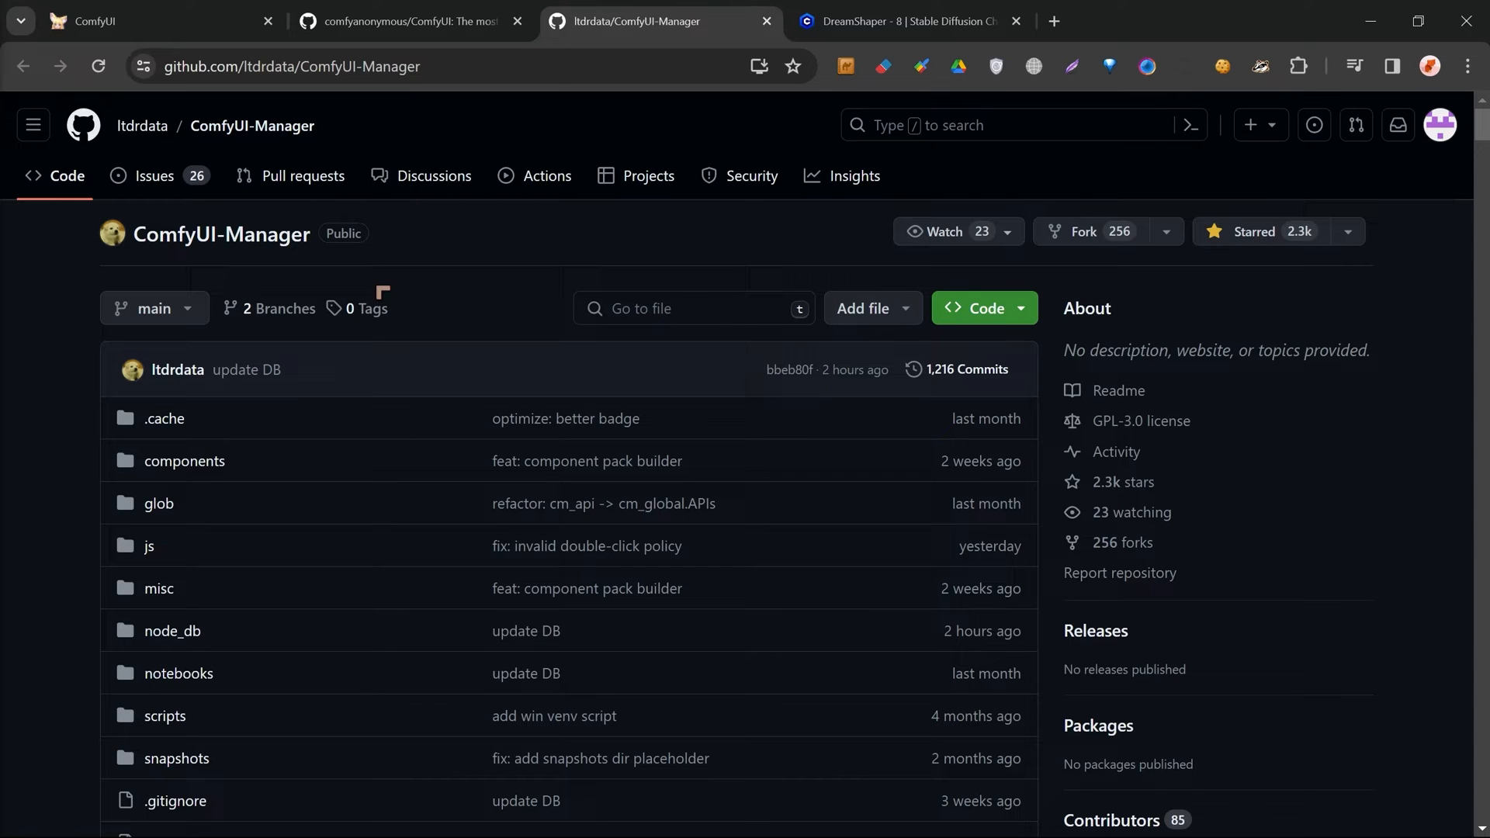
Start downloading the DreamShaper 8 Model SafeTensor (1.99 GB) from Civitai and return to ComfyUI-Manager
{"action": "left_click", "coordinate": [903, 21]}
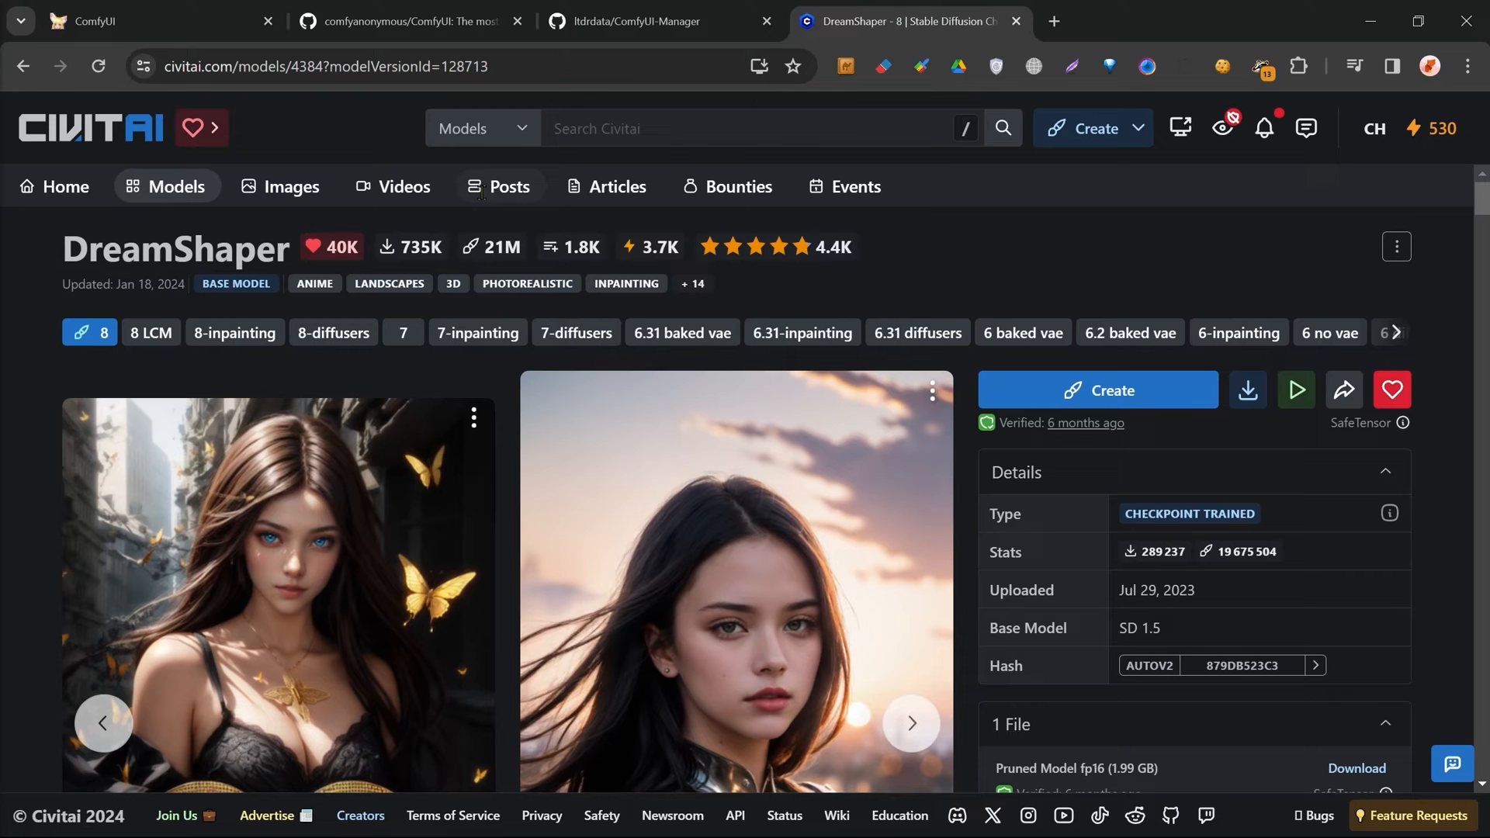
{"action": "scroll", "scroll_direction": "down", "scroll_amount": 3}
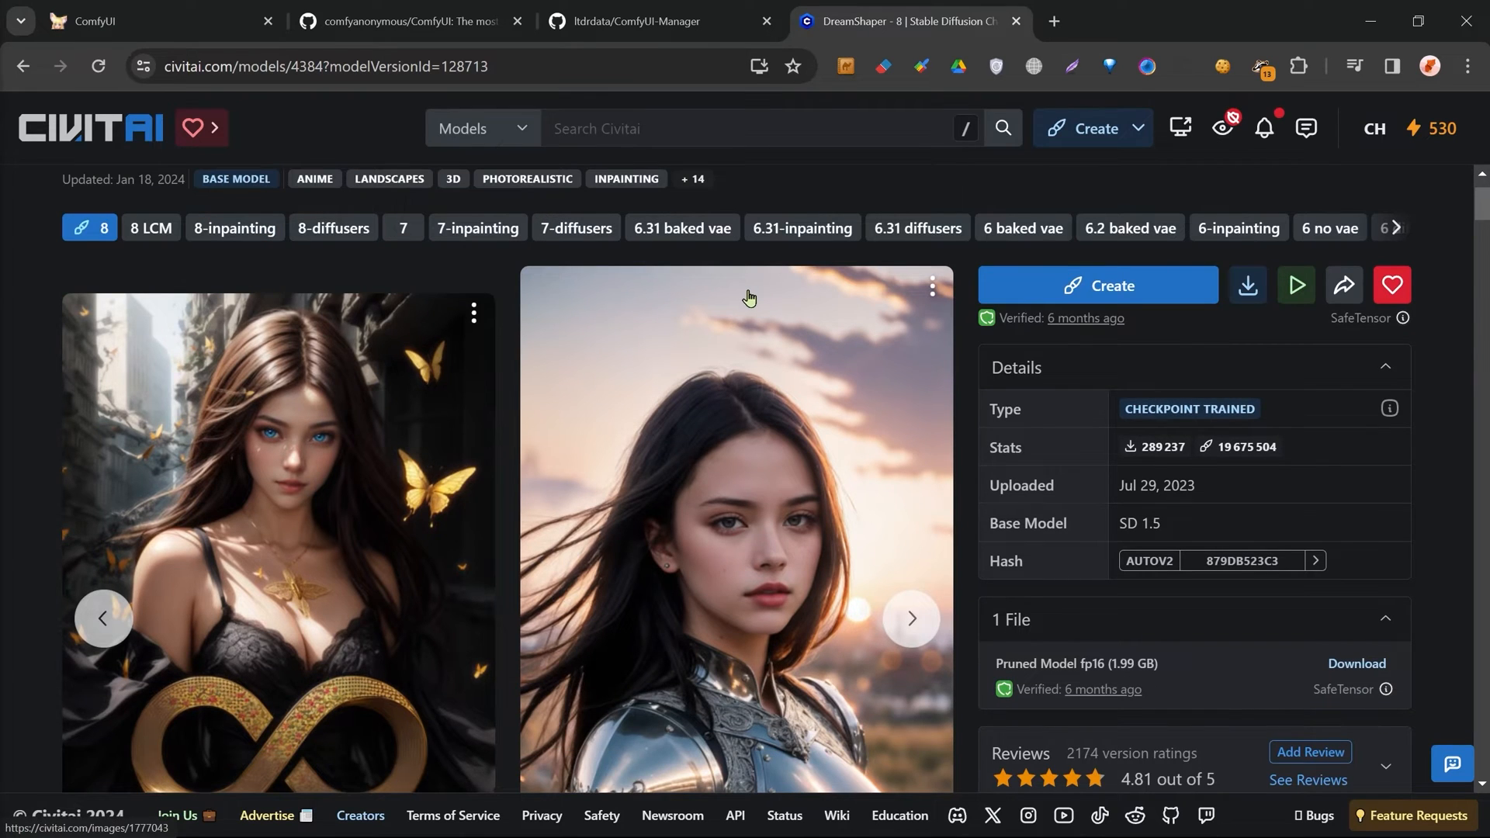
{"action": "scroll", "scroll_direction": "down", "scroll_amount": 3}
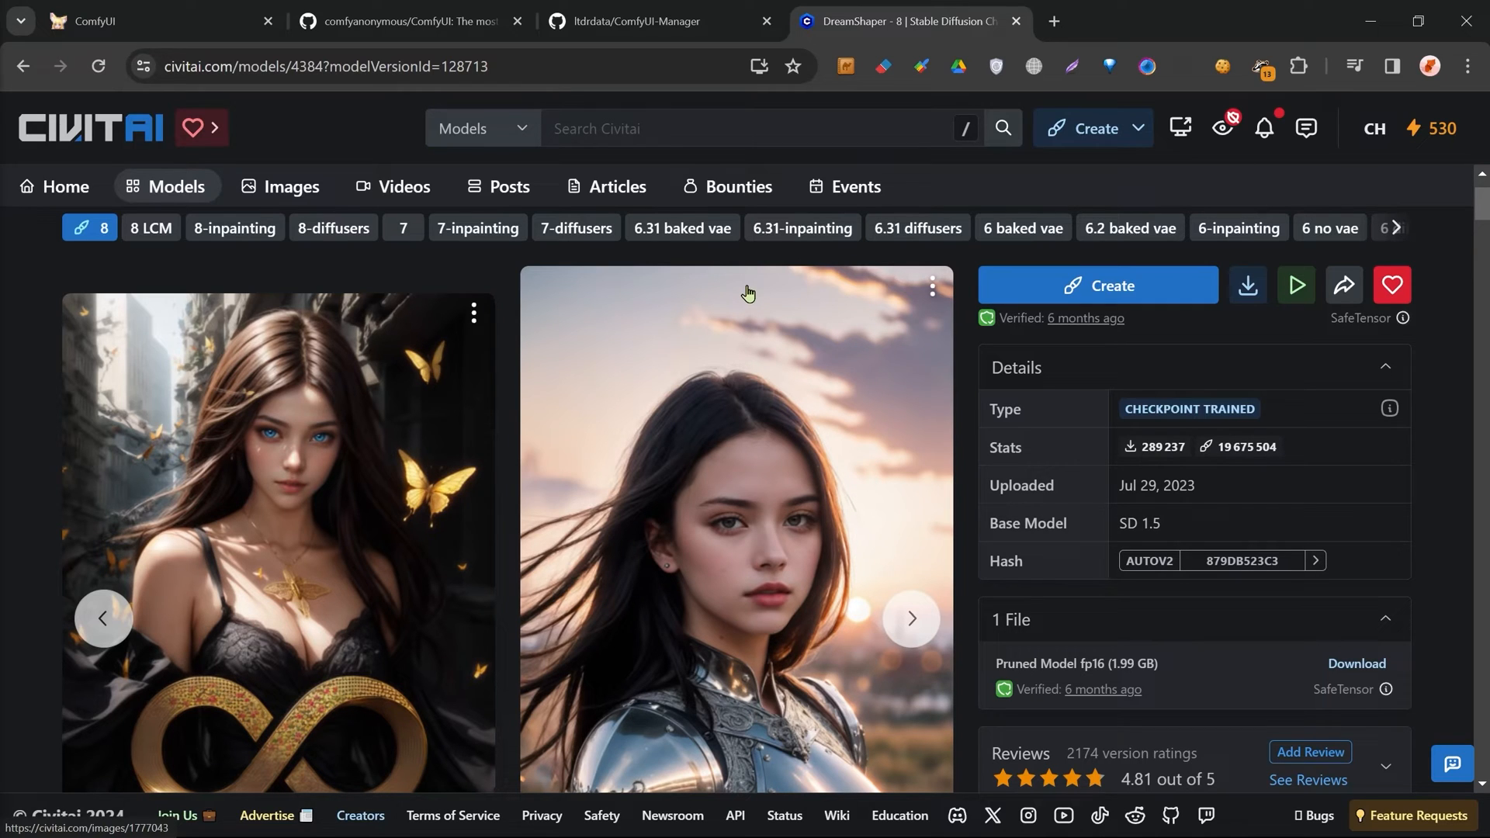
{"action": "mouse_move", "coordinate": [703, 315]}
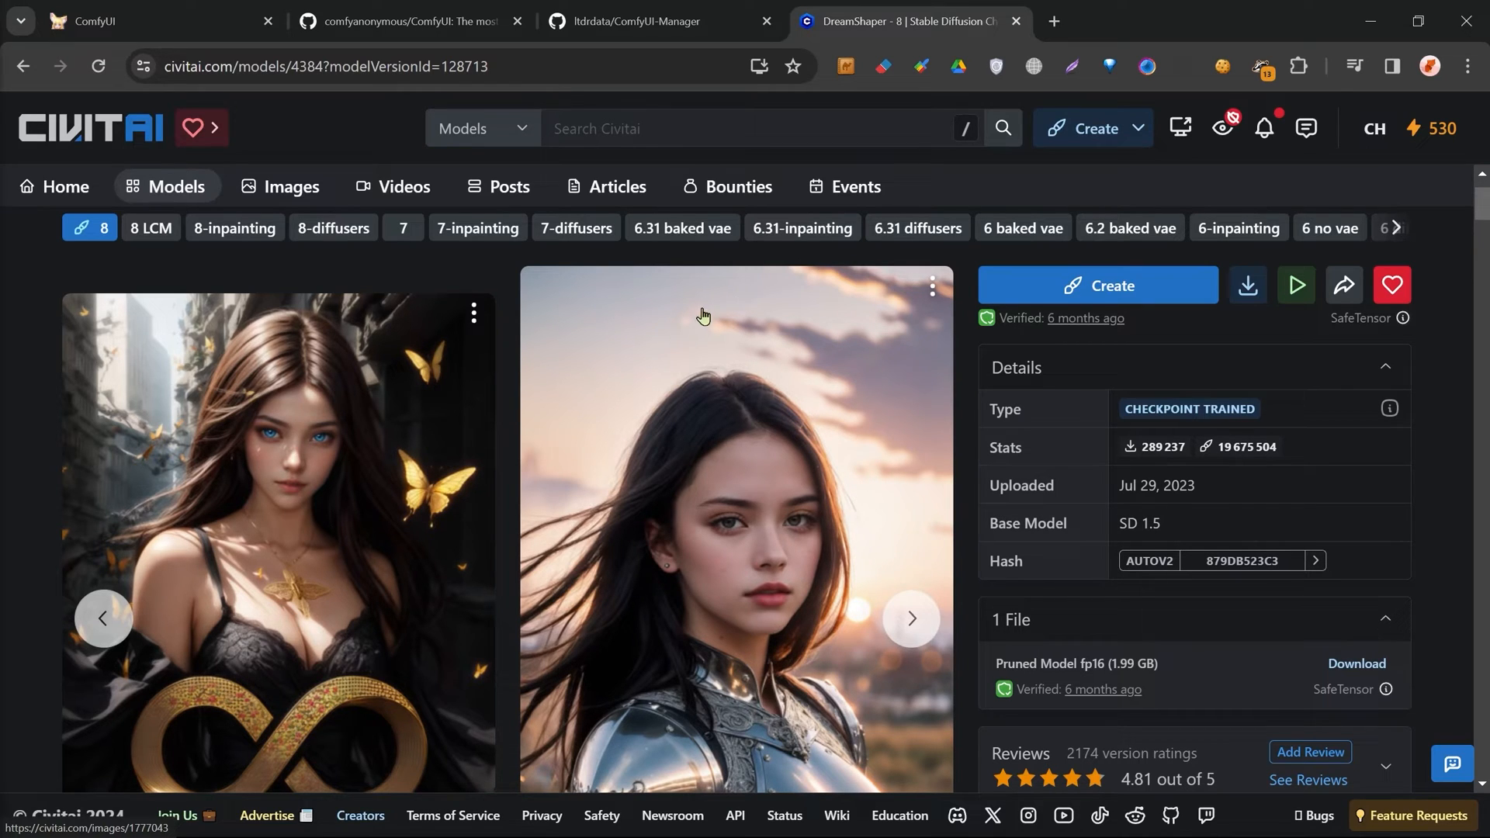
{"action": "scroll", "scroll_direction": "down", "scroll_amount": 3}
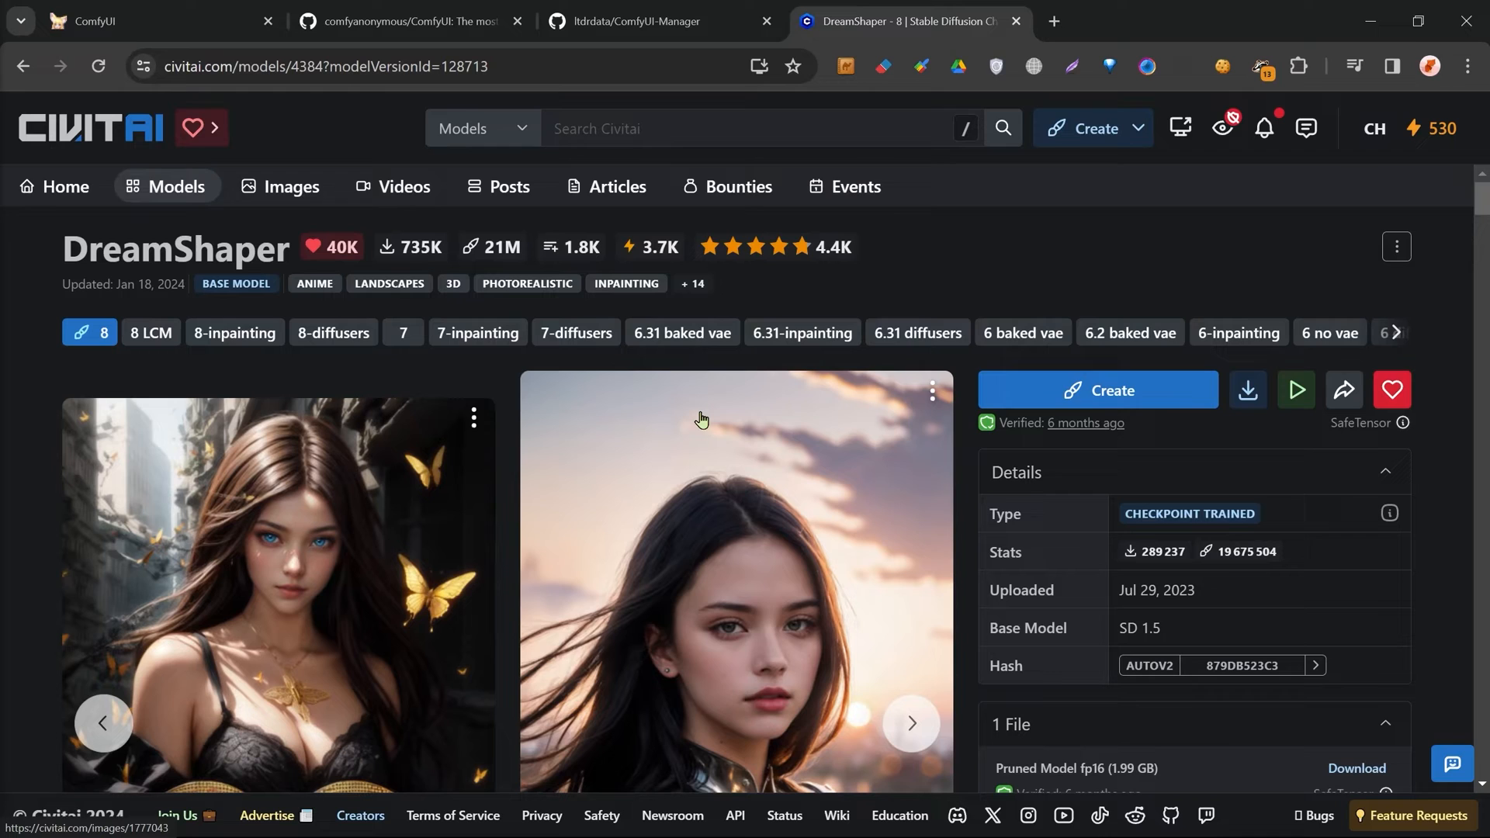
{"action": "mouse_move", "coordinate": [776, 422]}
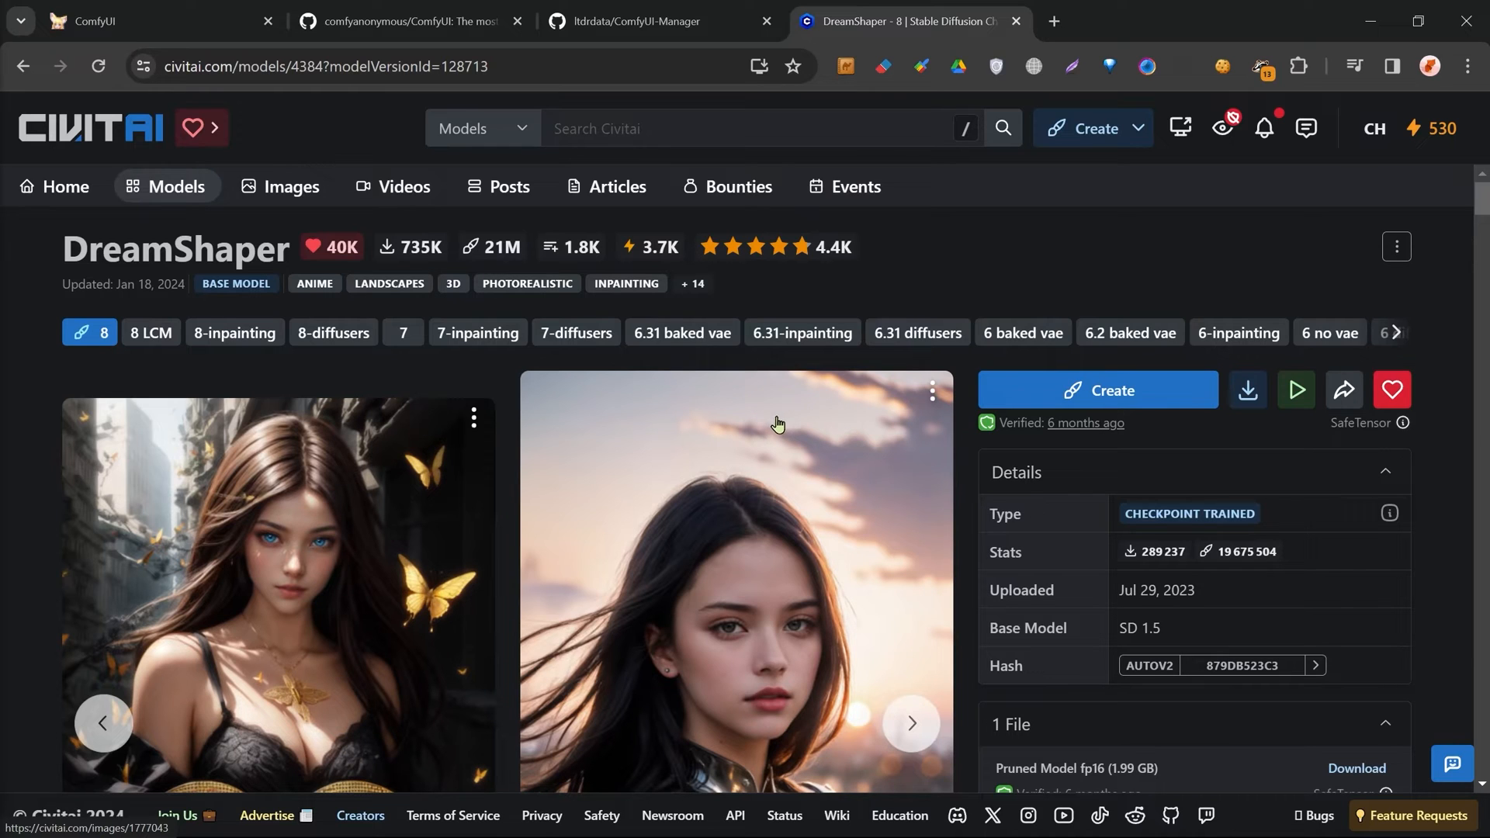
{"action": "mouse_move", "coordinate": [1248, 390]}
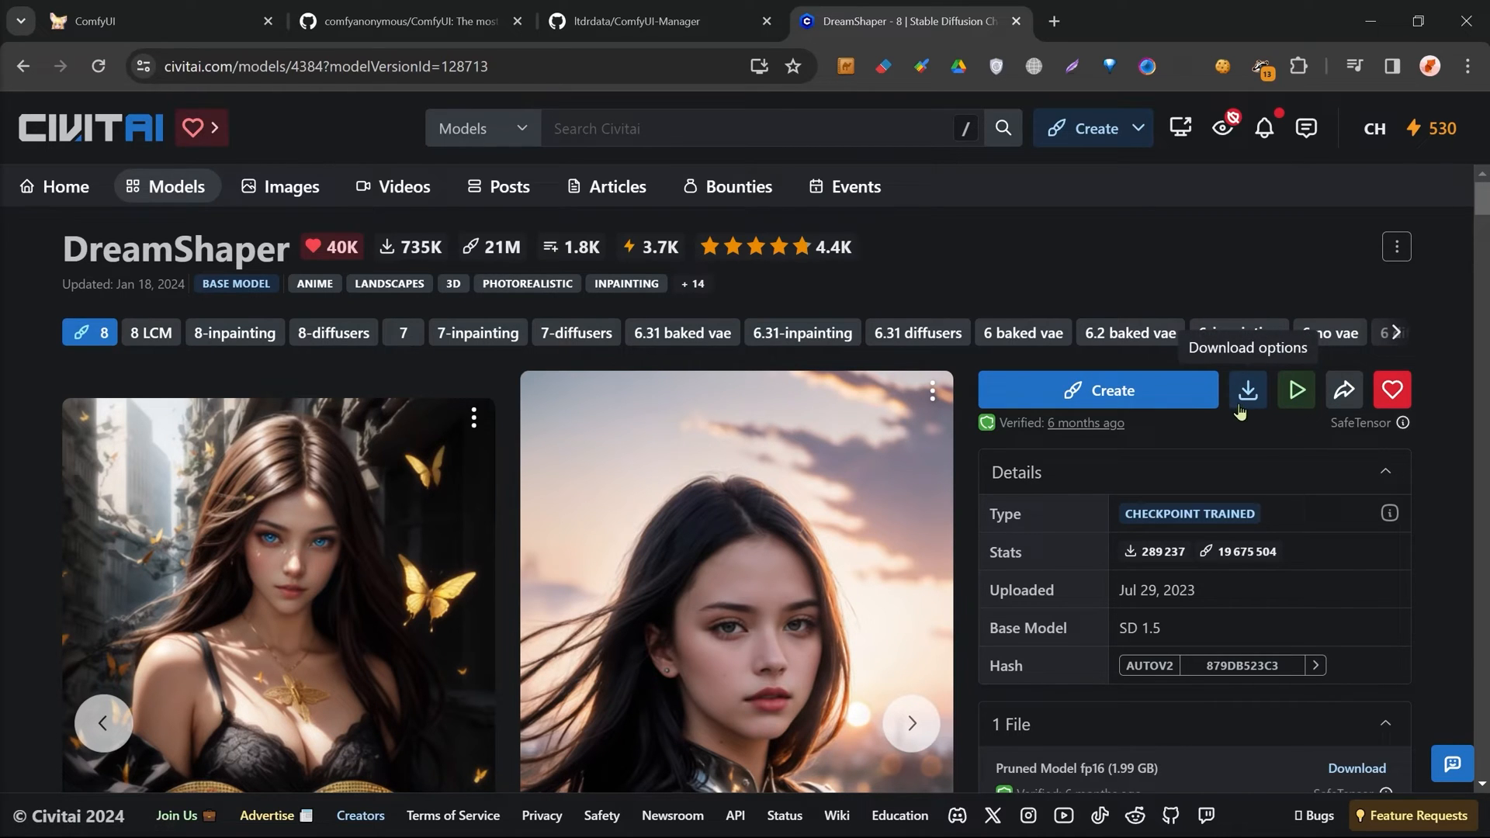
{"action": "left_click", "coordinate": [1246, 389]}
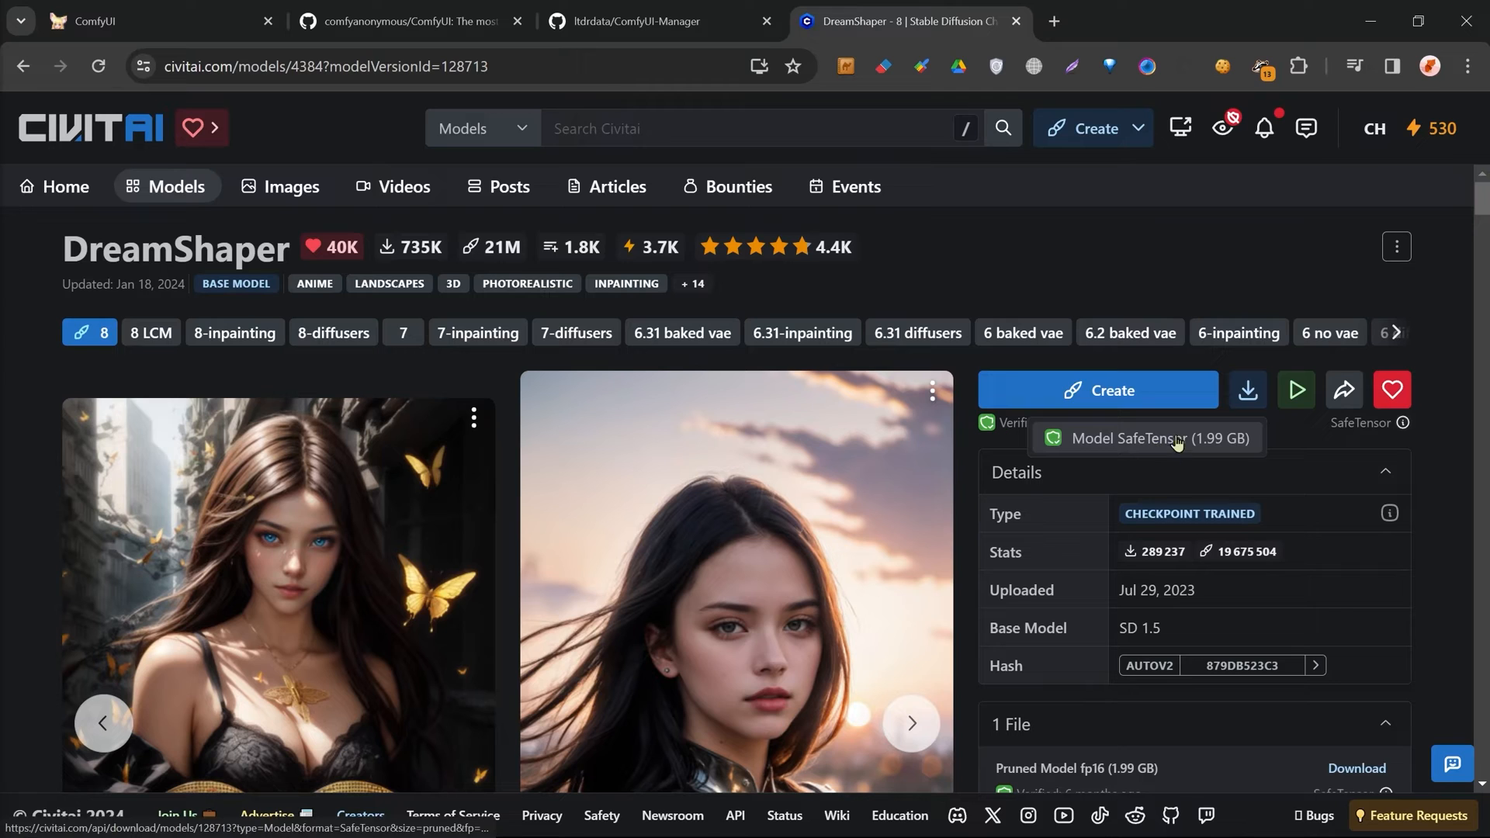
{"action": "left_click", "coordinate": [655, 20]}
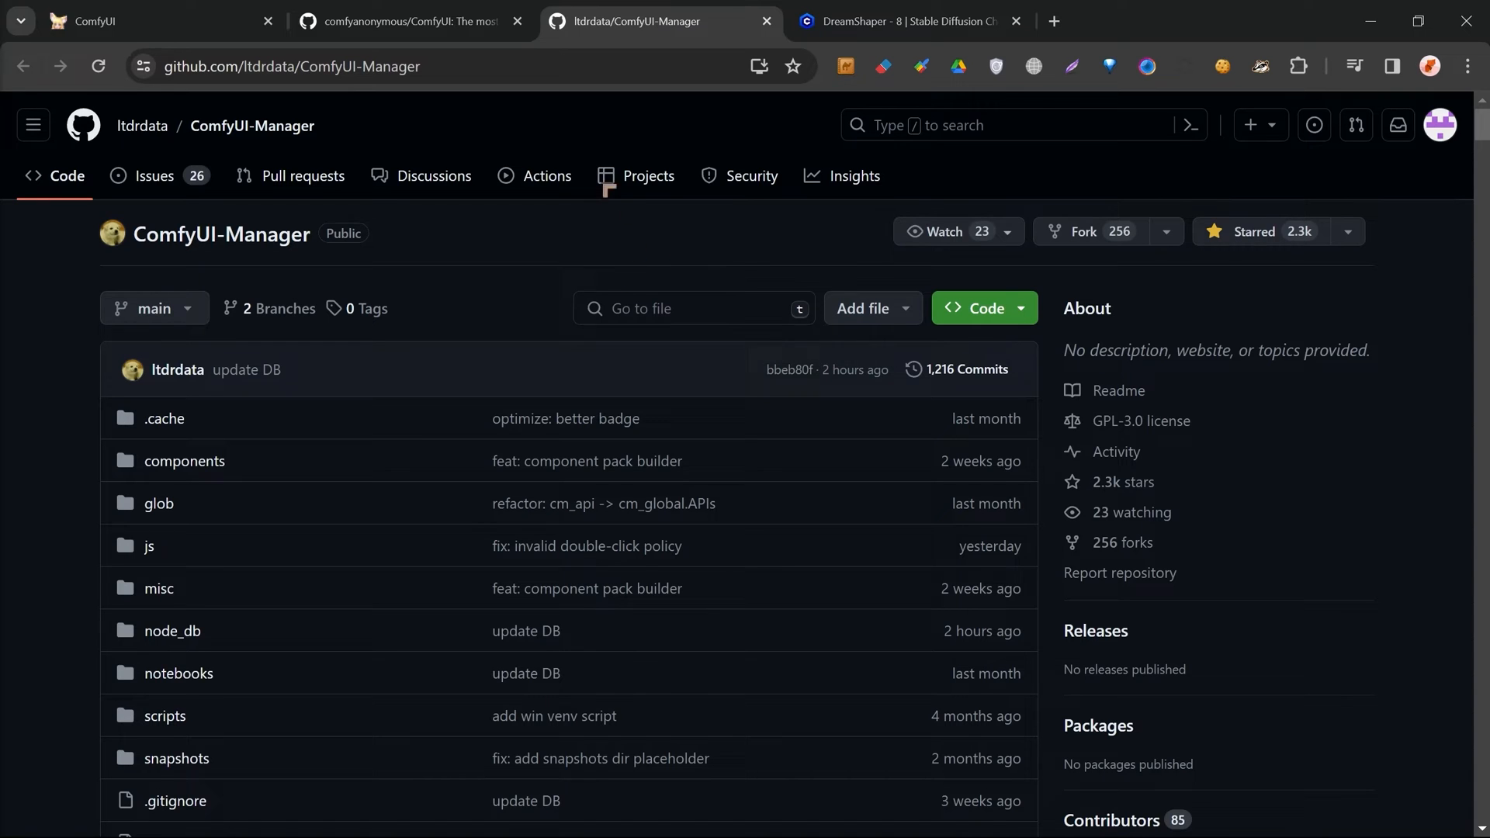
Download the ComfyUI-Manager repository code as a ZIP via the green Code button
{"action": "left_click", "coordinate": [408, 20]}
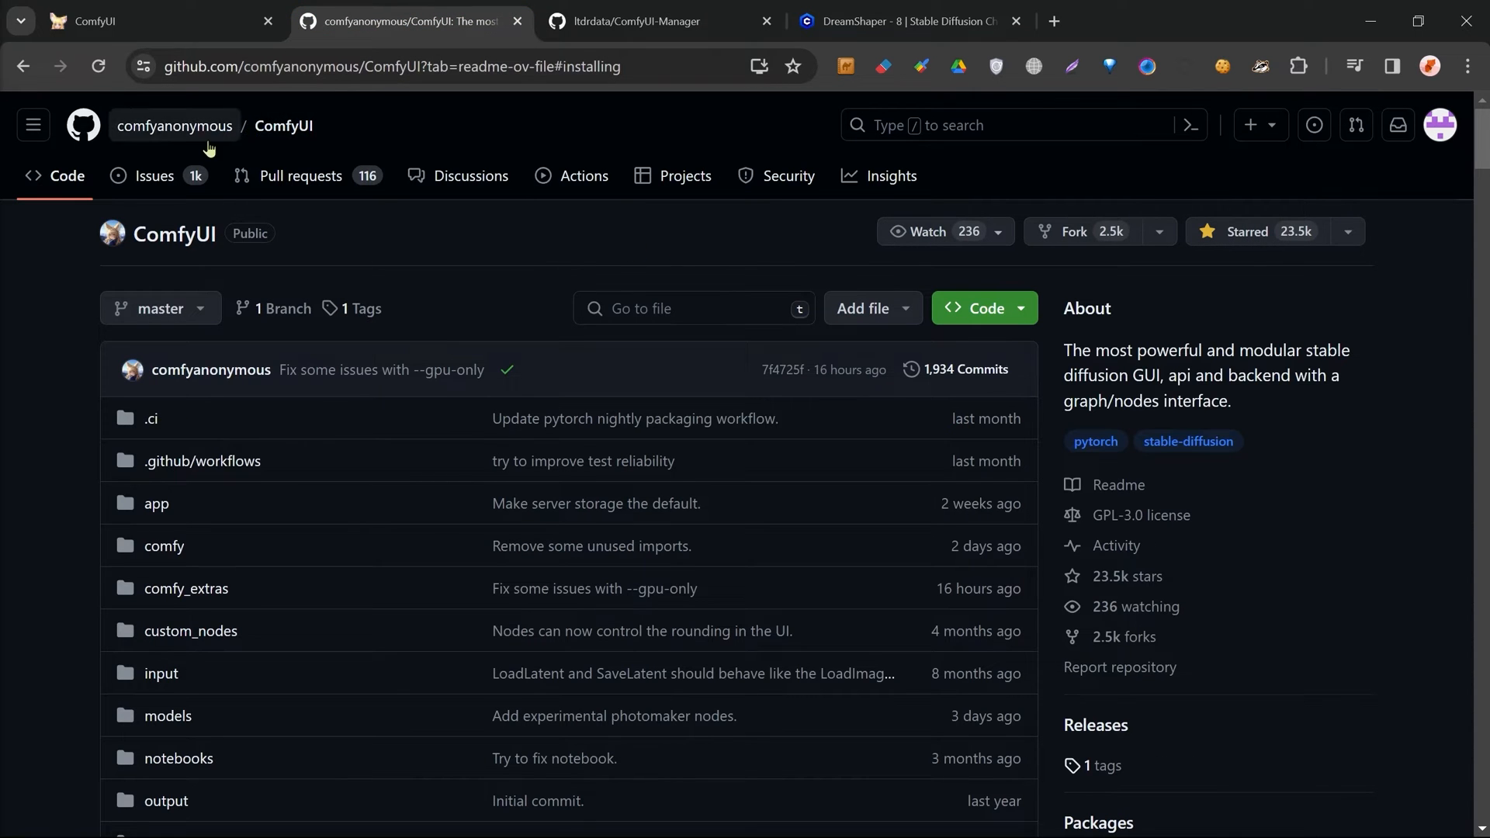
{"action": "left_click", "coordinate": [658, 21]}
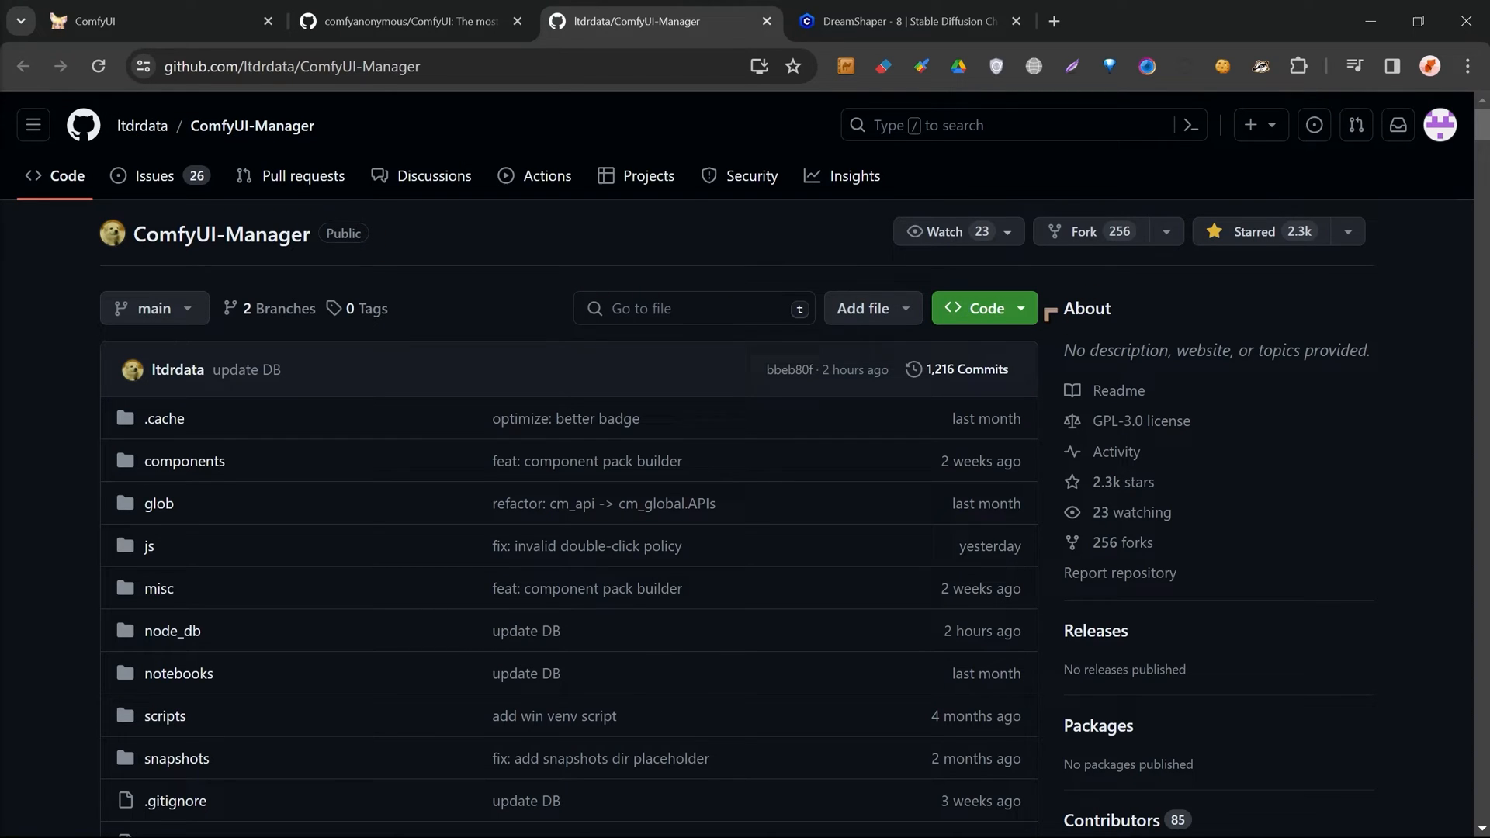
{"action": "left_click", "coordinate": [981, 307]}
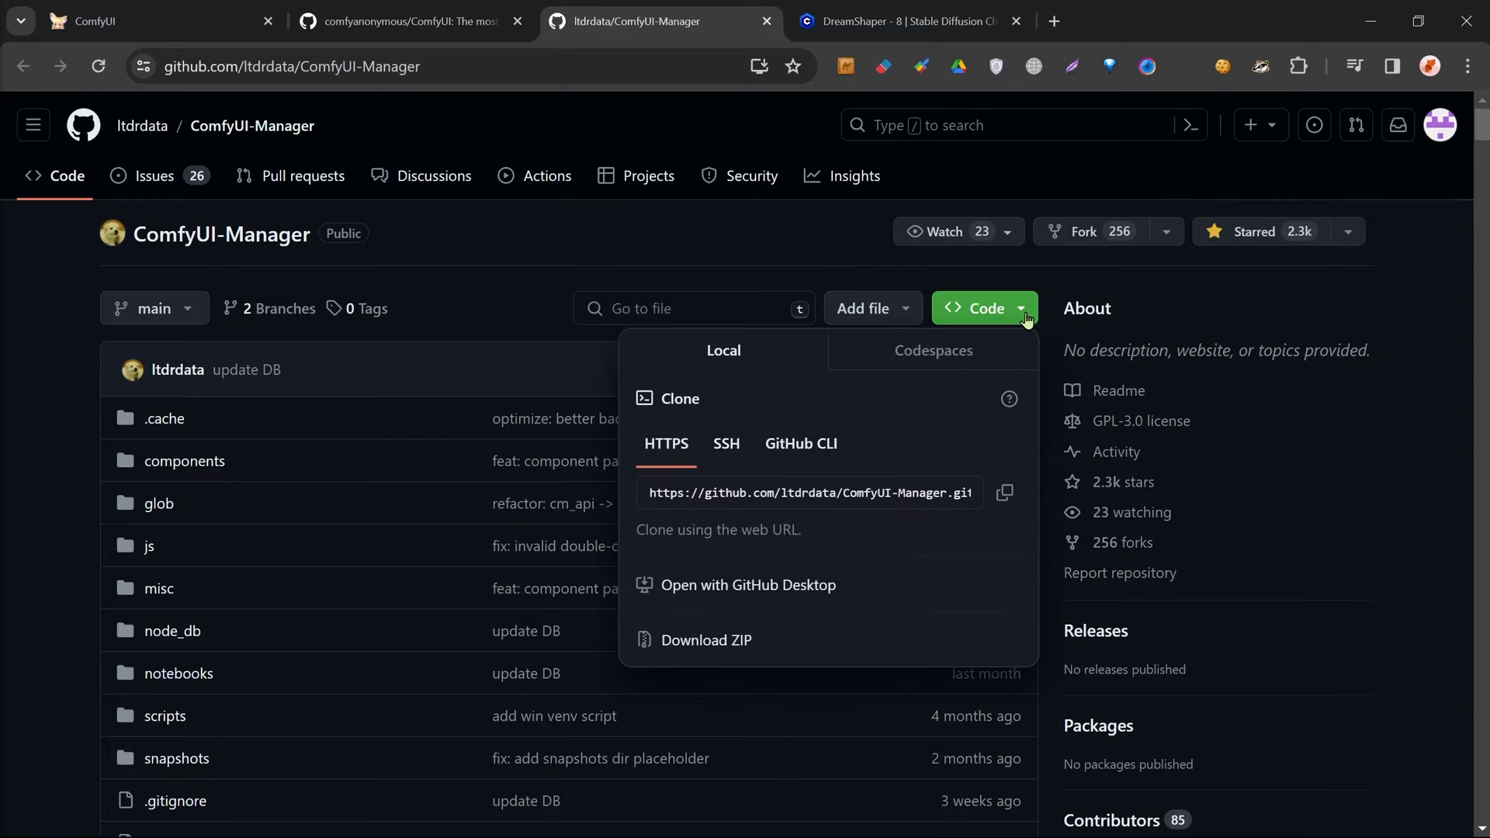
{"action": "mouse_move", "coordinate": [661, 606]}
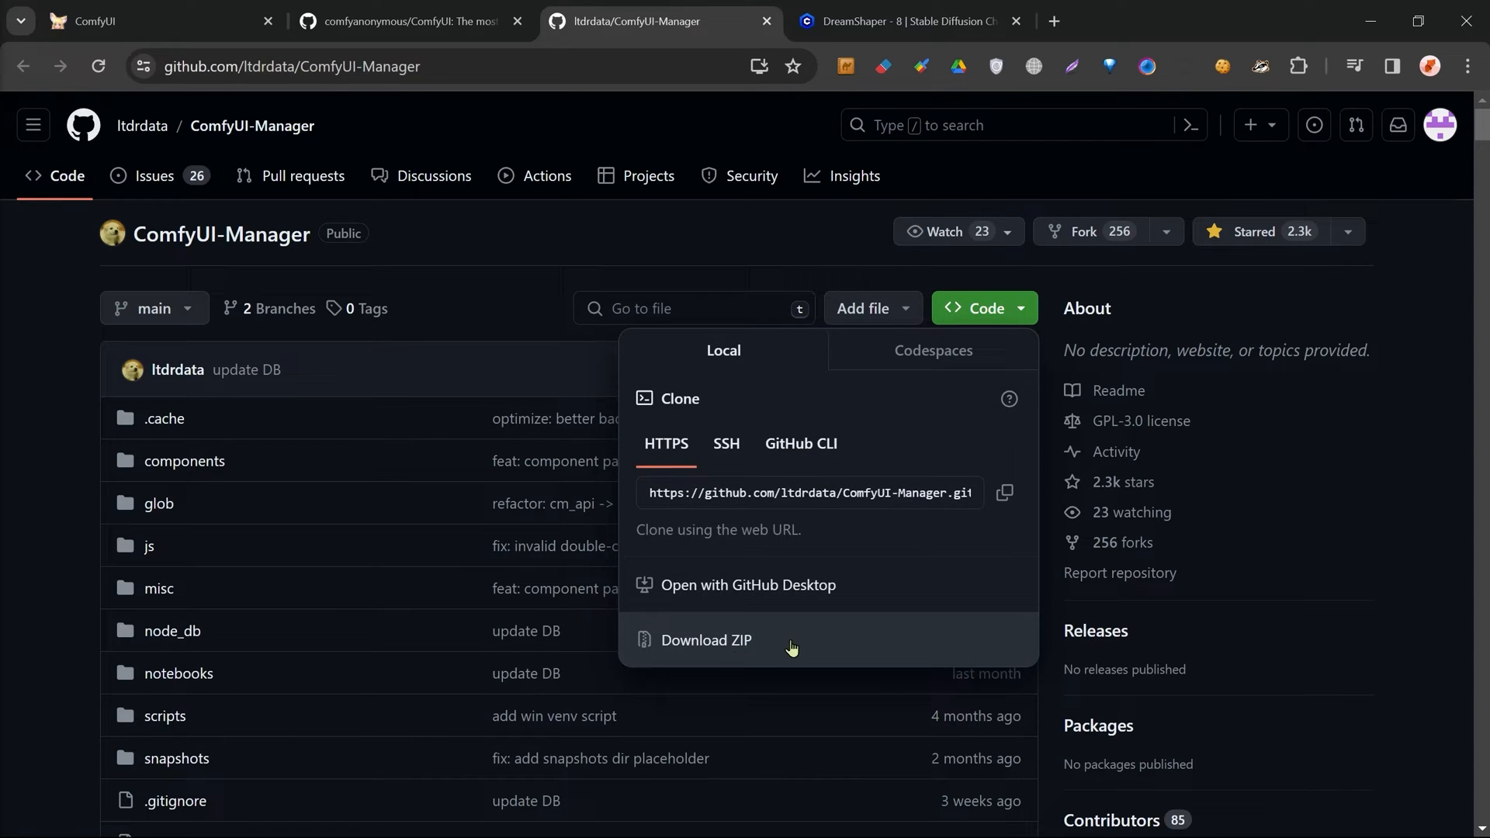
{"action": "mouse_move", "coordinate": [791, 648]}
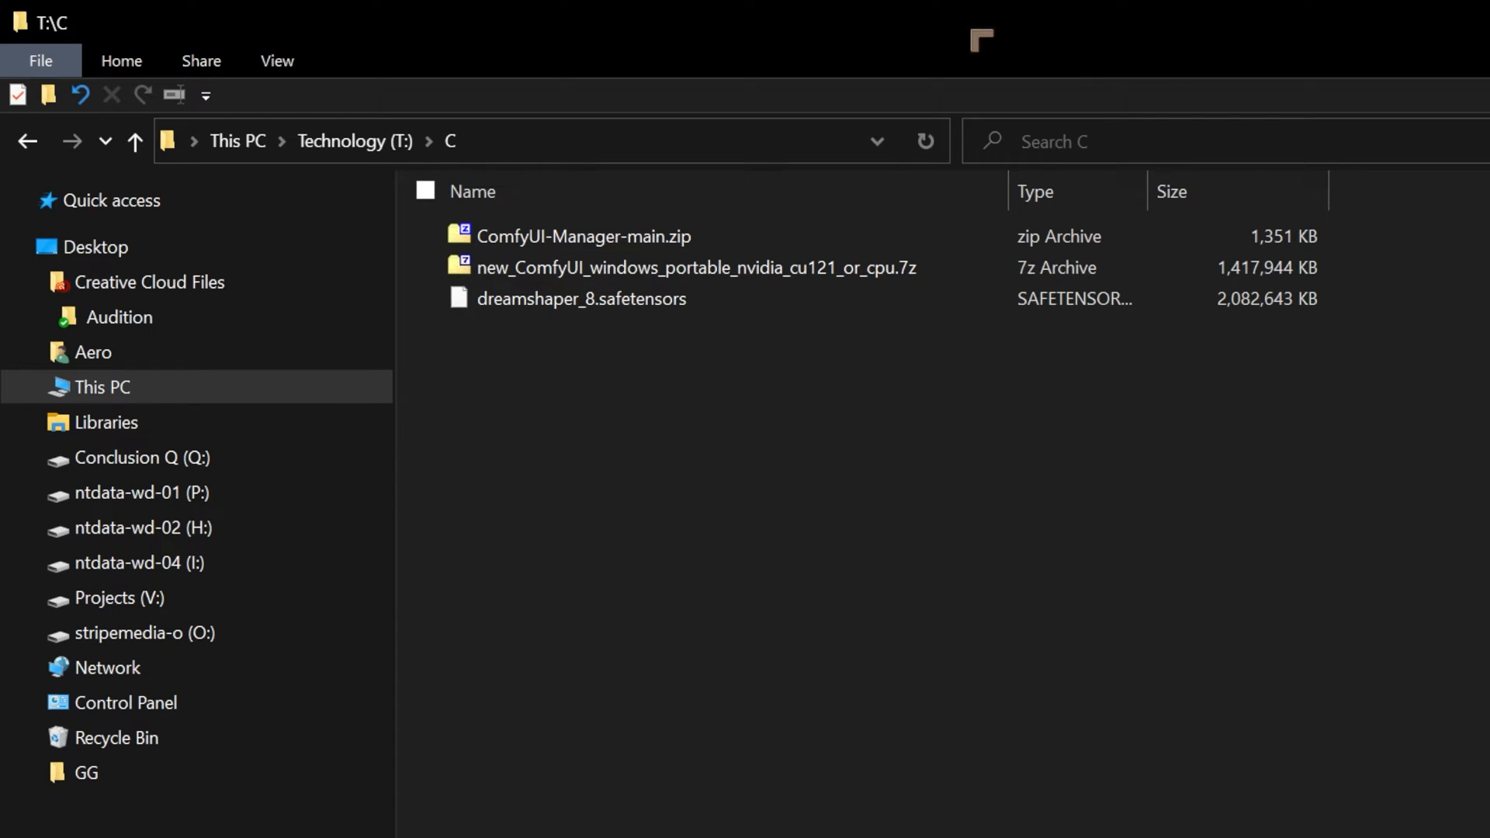
Extract the new_ComfyUI_windows_portable 7z archive with 7-Zip Extract Here into a ComfyUI_windows_portable folder
{"action": "left_click", "coordinate": [694, 267]}
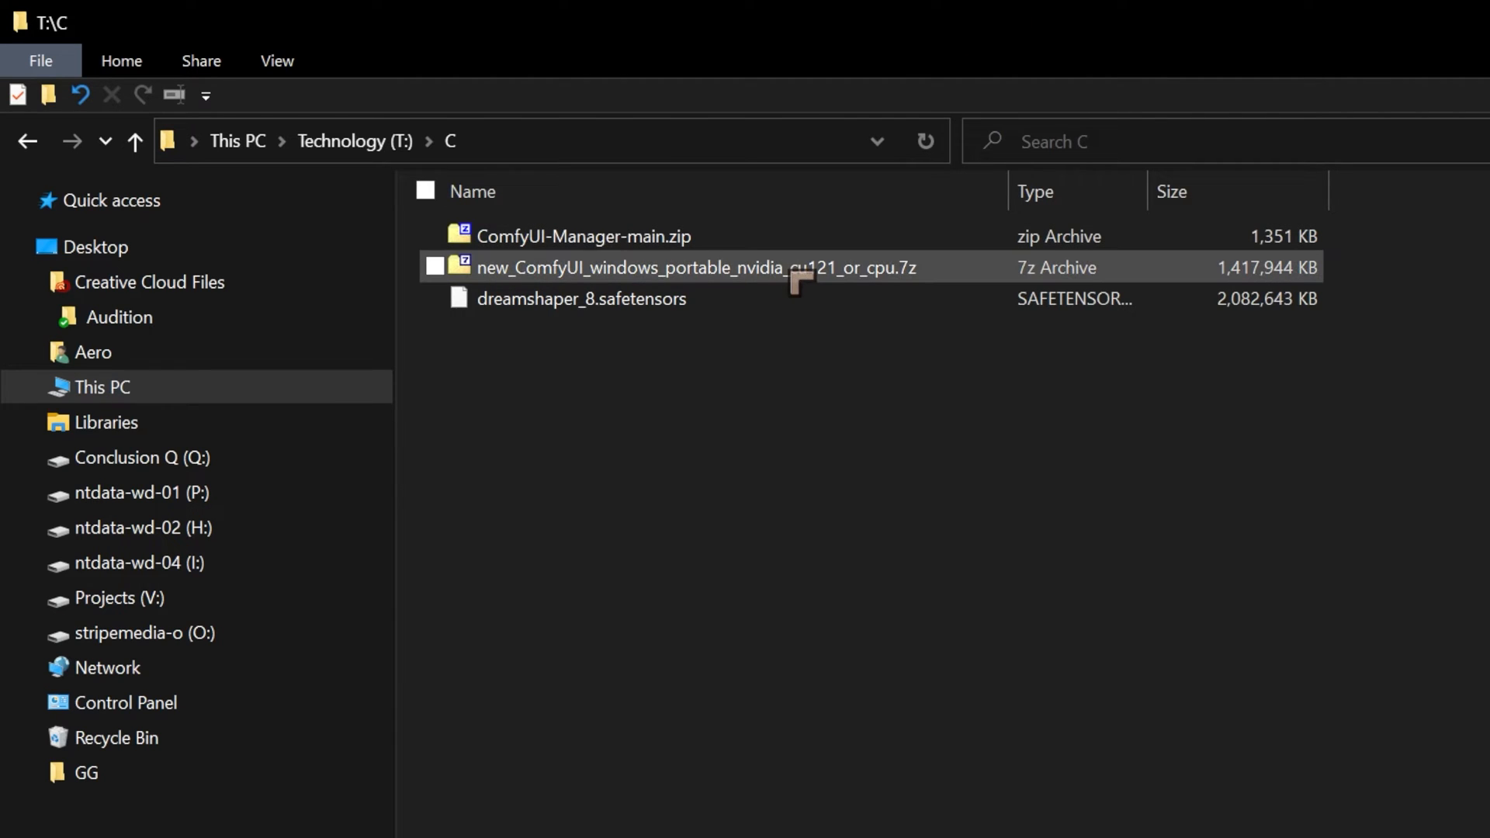
{"action": "left_click", "coordinate": [434, 267]}
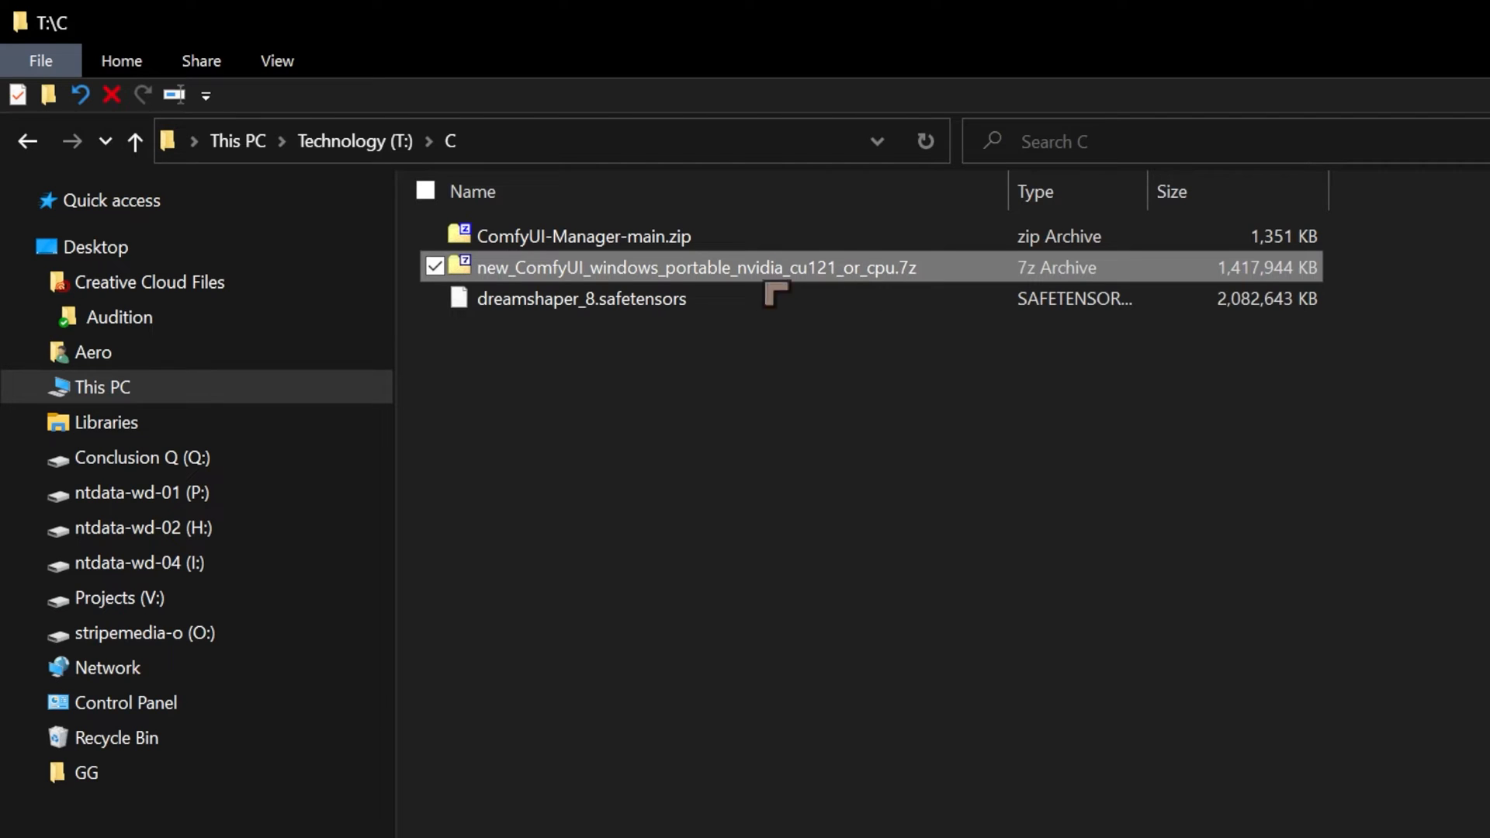
{"action": "mouse_move", "coordinate": [637, 290]}
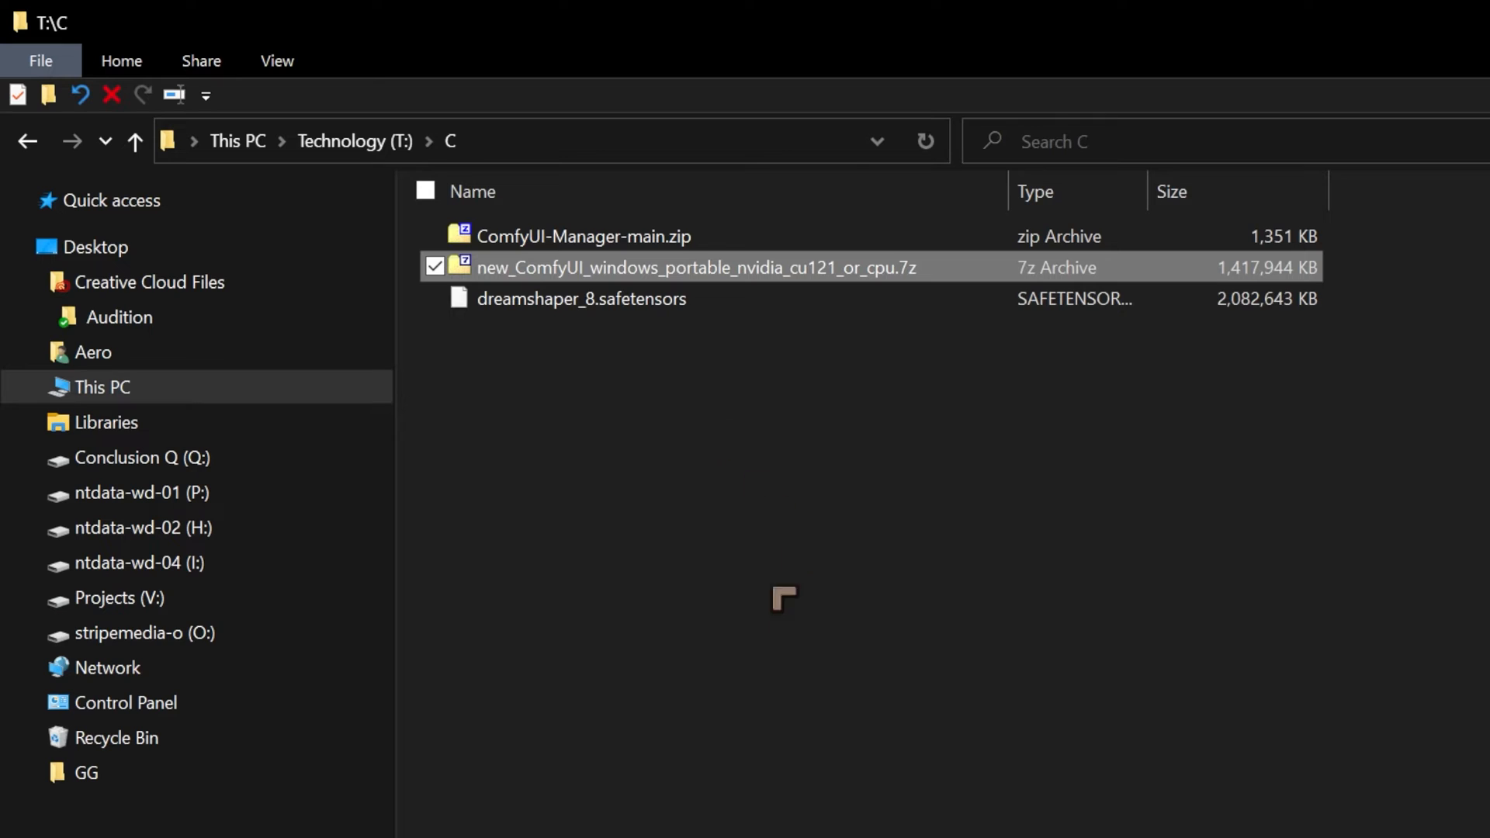
{"action": "mouse_move", "coordinate": [1220, 675]}
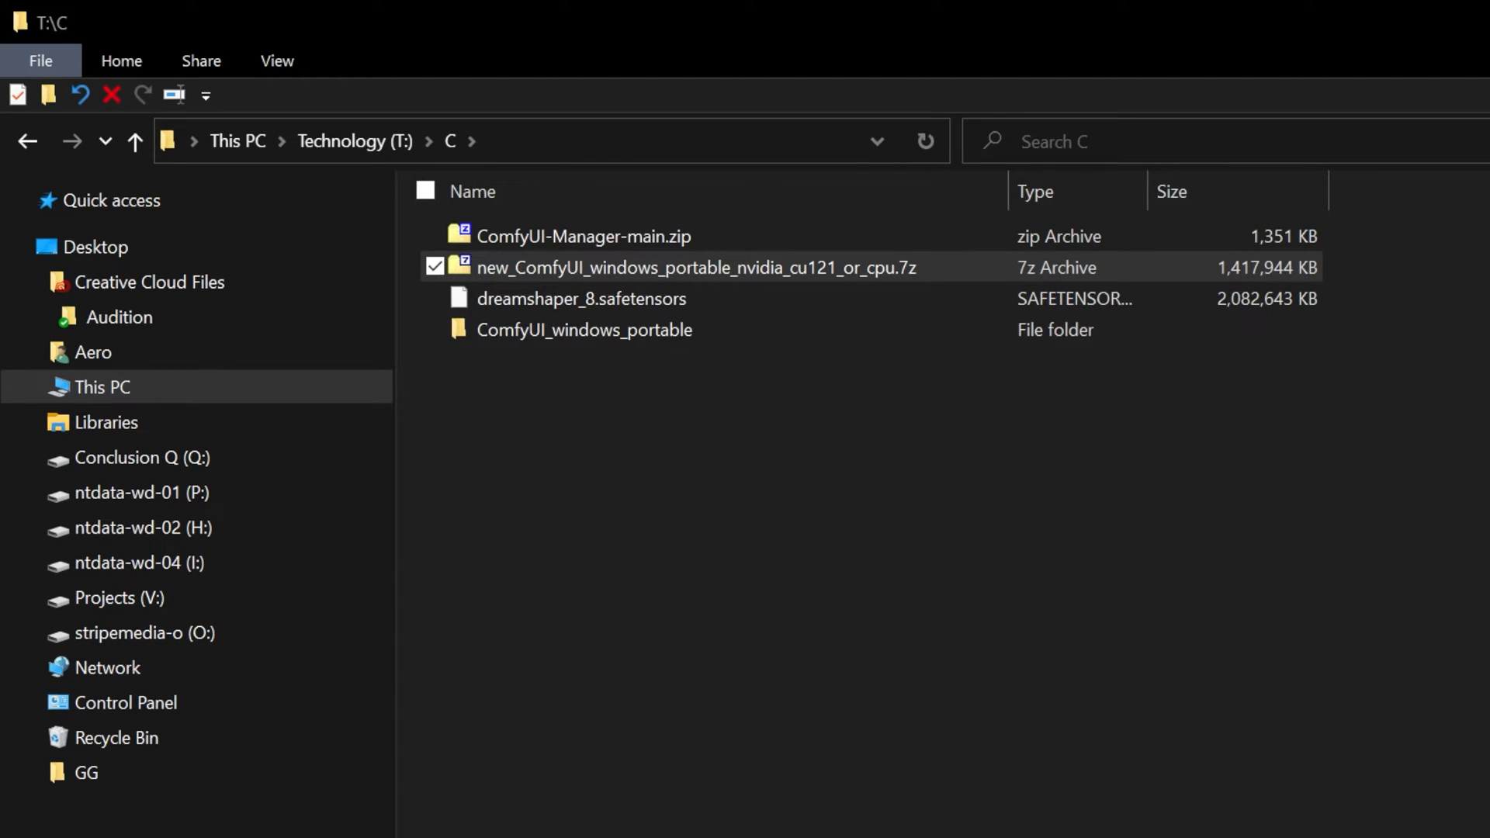
{"action": "left_click", "coordinate": [585, 329]}
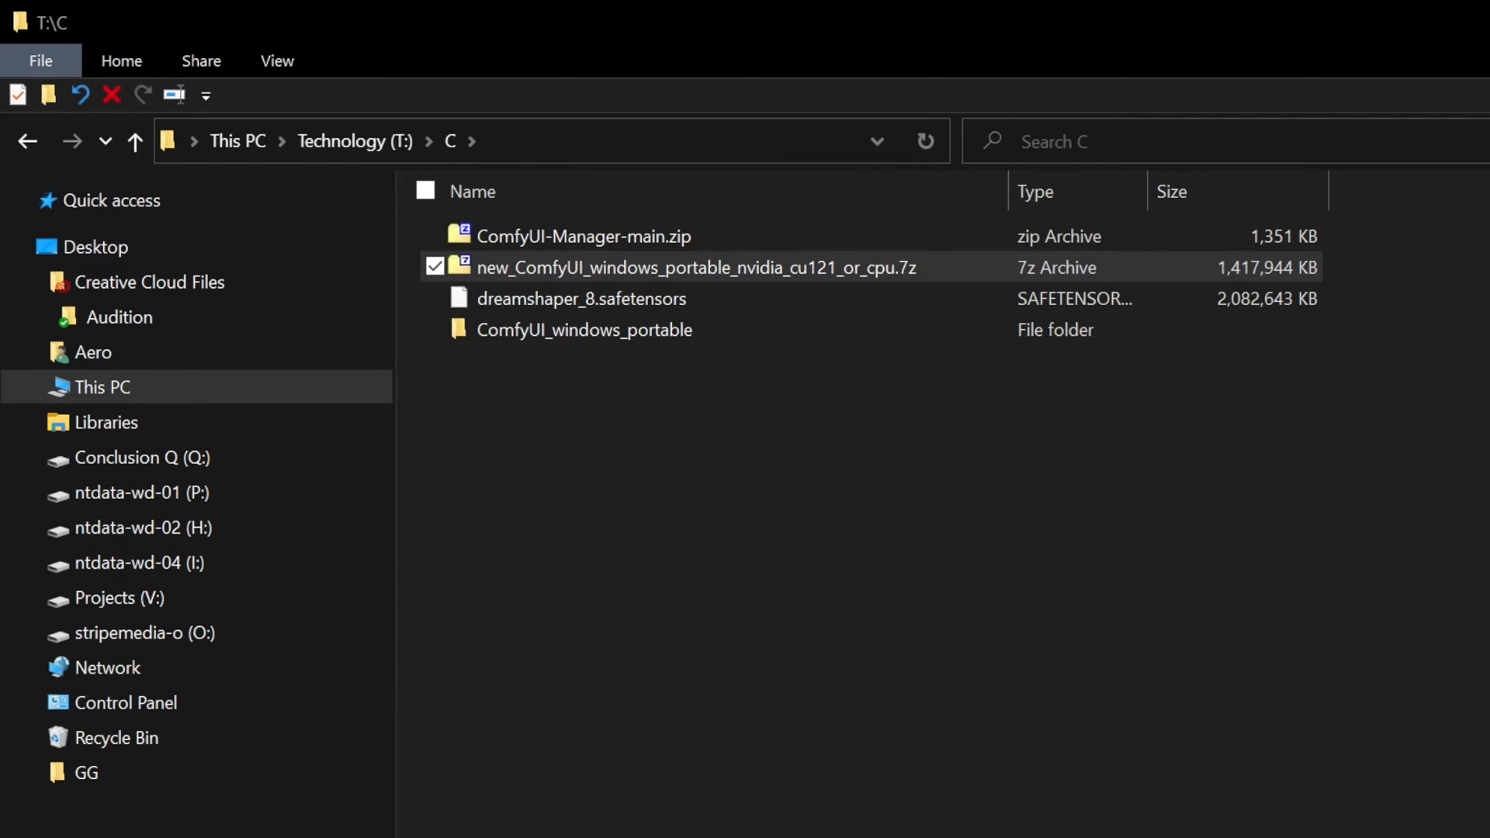
Extract ComfyUI-Manager-main.zip in place with Compressed Folder Tools, creating a ComfyUI-Manager-main folder
{"action": "left_click", "coordinate": [583, 236]}
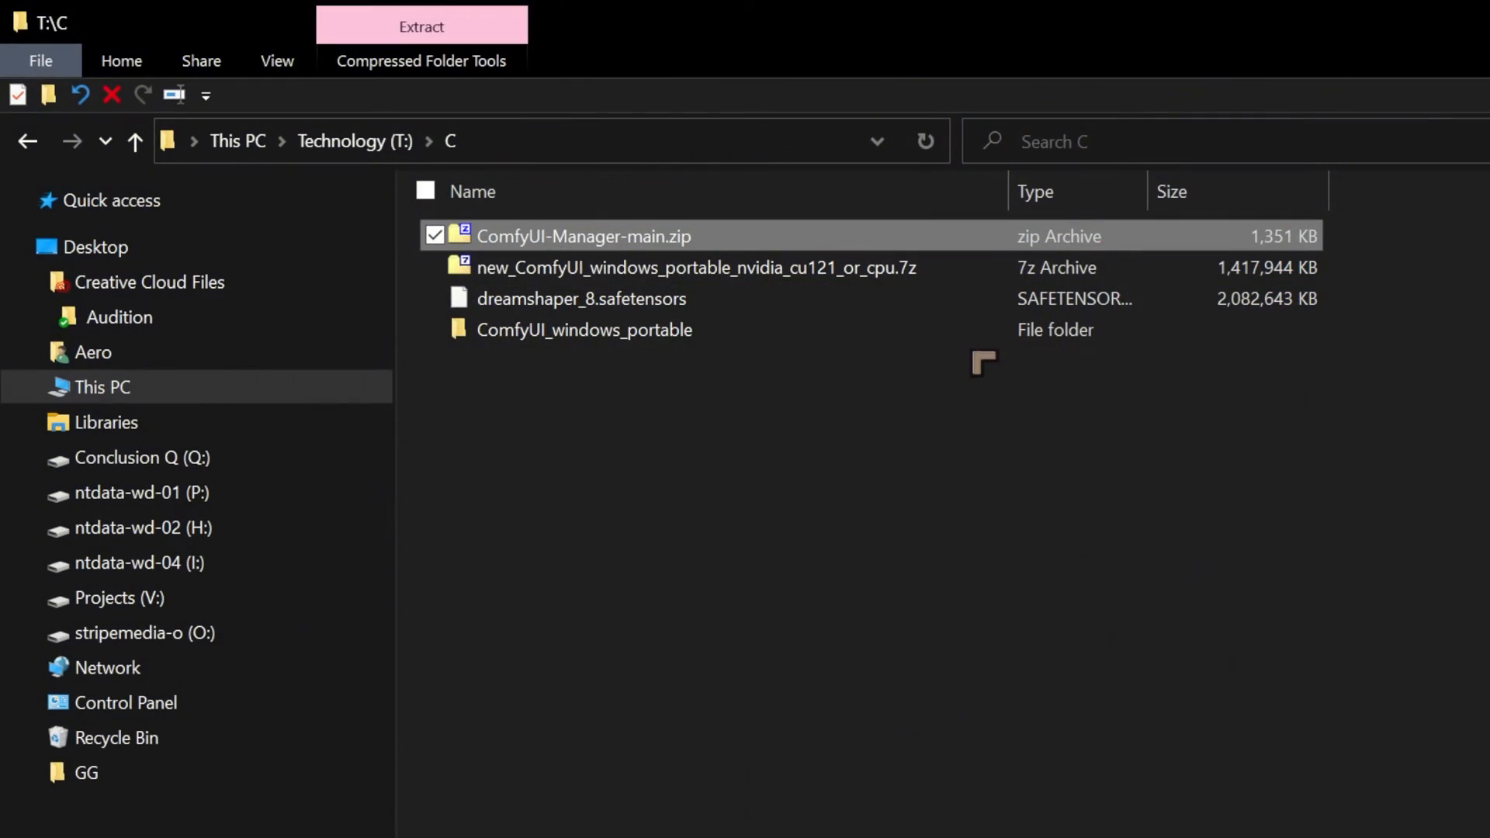
{"action": "mouse_move", "coordinate": [1304, 592]}
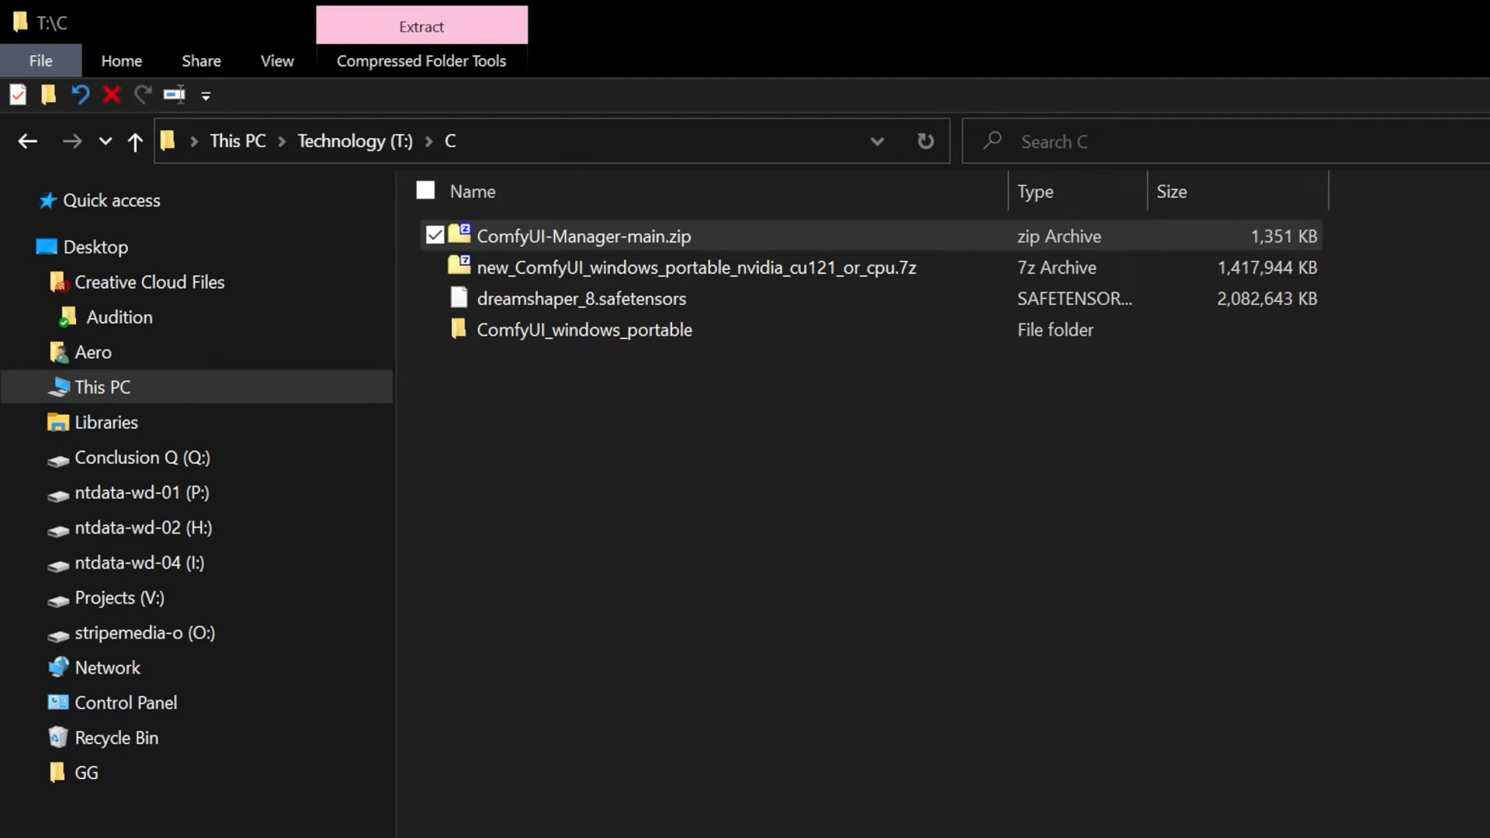
{"action": "left_click", "coordinate": [420, 27]}
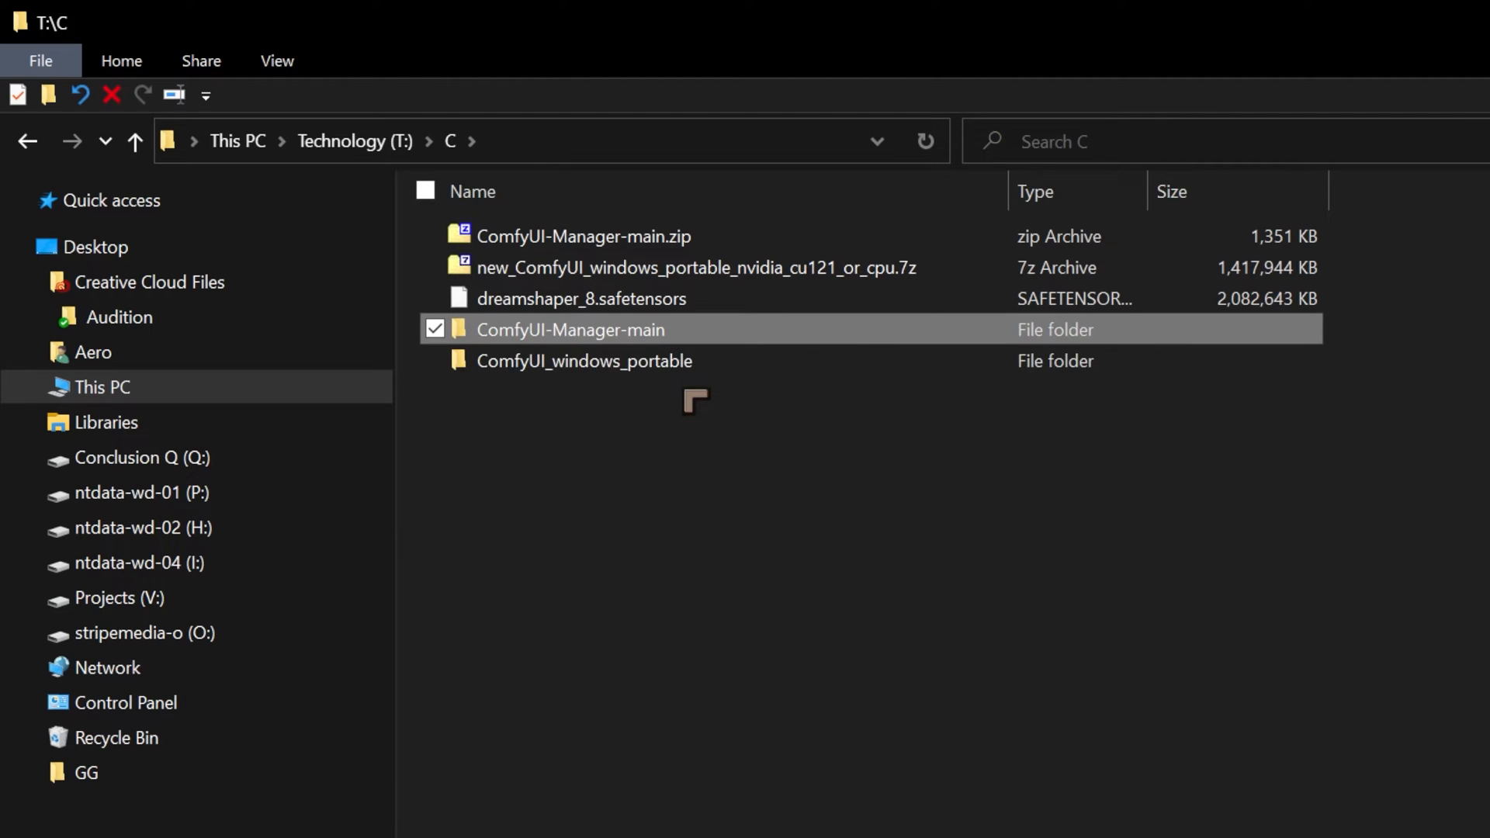
{"action": "mouse_move", "coordinate": [616, 424]}
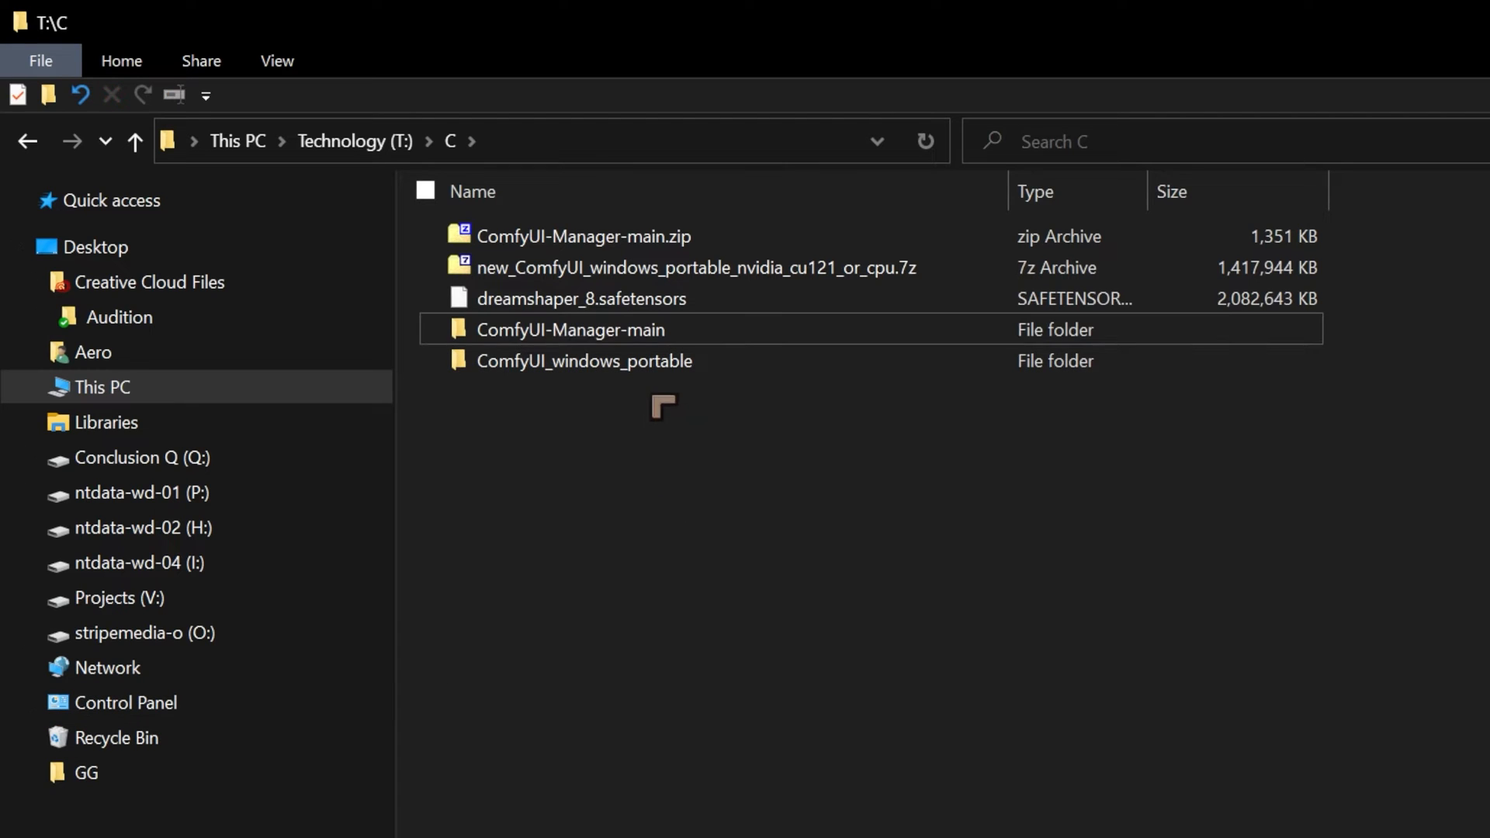
Navigate into ComfyUI_windows_portable > ComfyUI > models > checkpoints, which holds only put_checkpoints_here
{"action": "left_click", "coordinate": [585, 360]}
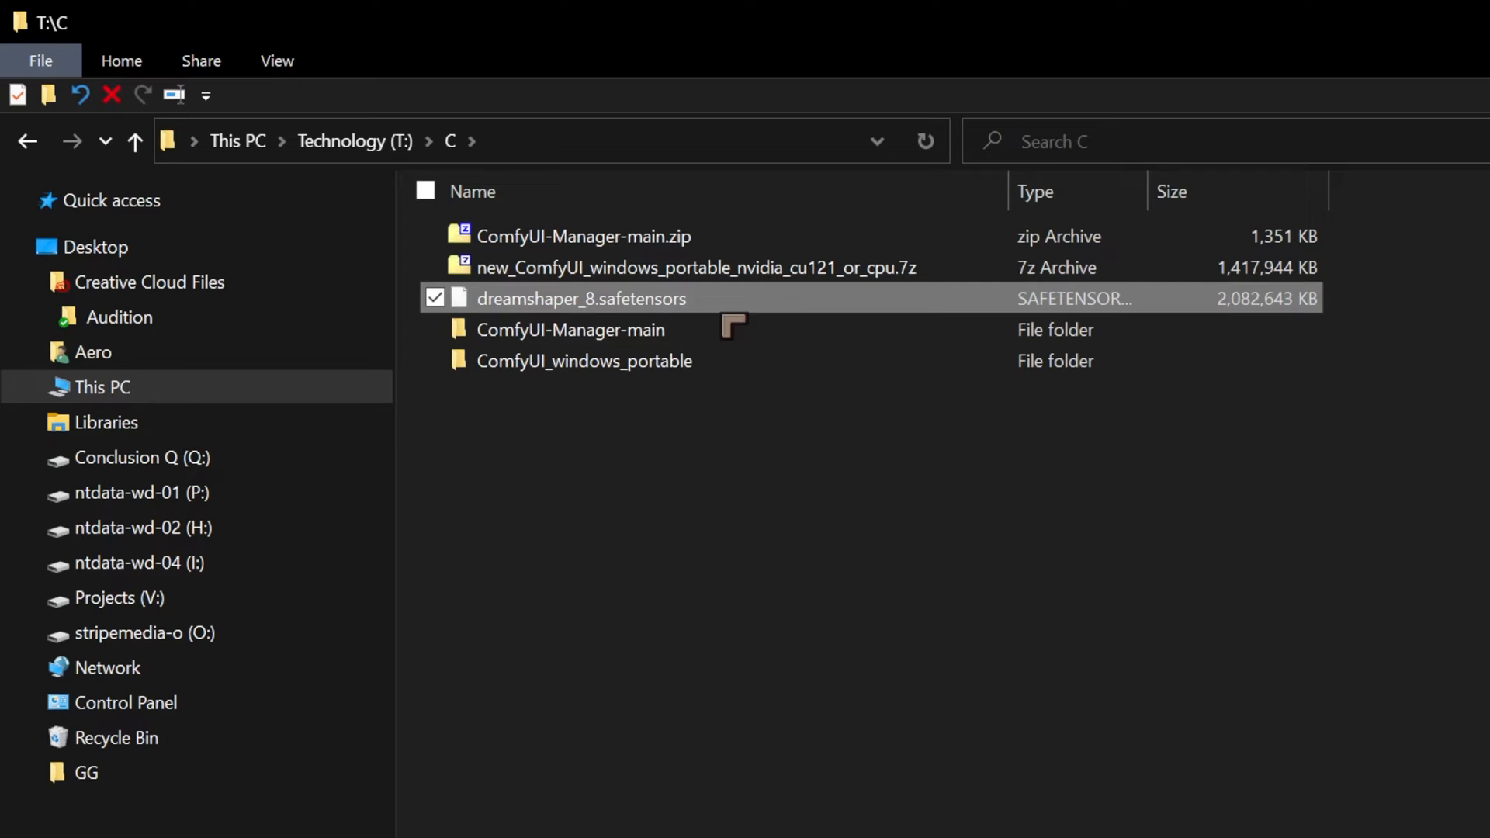
{"action": "left_click", "coordinate": [585, 360]}
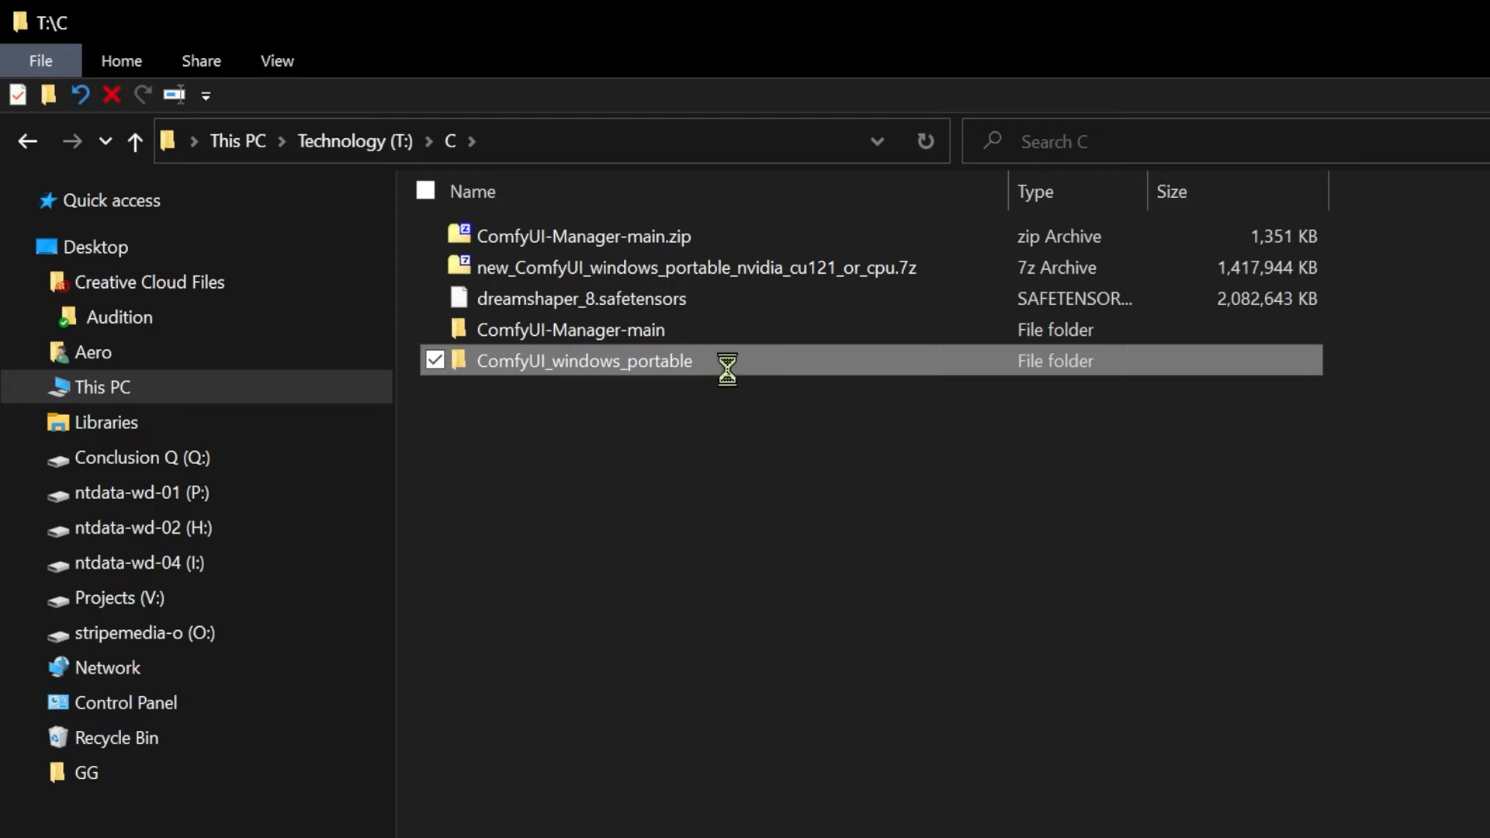
{"action": "double_click", "coordinate": [585, 360]}
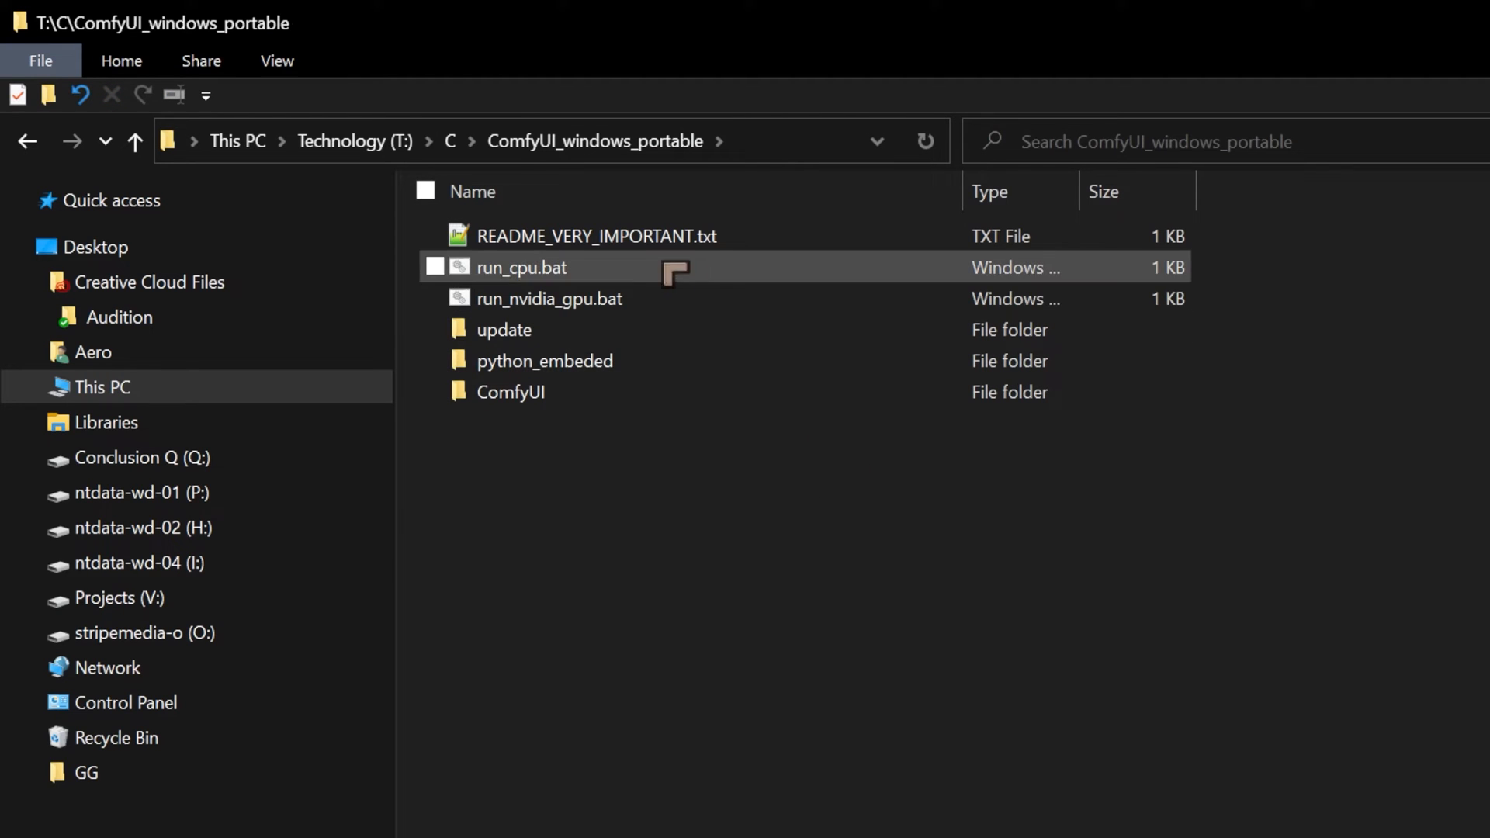
{"action": "left_click", "coordinate": [511, 391]}
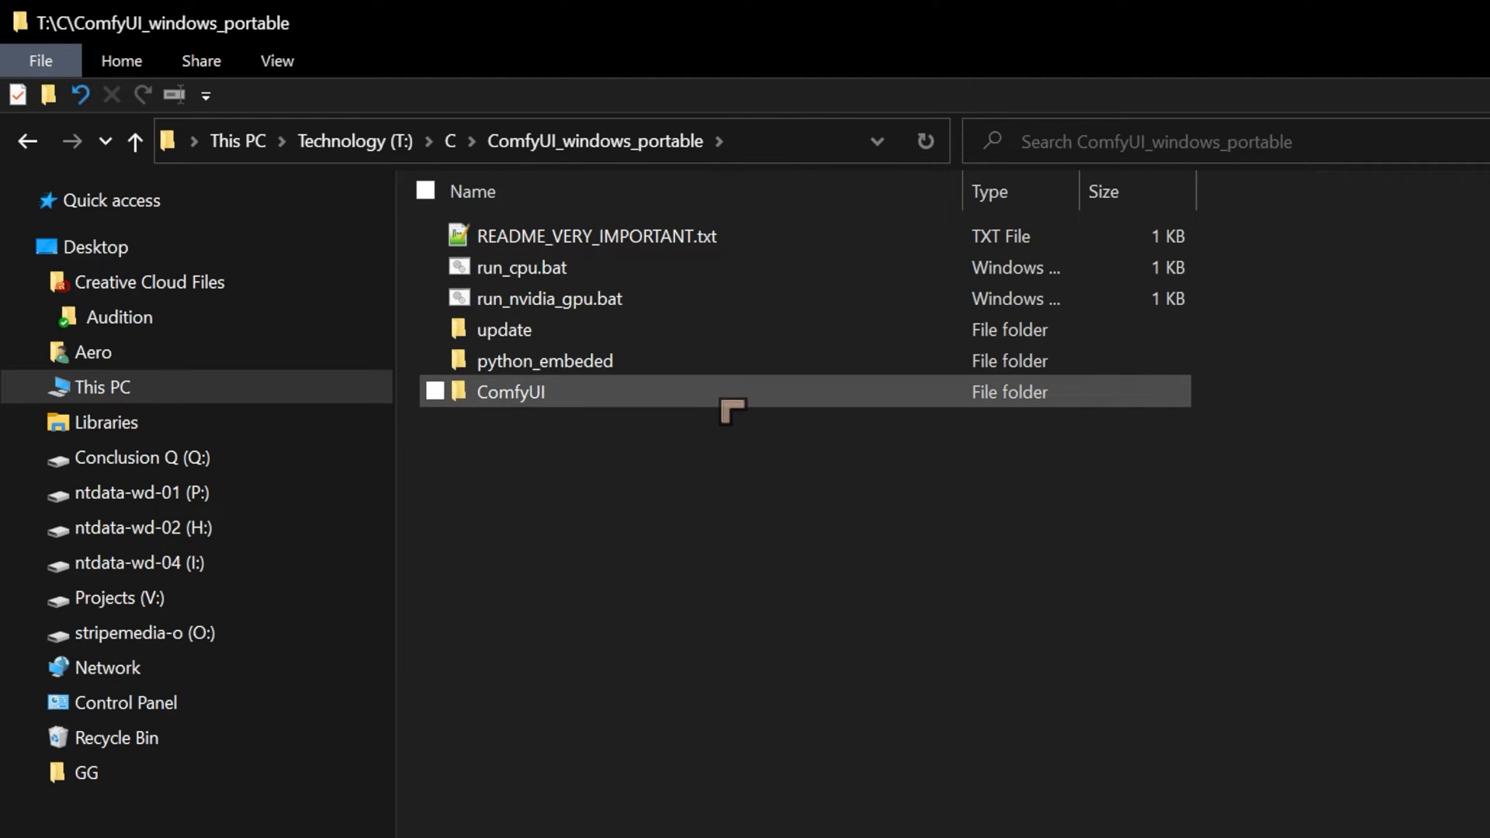
{"action": "mouse_move", "coordinate": [761, 389]}
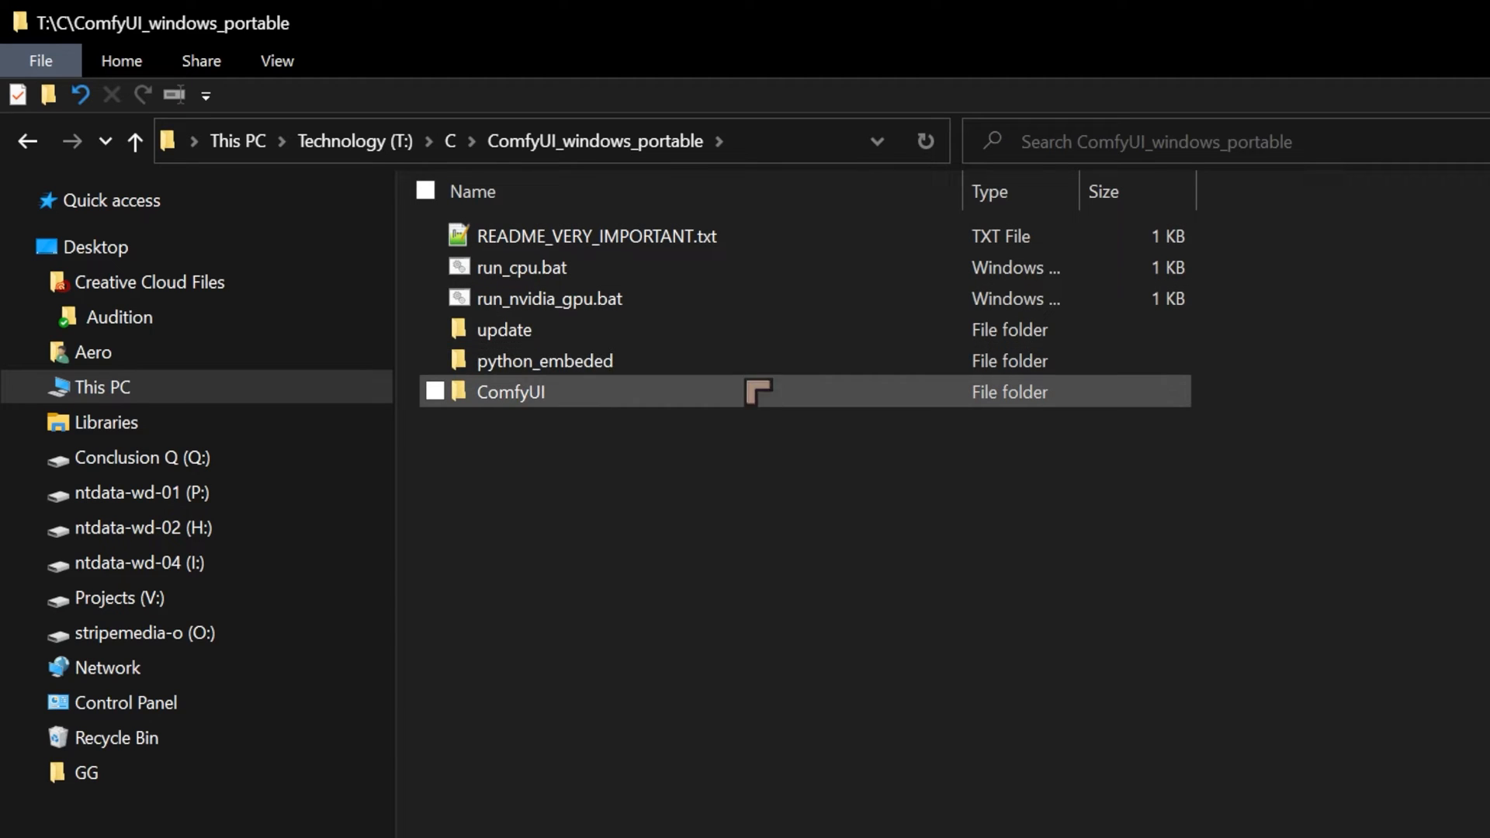
{"action": "mouse_move", "coordinate": [736, 397]}
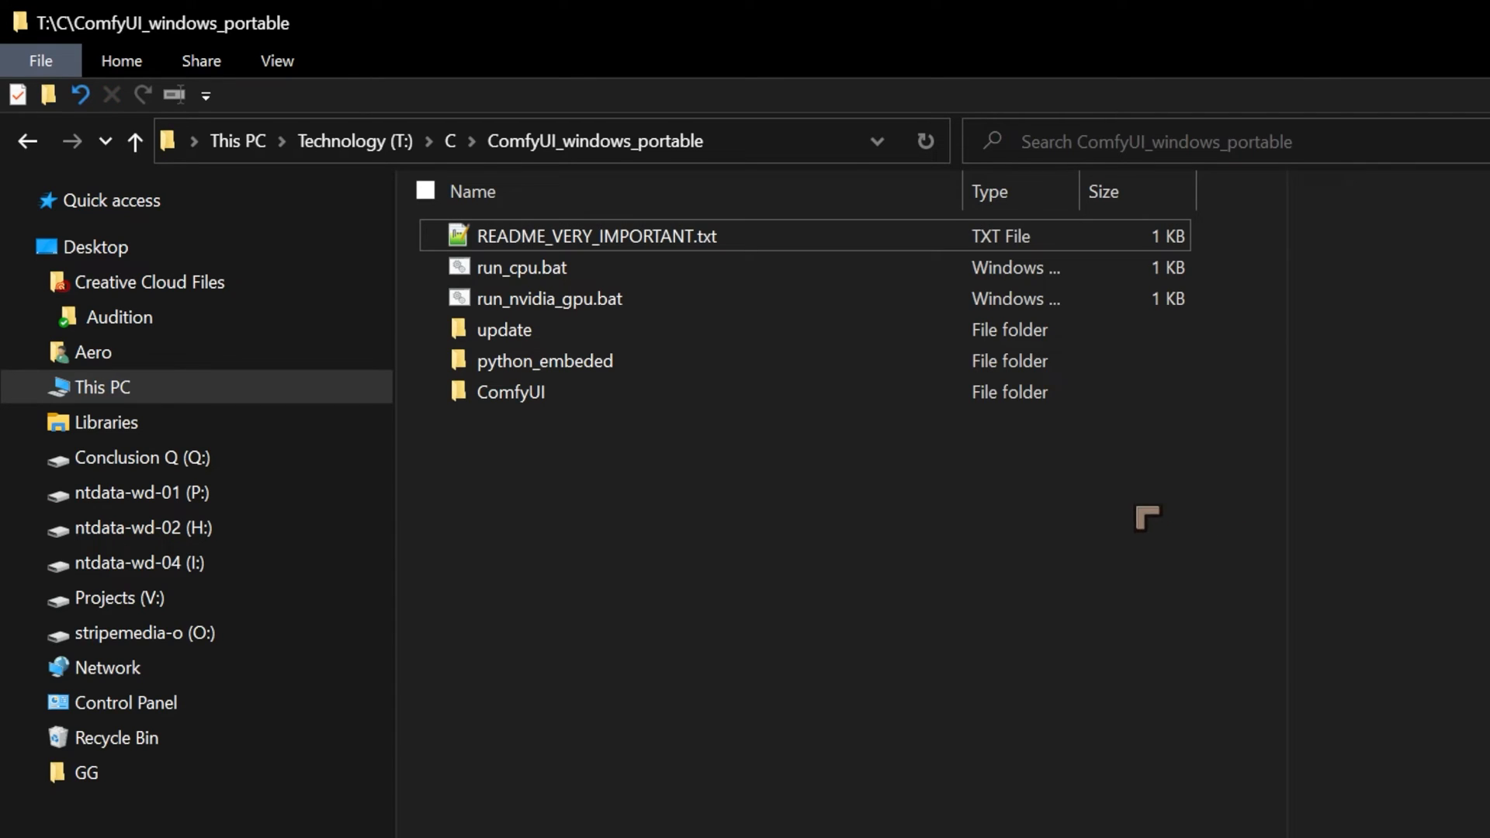
{"action": "left_click", "coordinate": [521, 267]}
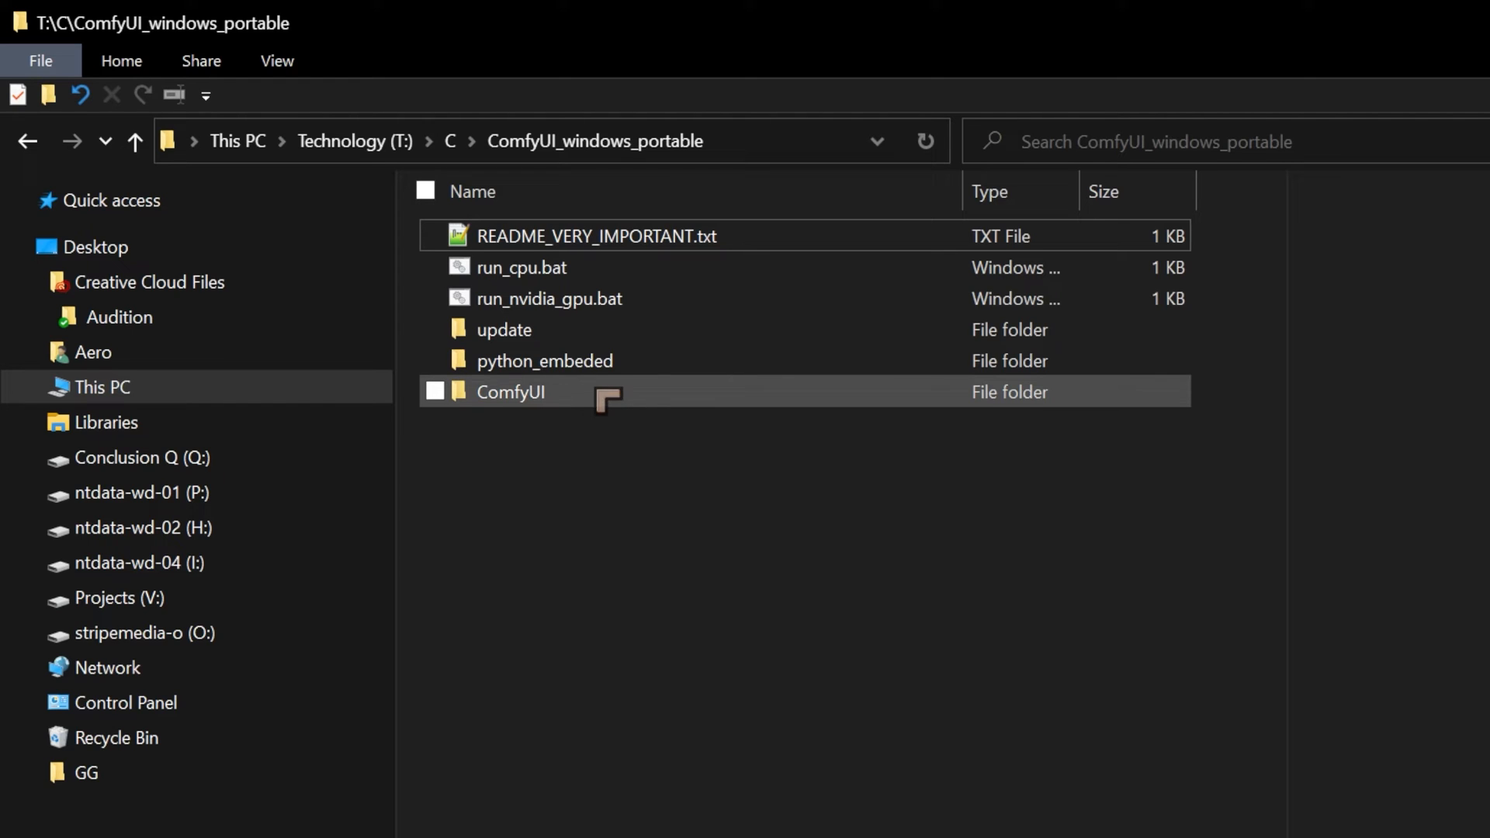
{"action": "double_click", "coordinate": [511, 391]}
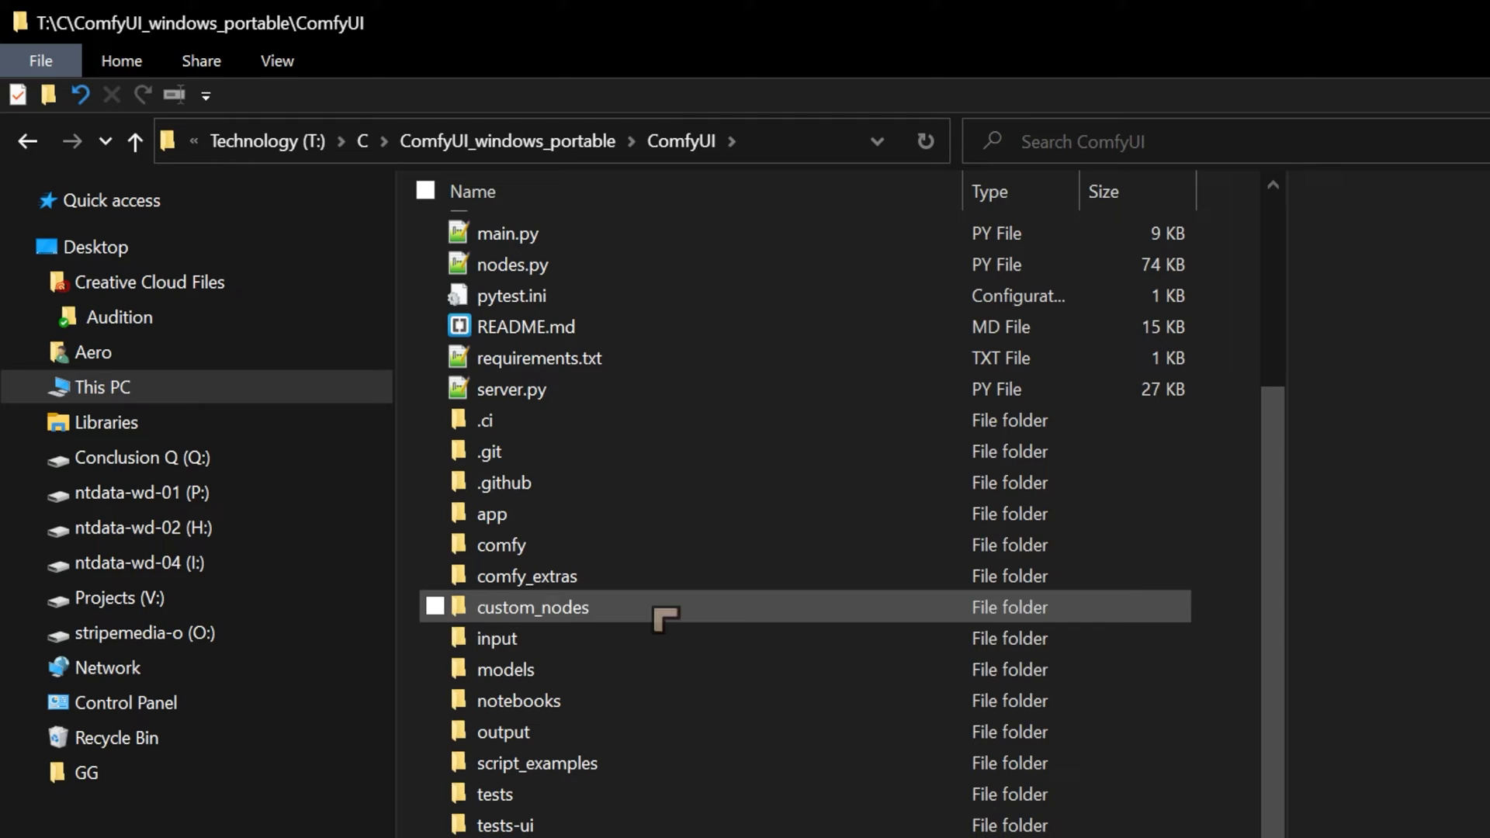
{"action": "double_click", "coordinate": [532, 607]}
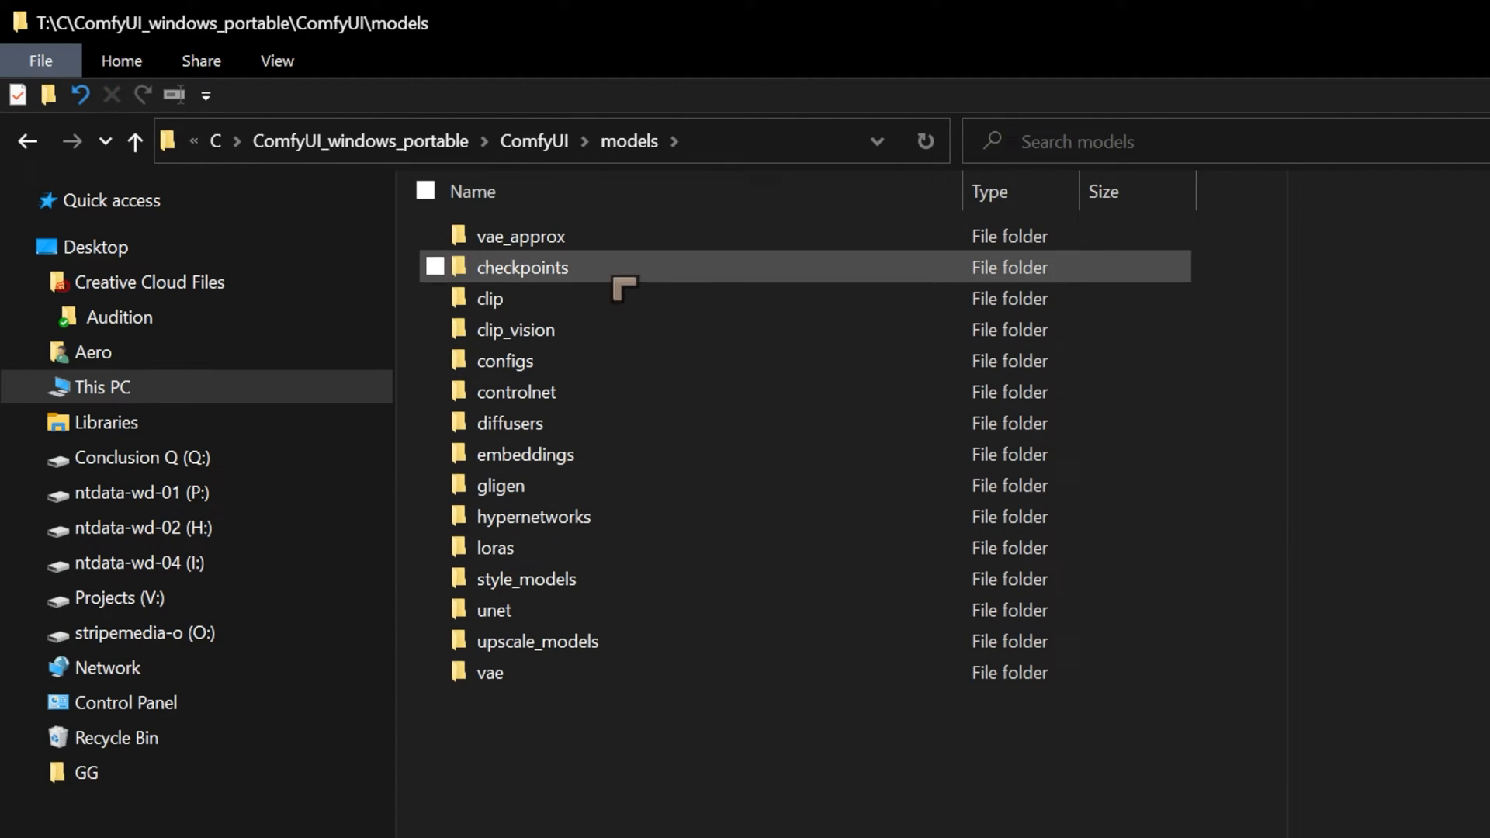
{"action": "double_click", "coordinate": [522, 267]}
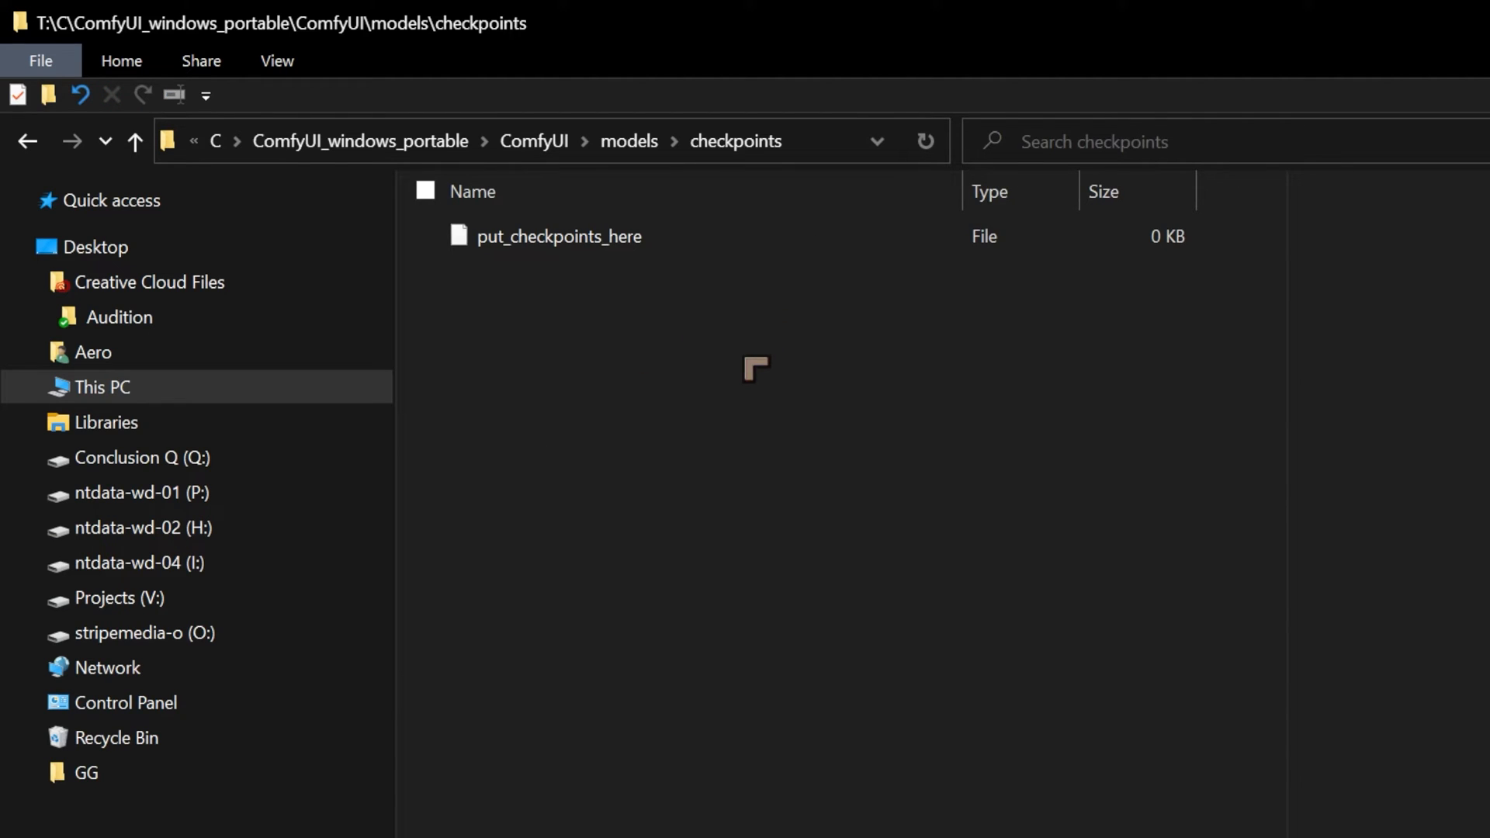
{"action": "mouse_move", "coordinate": [712, 375]}
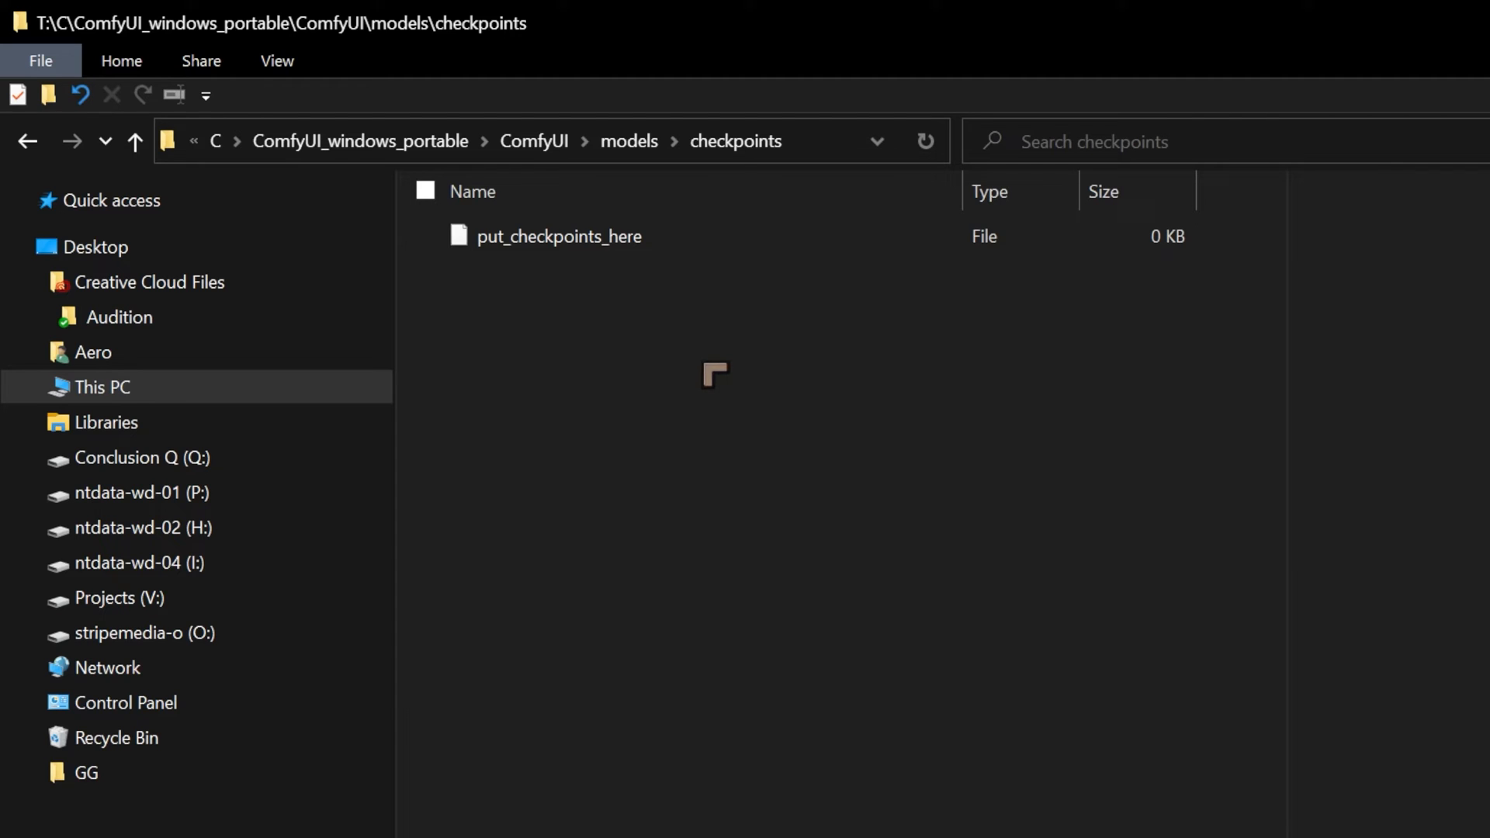
{"action": "mouse_move", "coordinate": [720, 404]}
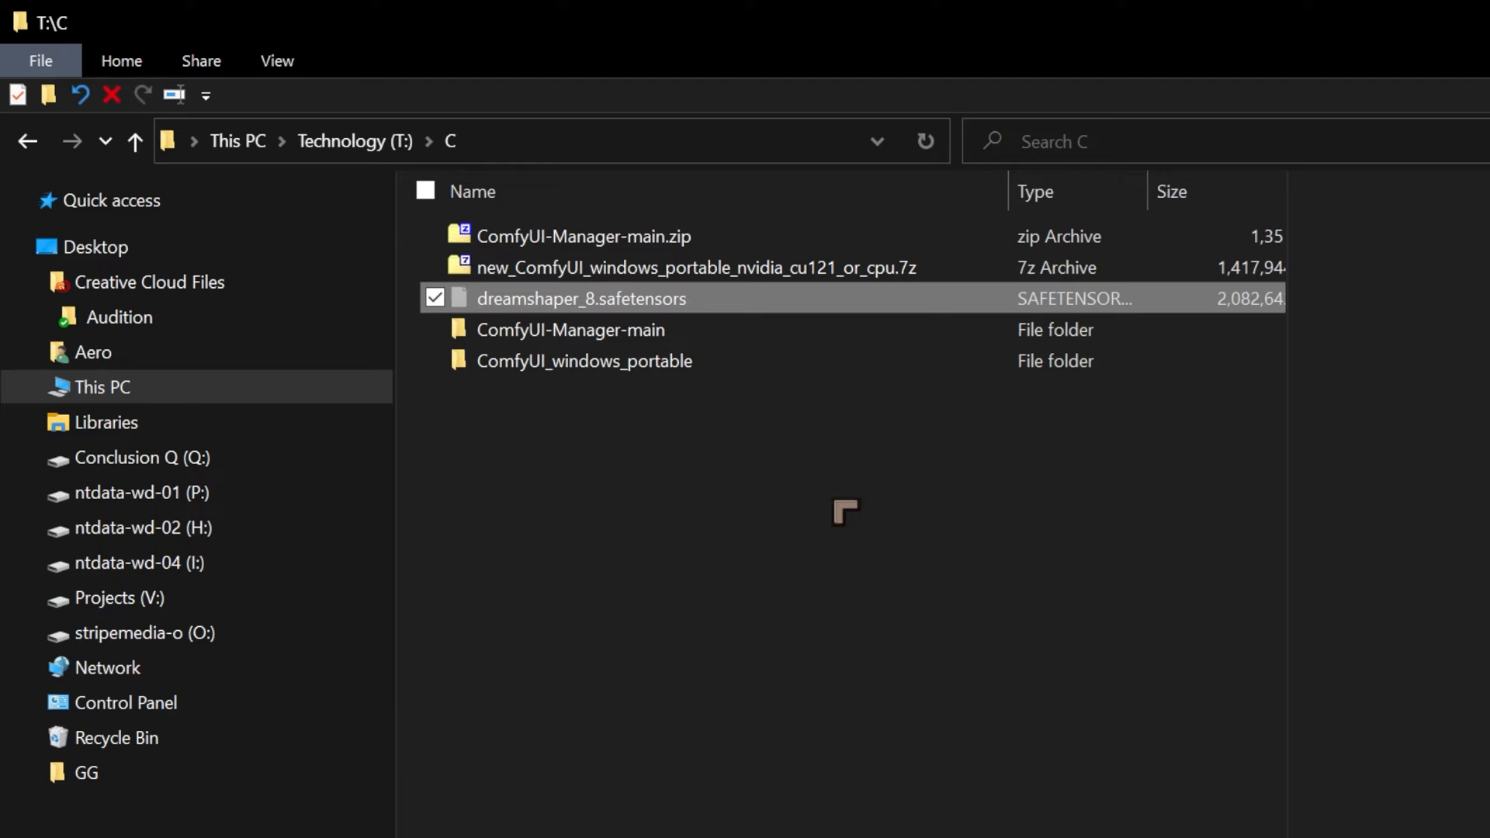
{"action": "mouse_move", "coordinate": [740, 767]}
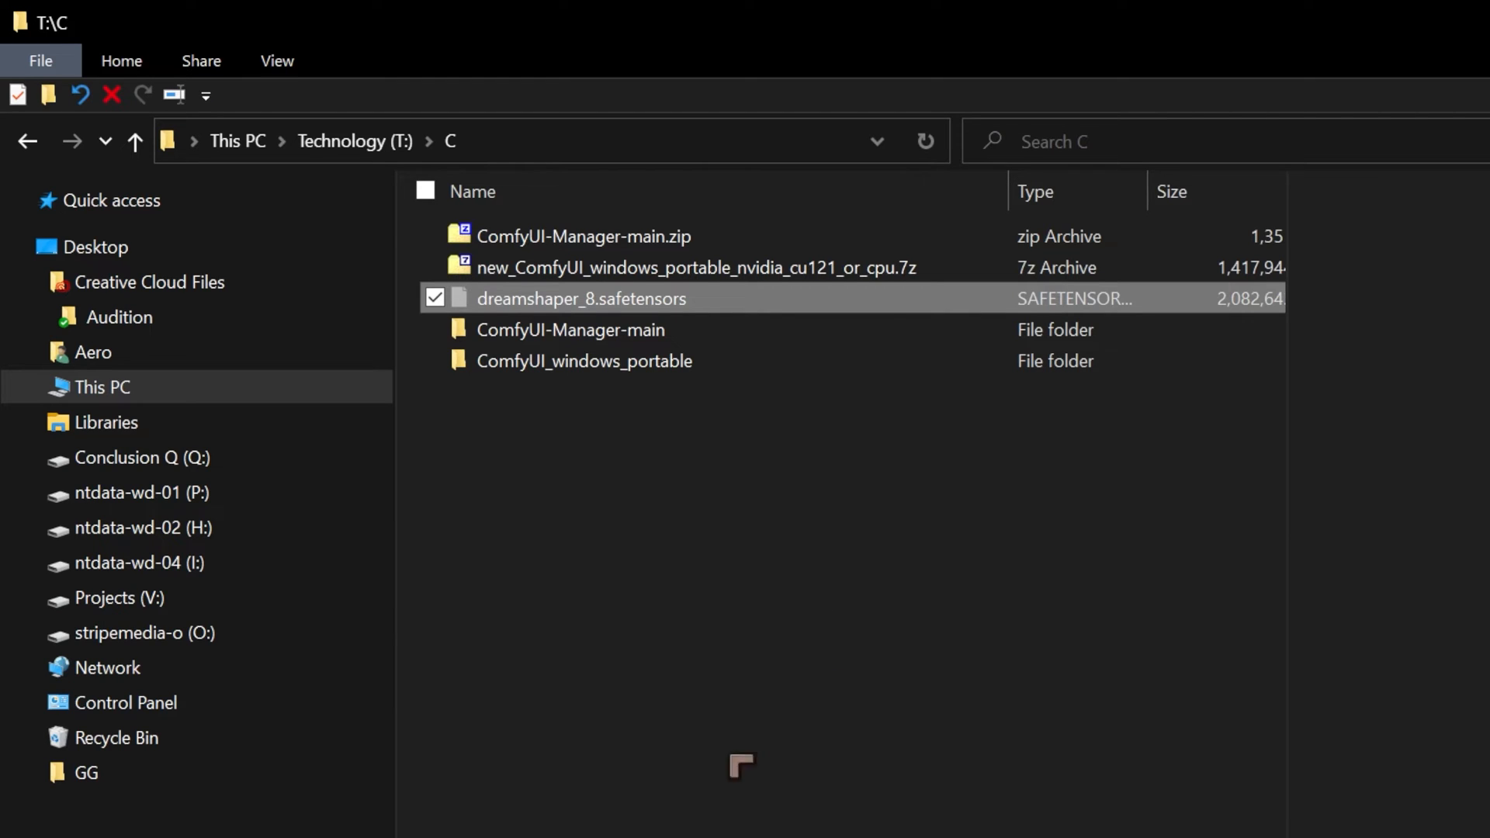
{"action": "mouse_move", "coordinate": [590, 329]}
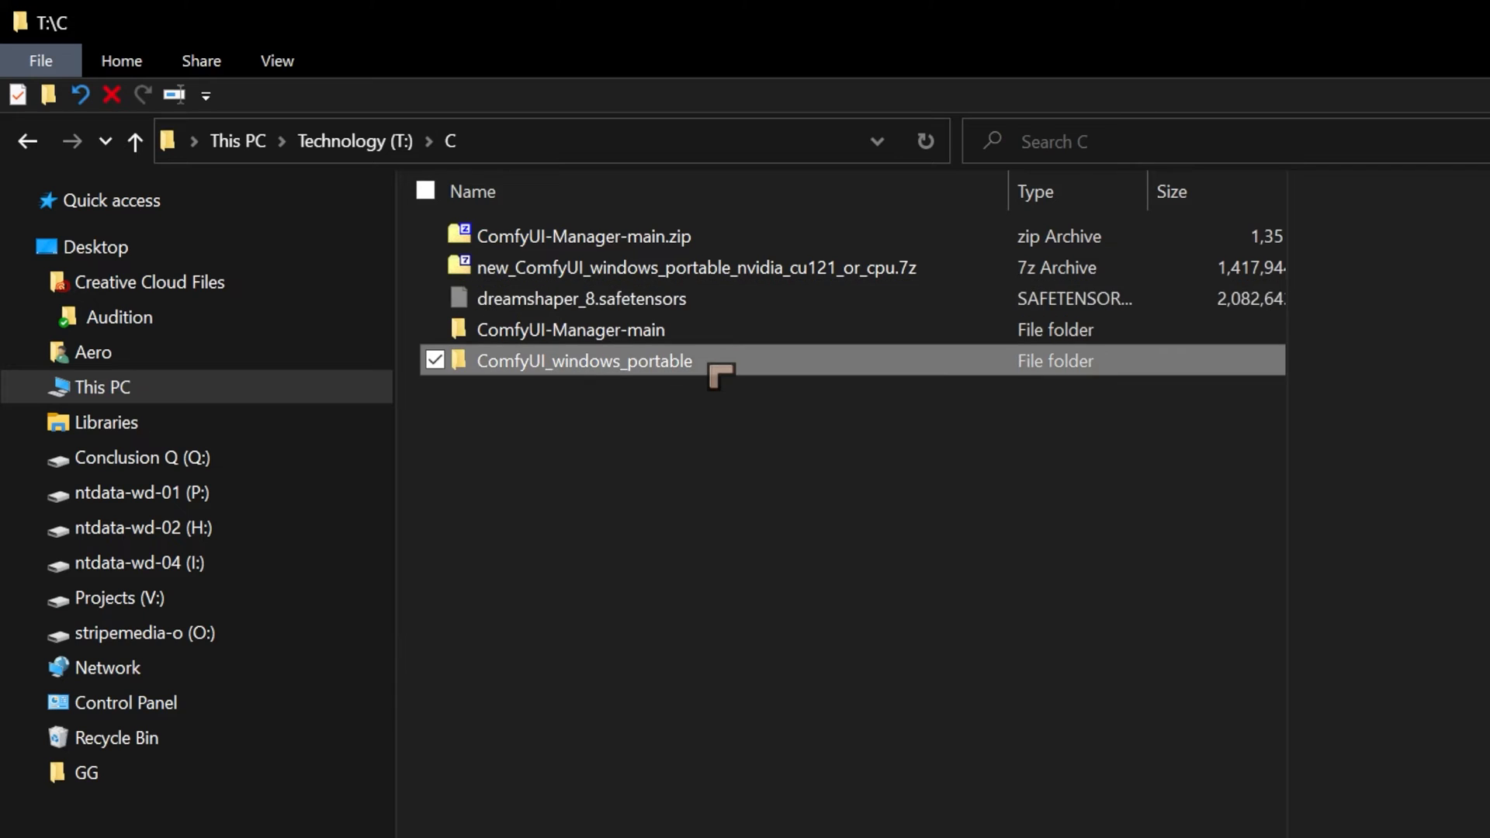
Move dreamshaper_8.safetensors into ComfyUI_windows_portable > ComfyUI > models > checkpoints
{"action": "double_click", "coordinate": [585, 362]}
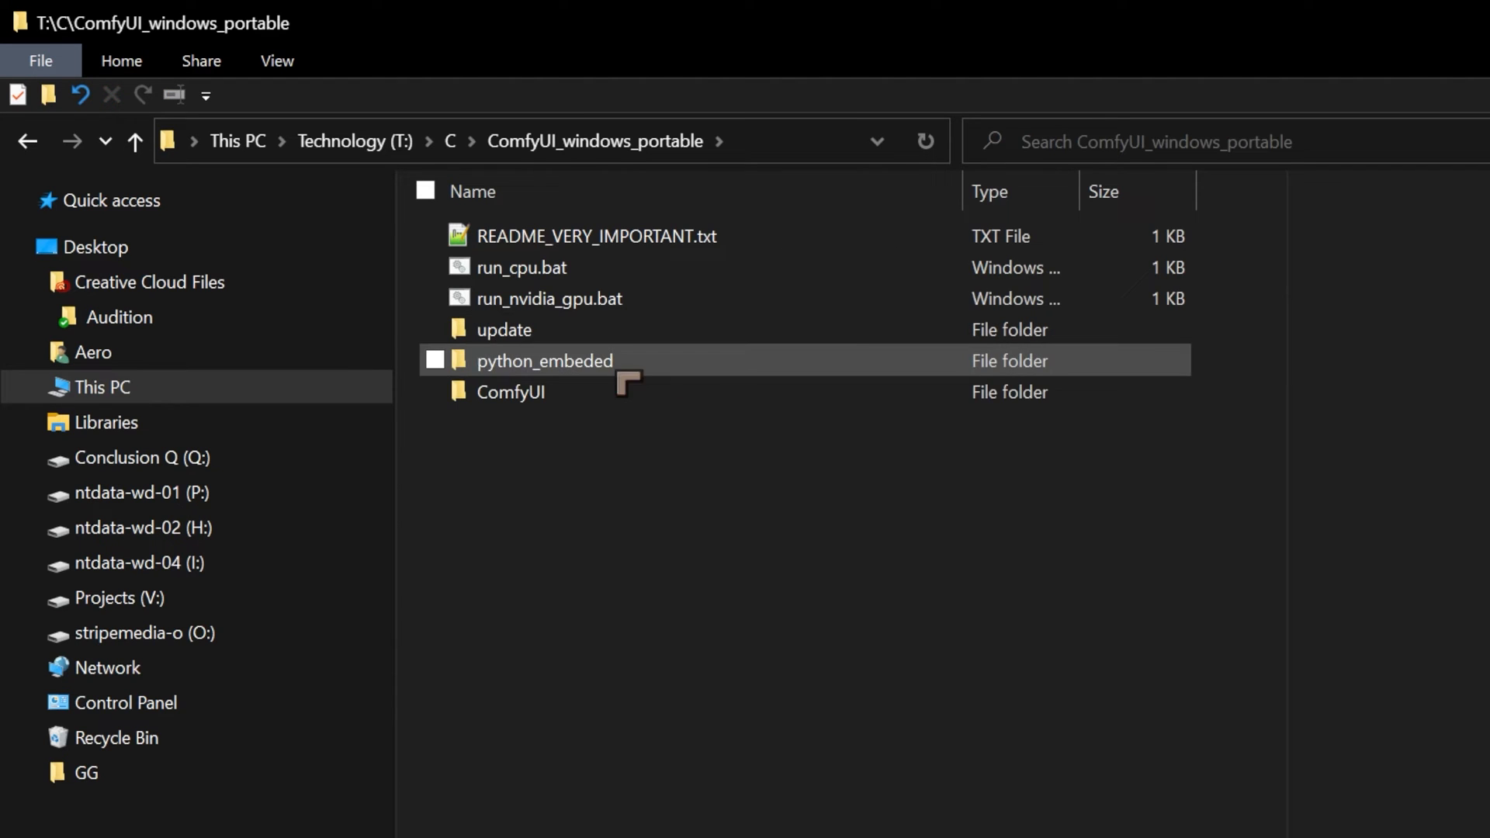
{"action": "double_click", "coordinate": [511, 391]}
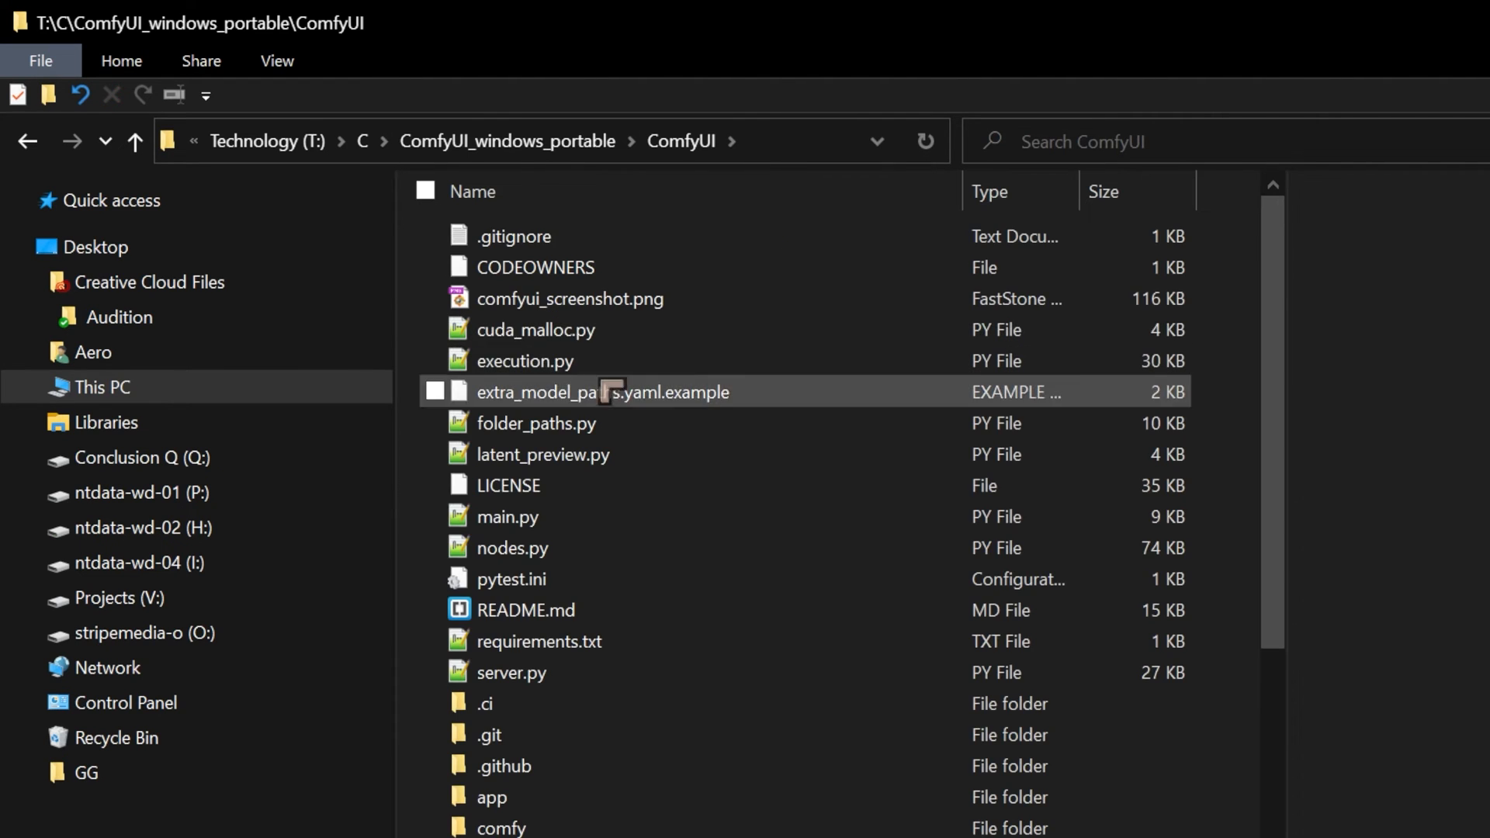
{"action": "scroll", "scroll_direction": "down", "scroll_amount": 3}
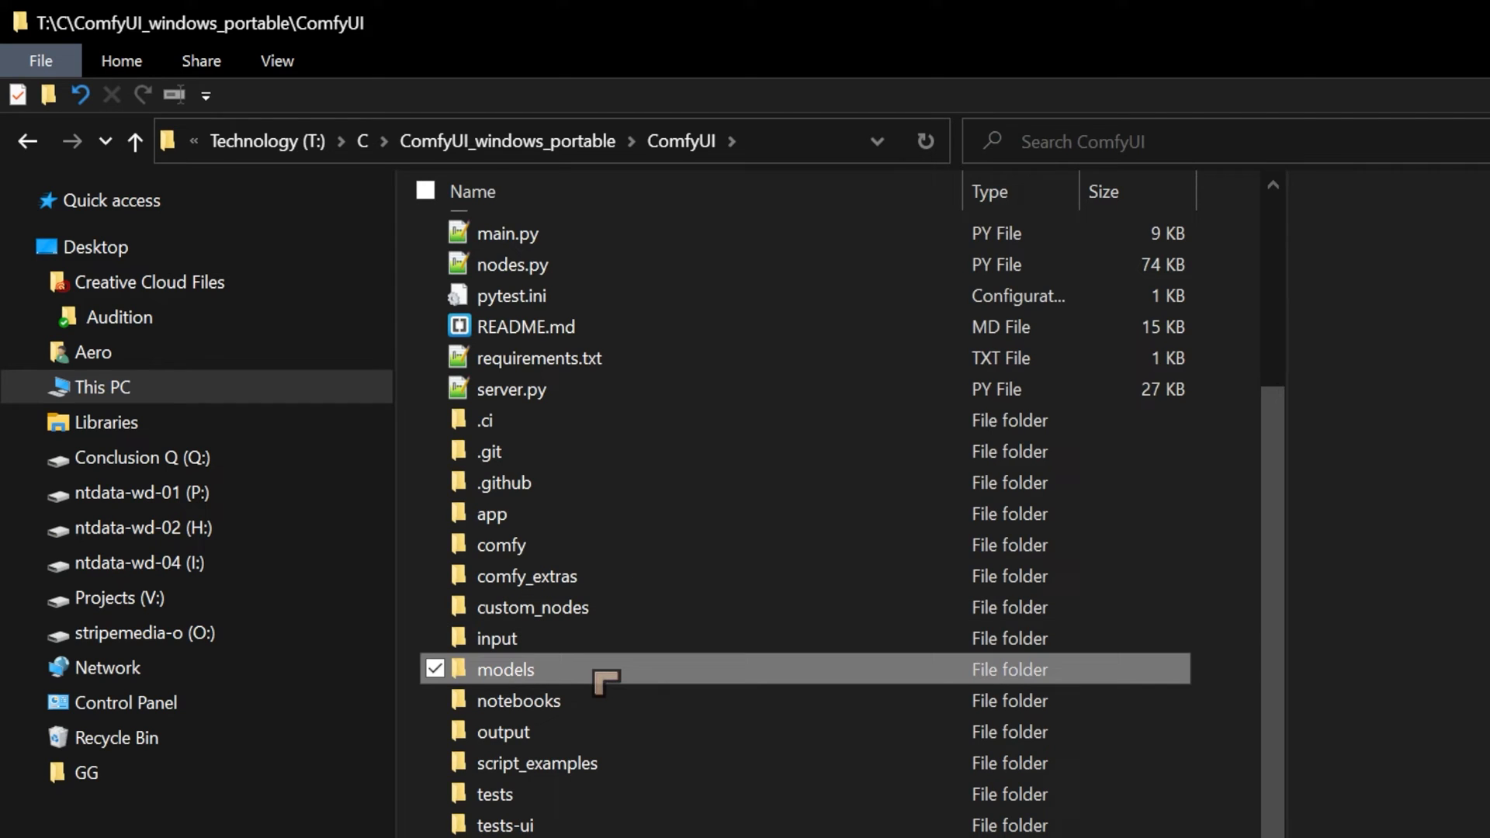
{"action": "double_click", "coordinate": [504, 668]}
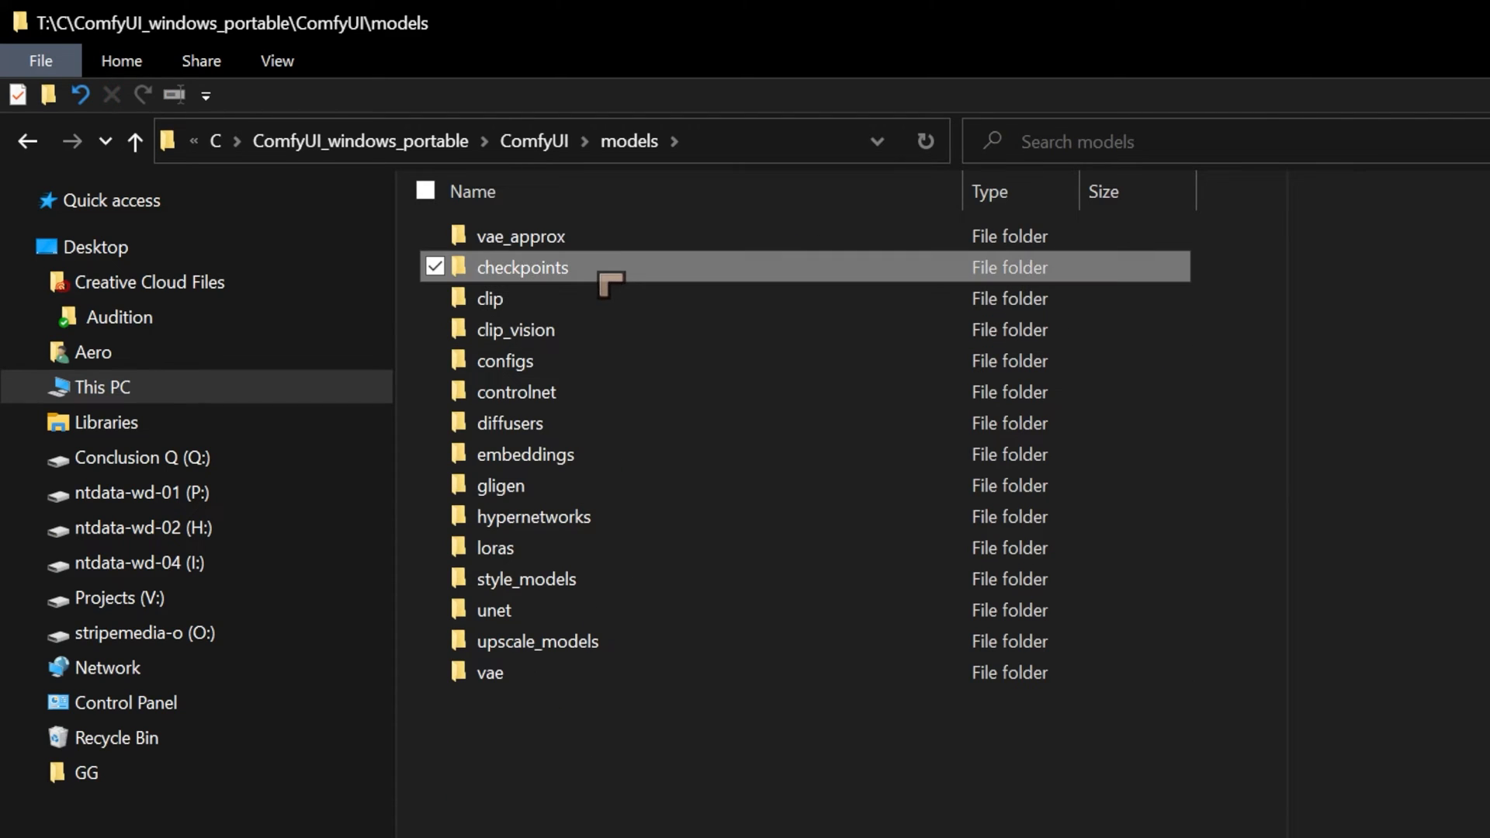
{"action": "double_click", "coordinate": [522, 267]}
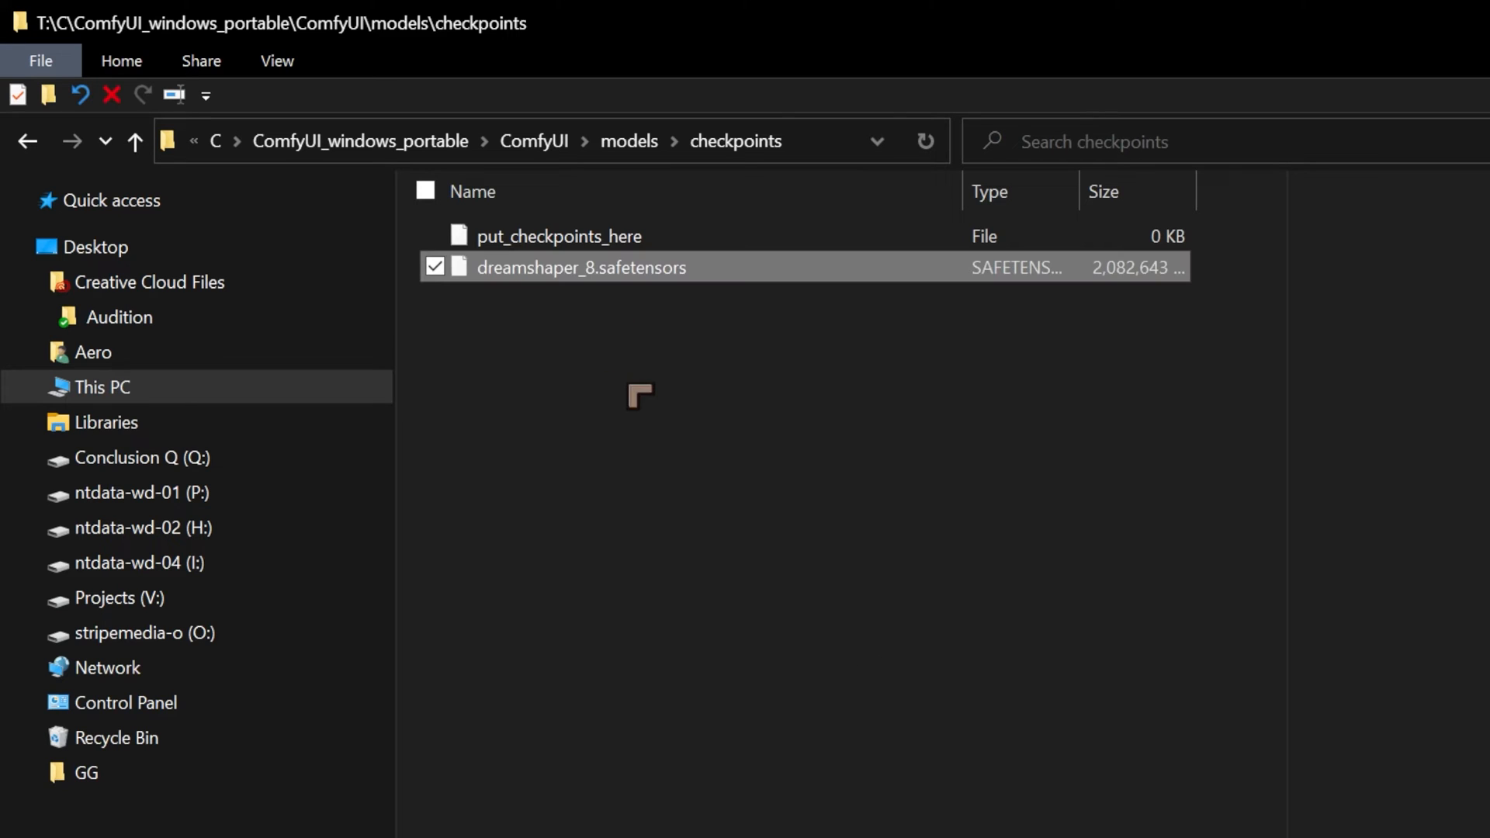
{"action": "mouse_move", "coordinate": [678, 307]}
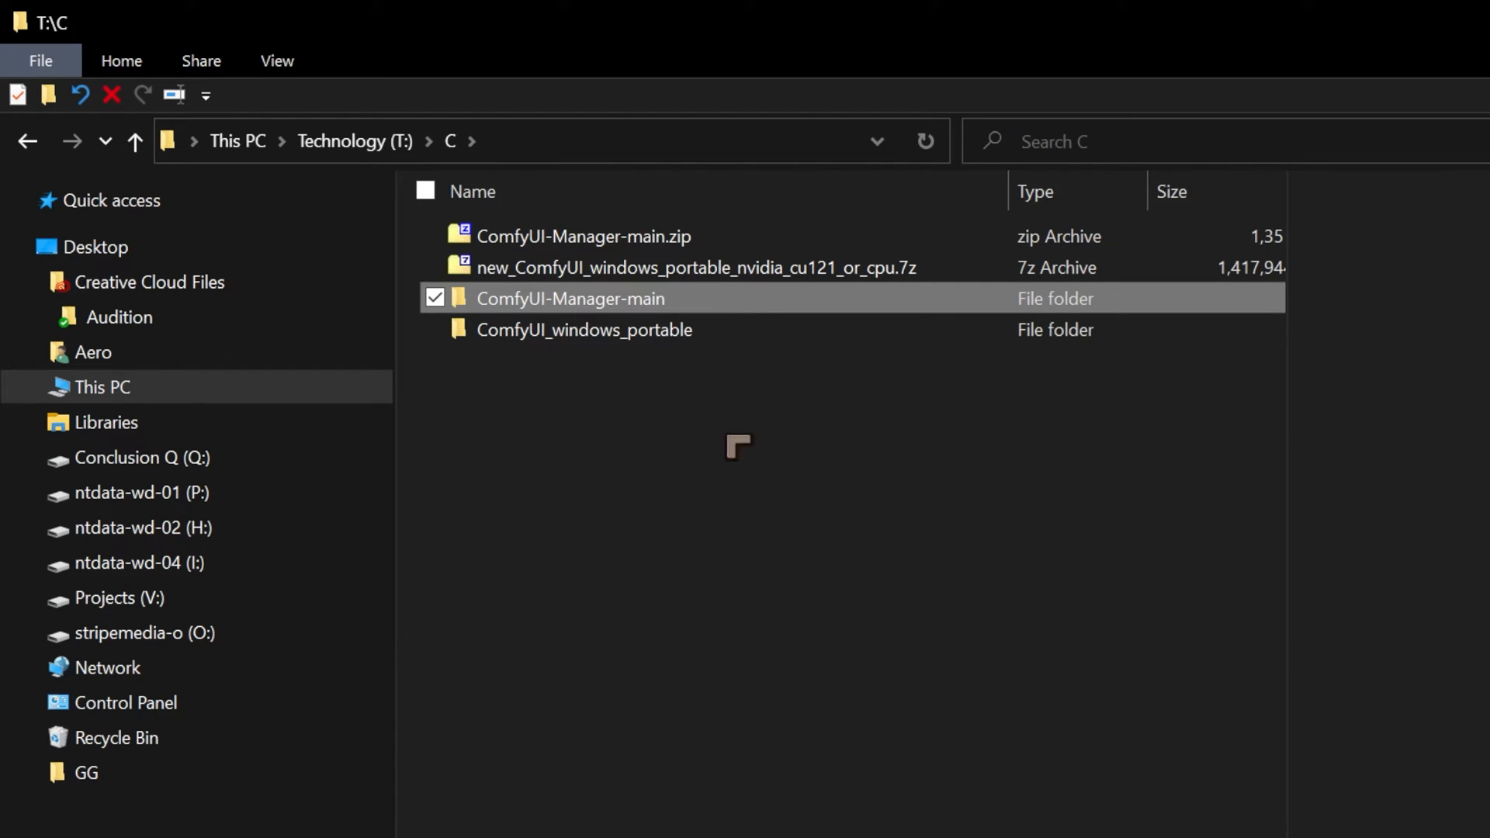
{"action": "mouse_move", "coordinate": [684, 399]}
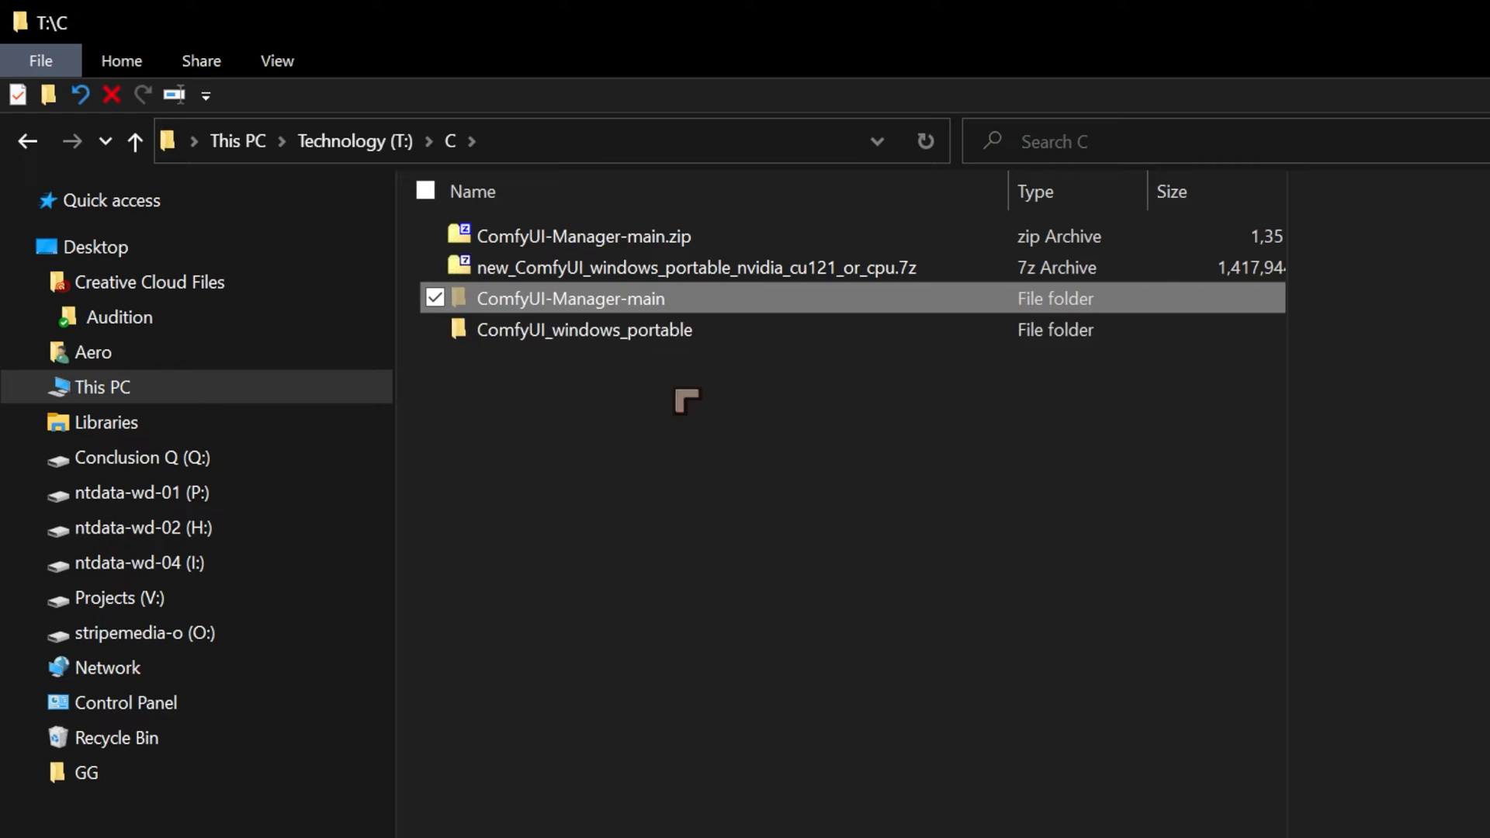
Look inside ComfyUI's custom_nodes folder, which holds only example_node.py.example
{"action": "double_click", "coordinate": [585, 329]}
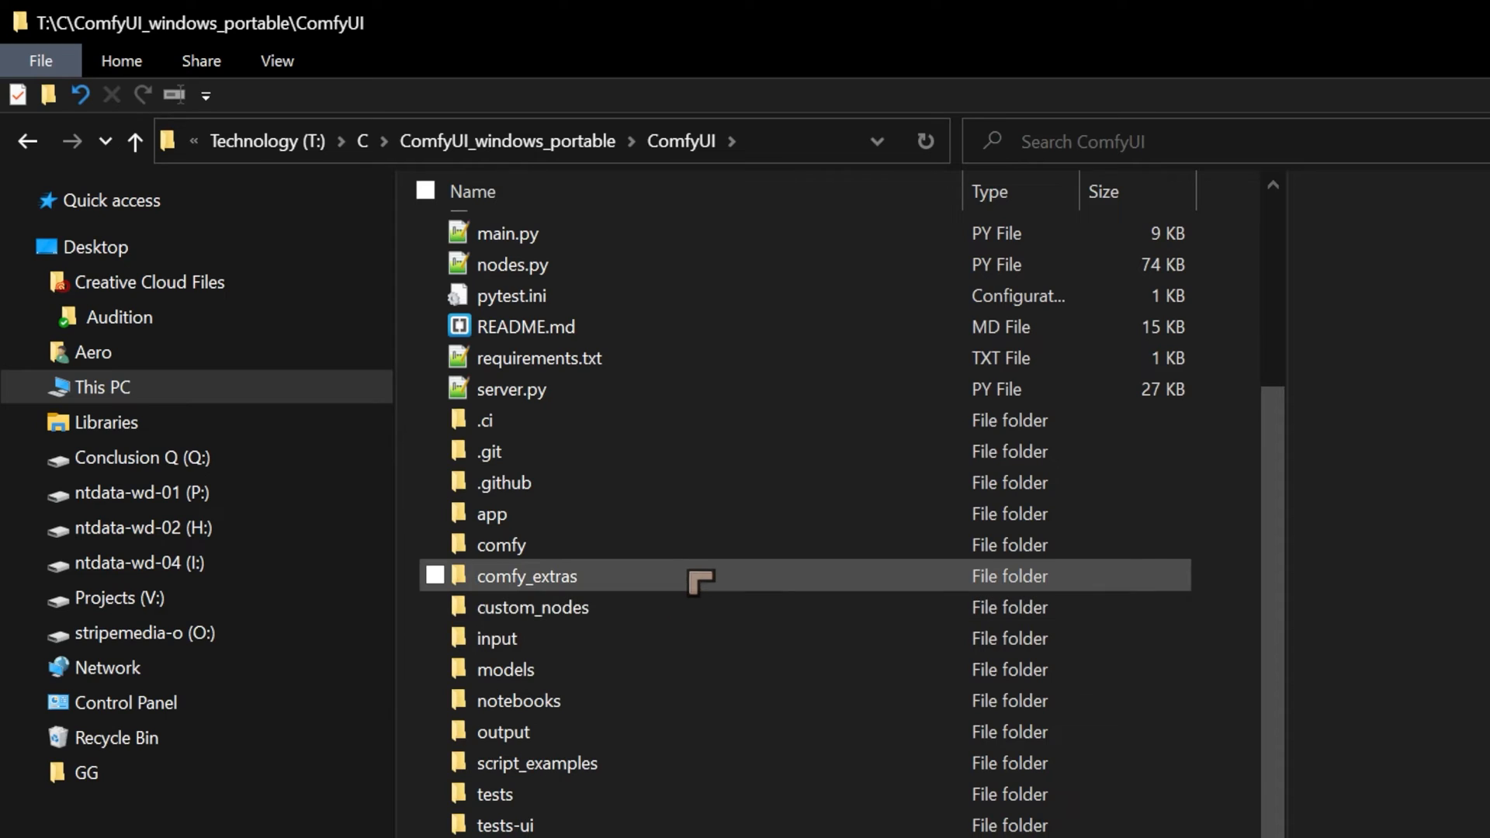
{"action": "mouse_move", "coordinate": [618, 607]}
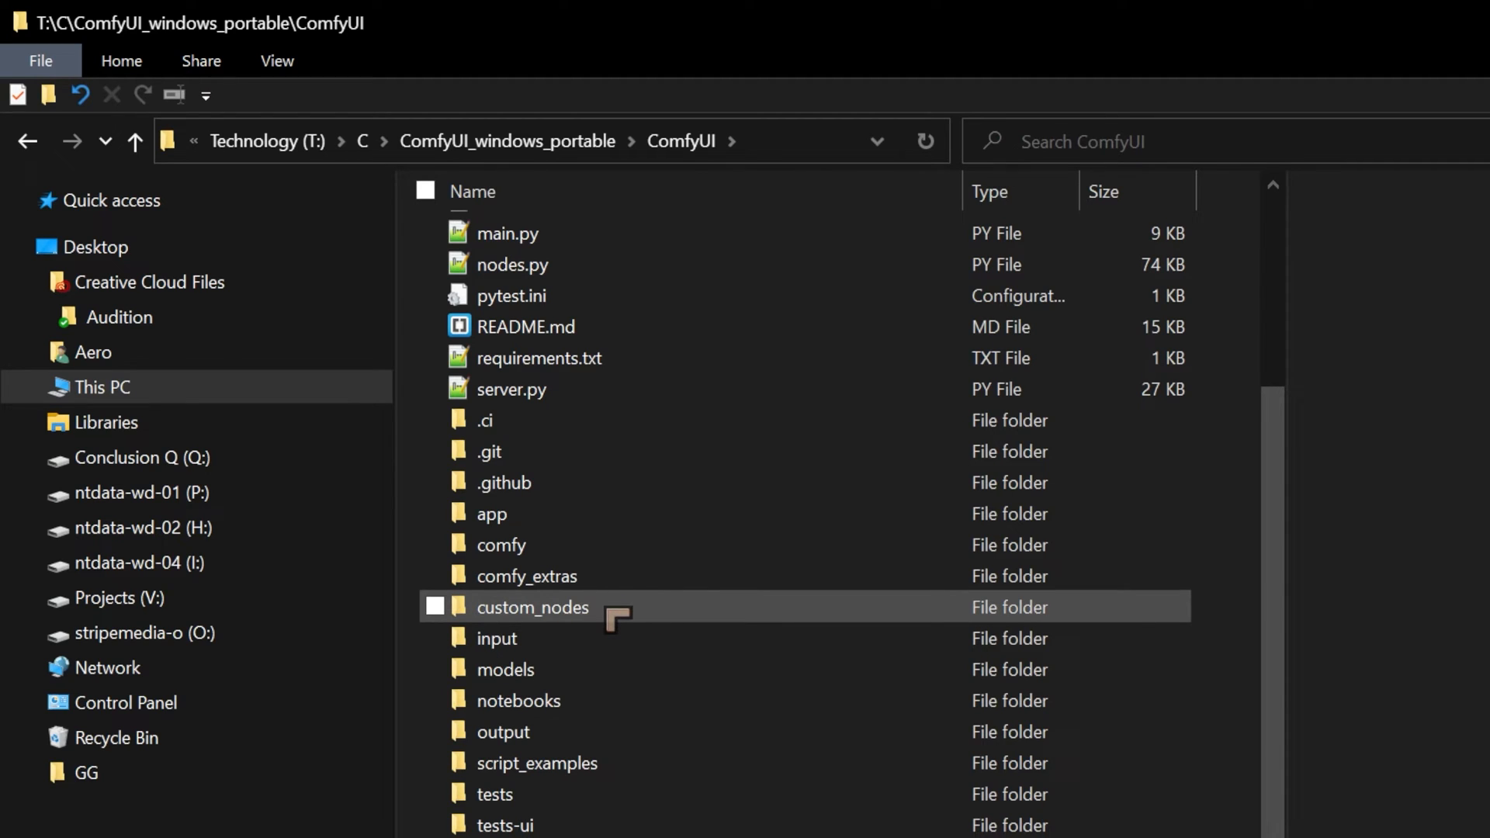
{"action": "double_click", "coordinate": [533, 607]}
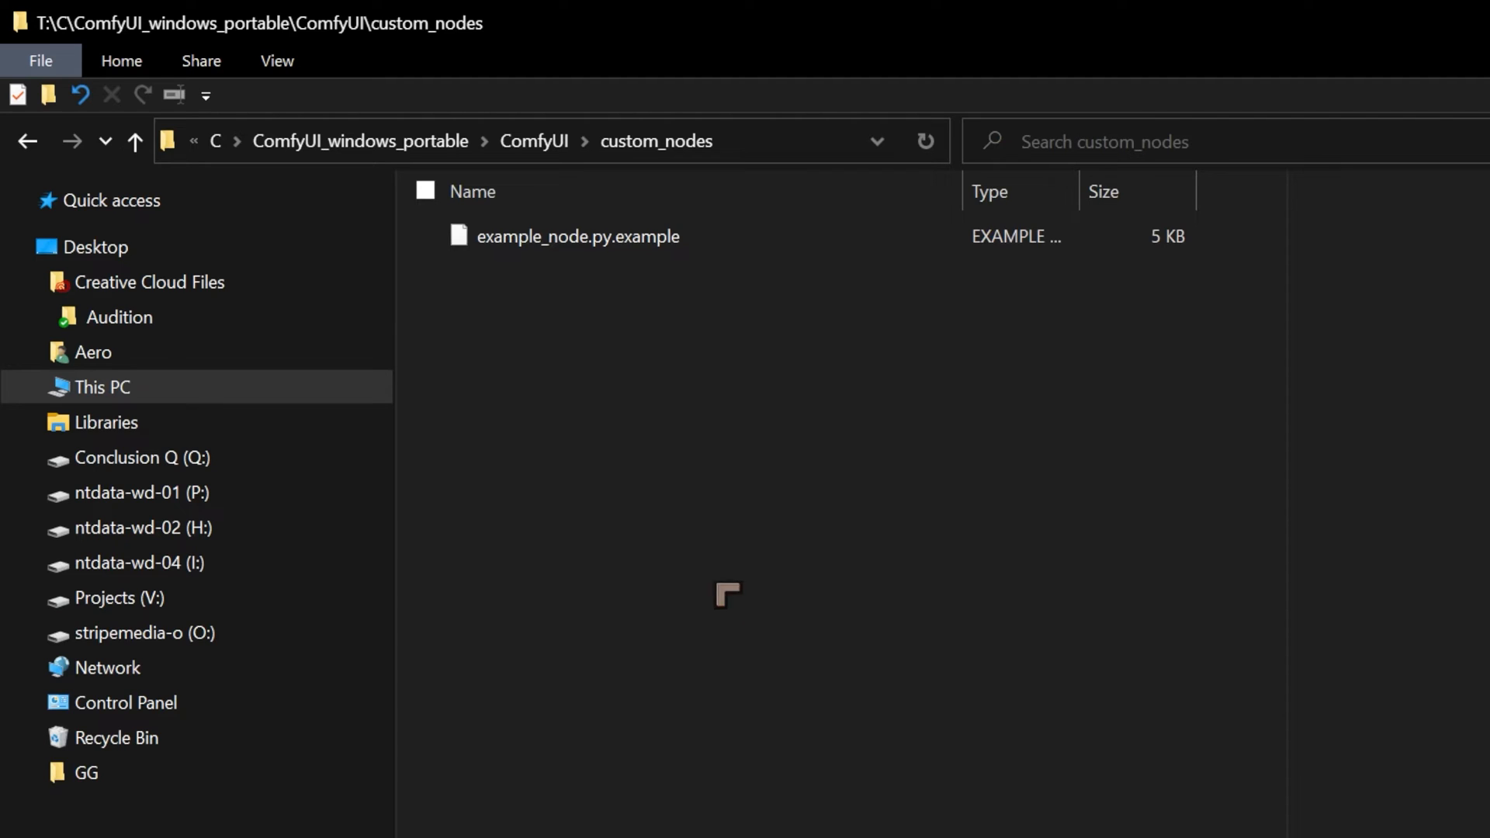
{"action": "left_click", "coordinate": [578, 236]}
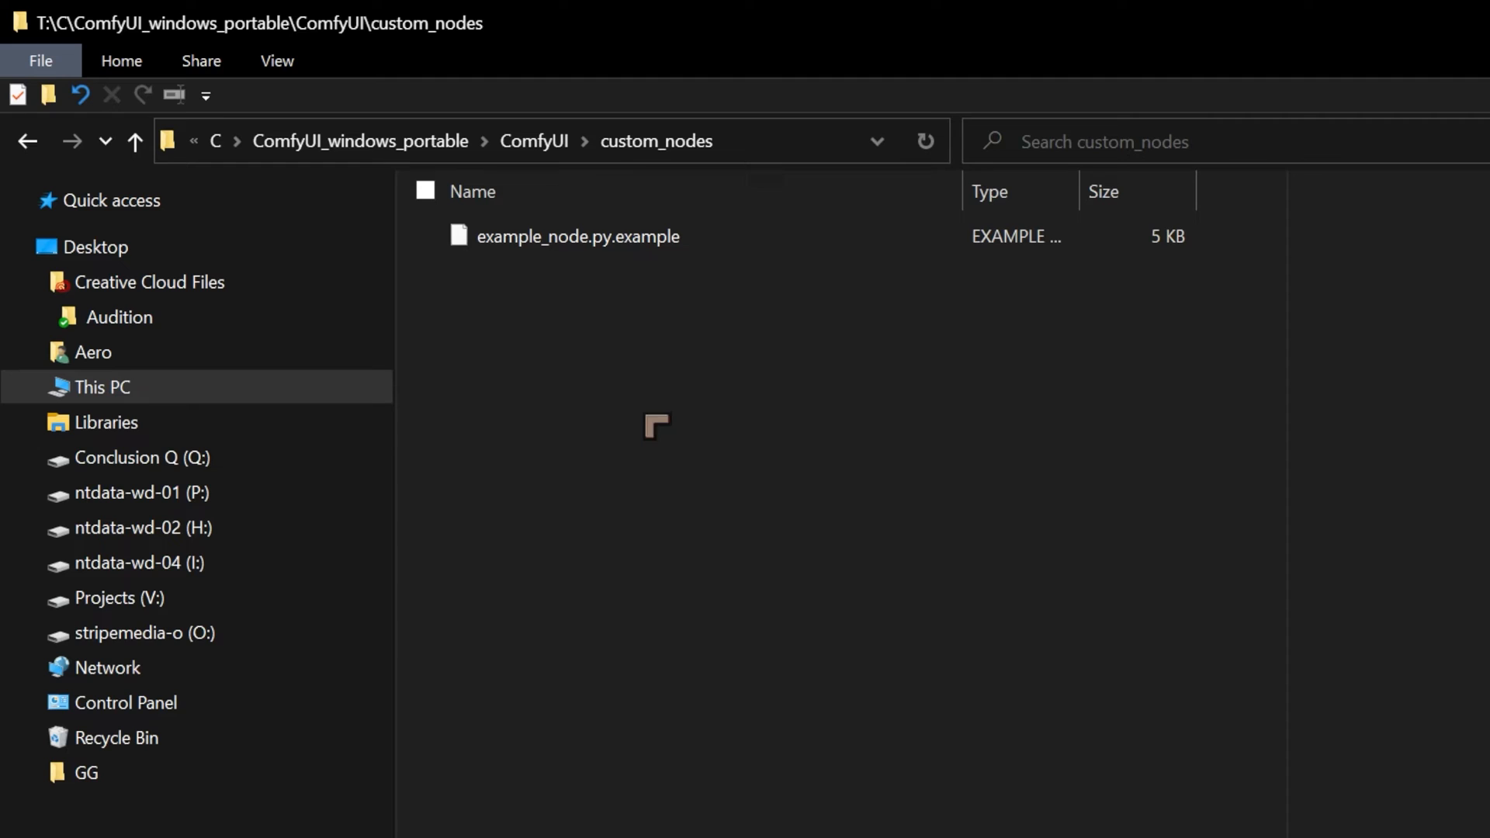
{"action": "mouse_move", "coordinate": [847, 328]}
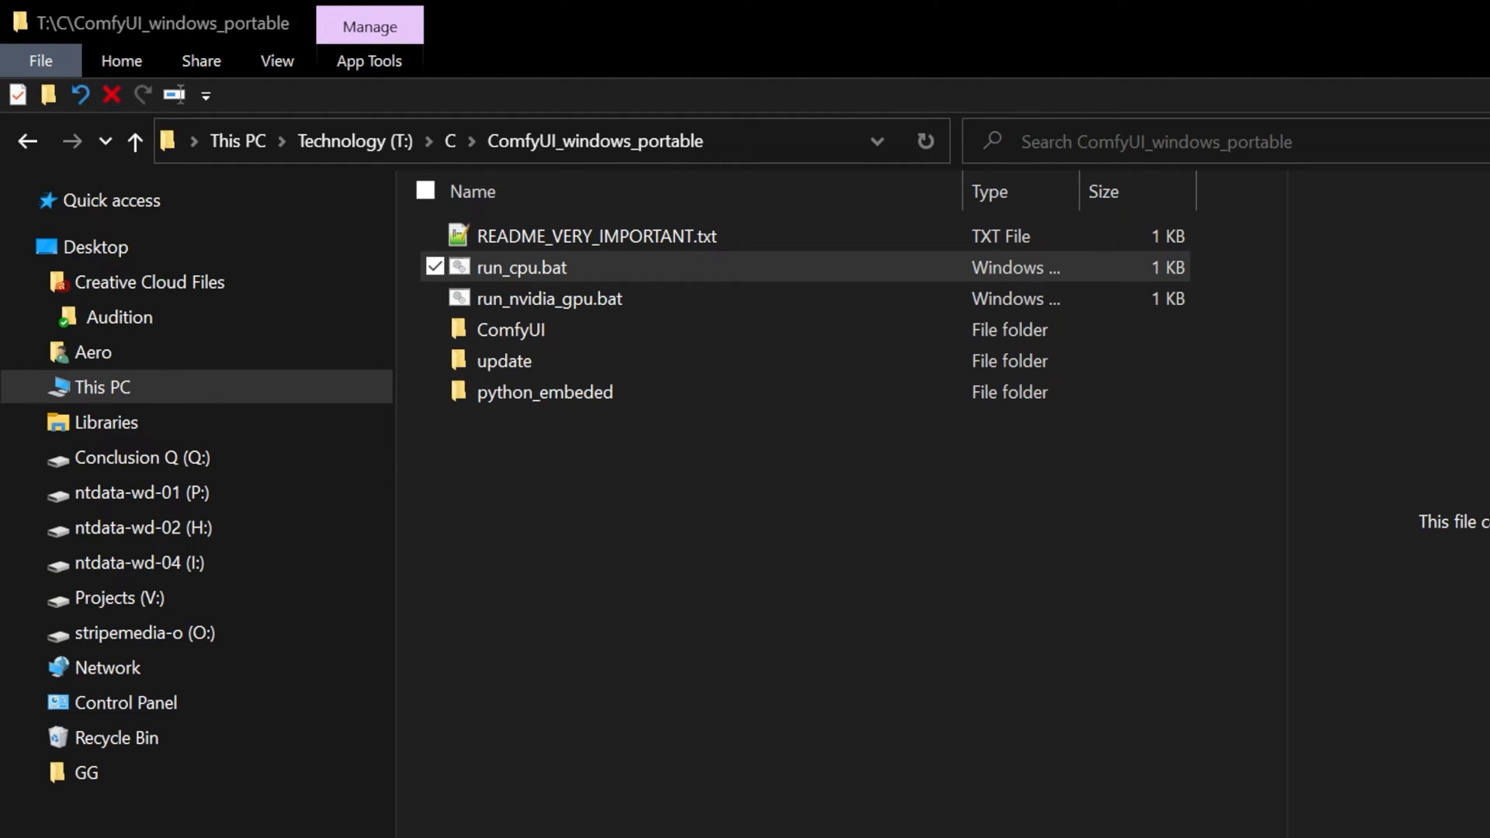
Launch run_cpu.bat from ComfyUI_windows_portable to start the ComfyUI server on CPU
{"action": "left_click", "coordinate": [548, 298]}
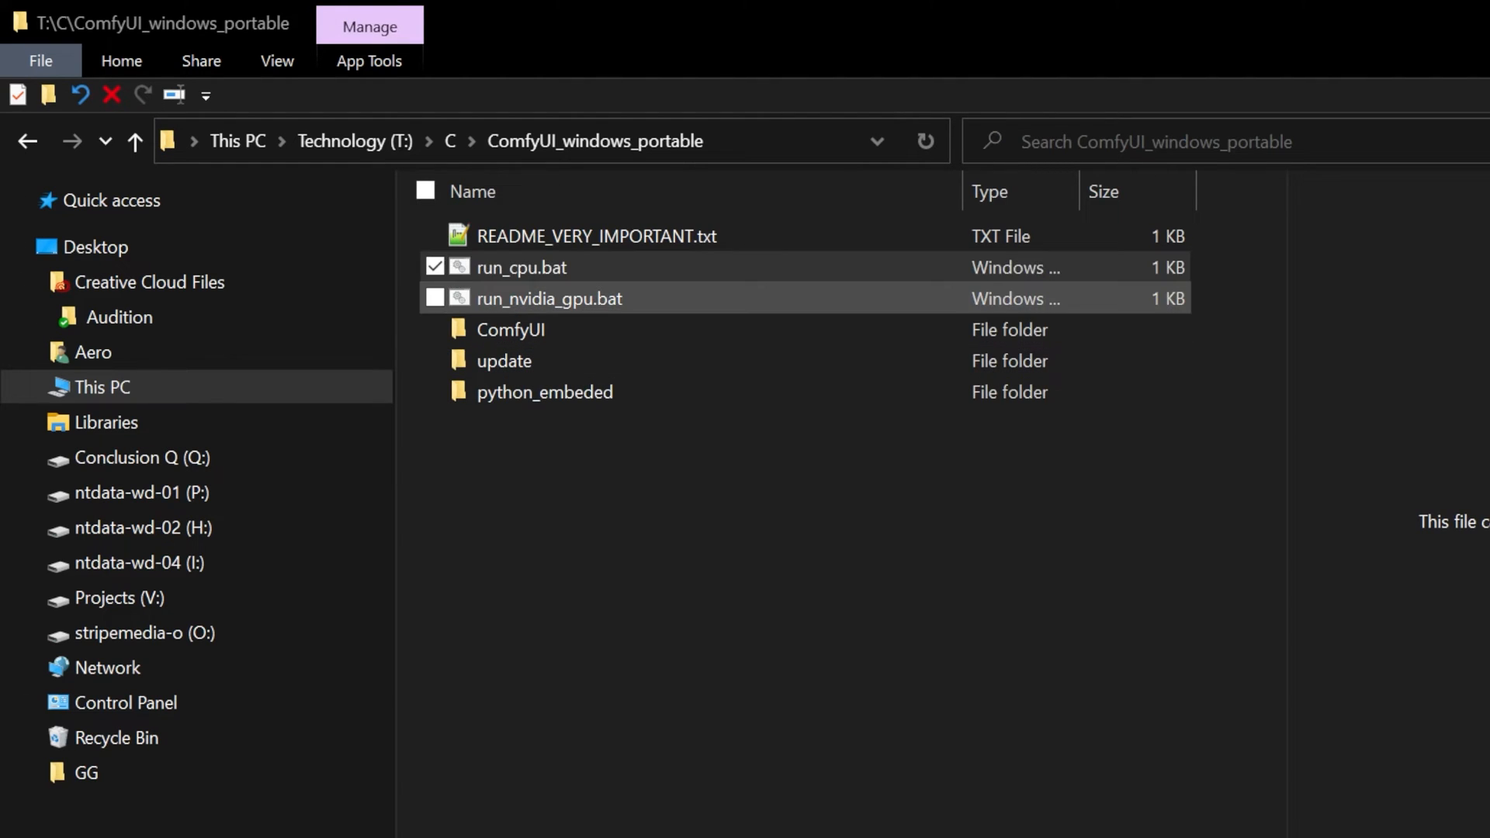
{"action": "left_click", "coordinate": [521, 267]}
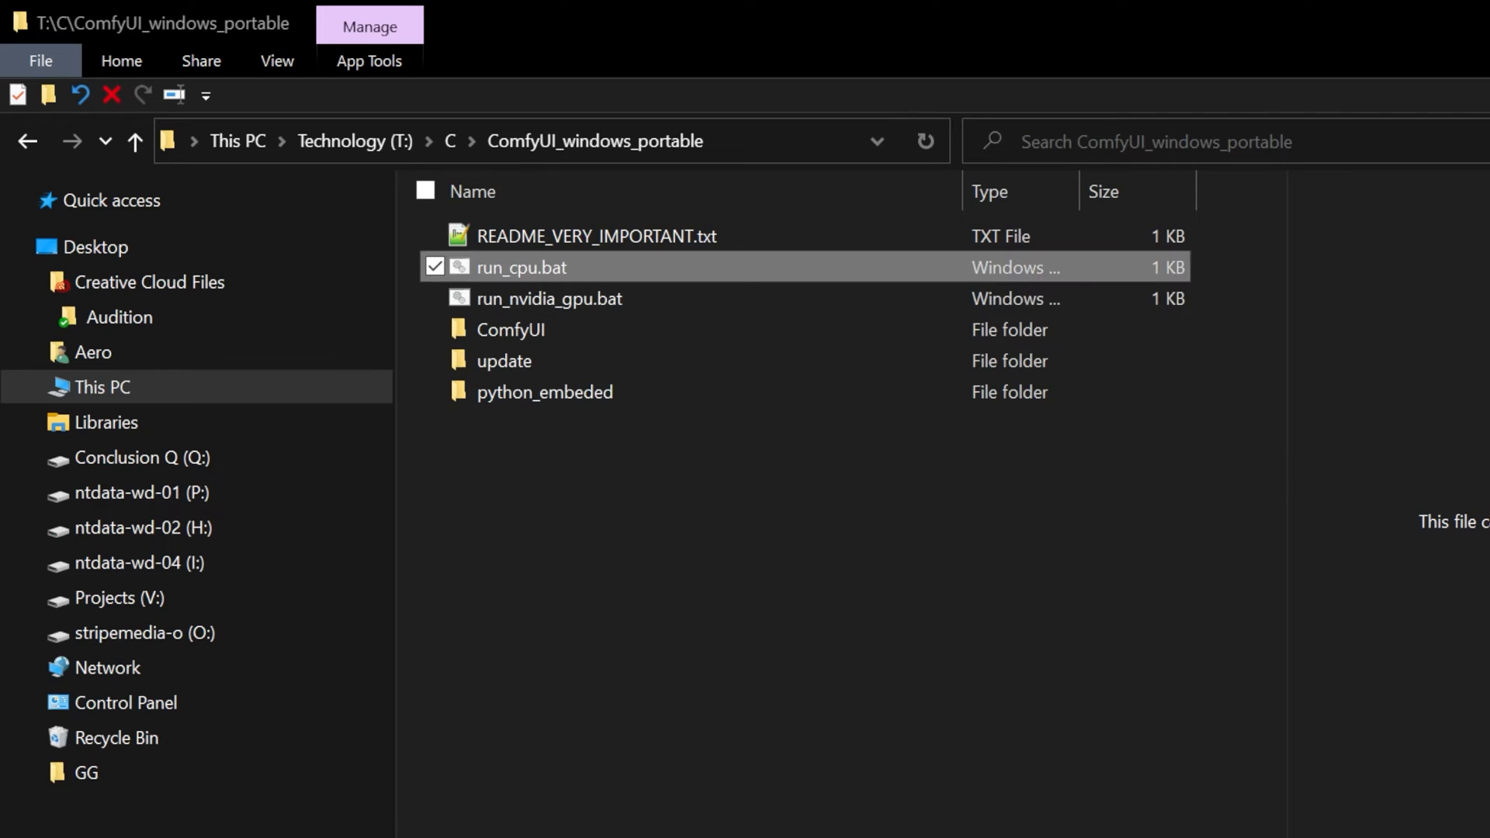
{"action": "mouse_move", "coordinate": [644, 286]}
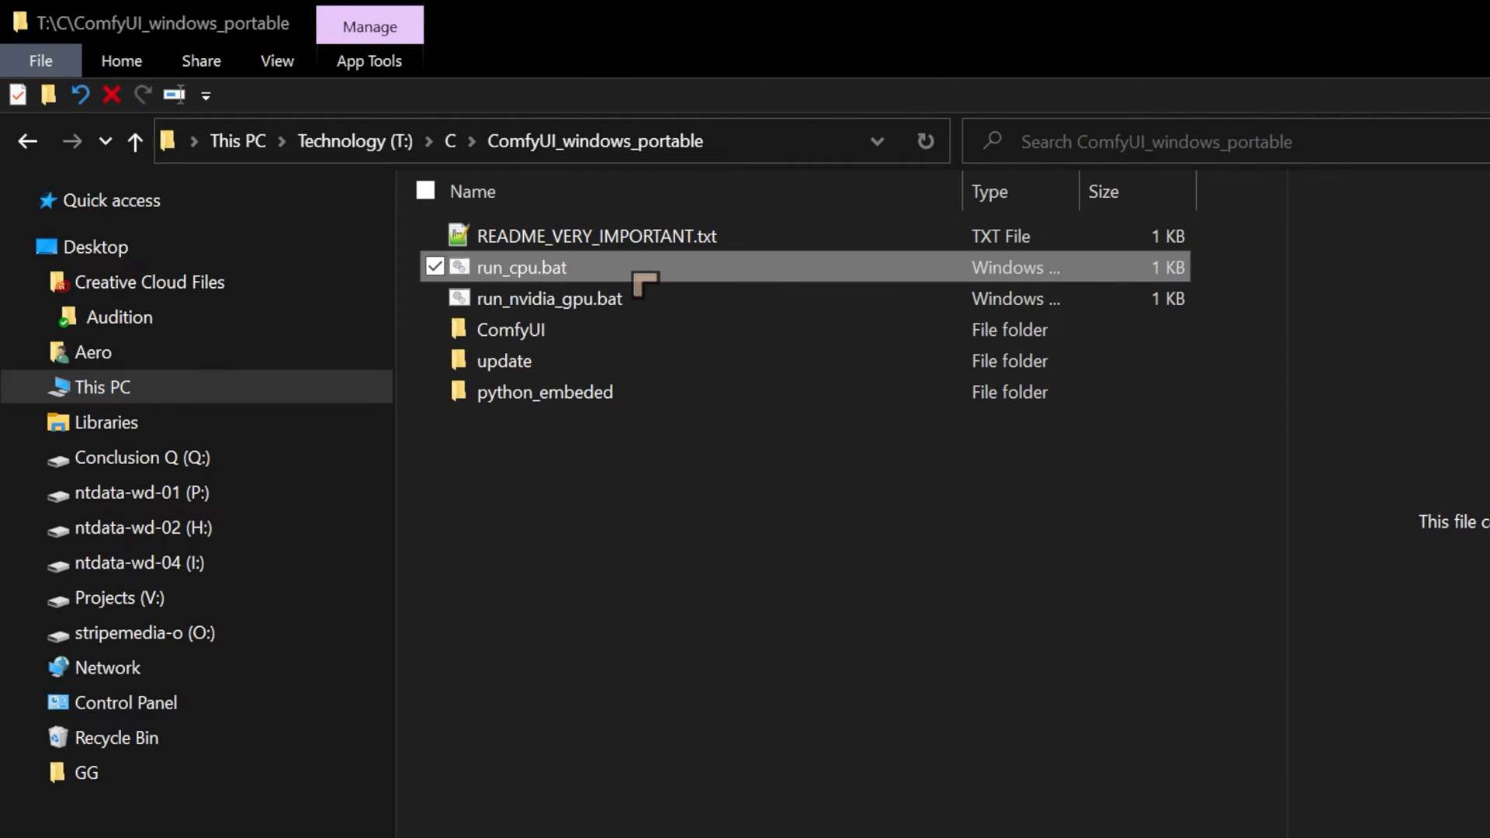
{"action": "mouse_move", "coordinate": [719, 405]}
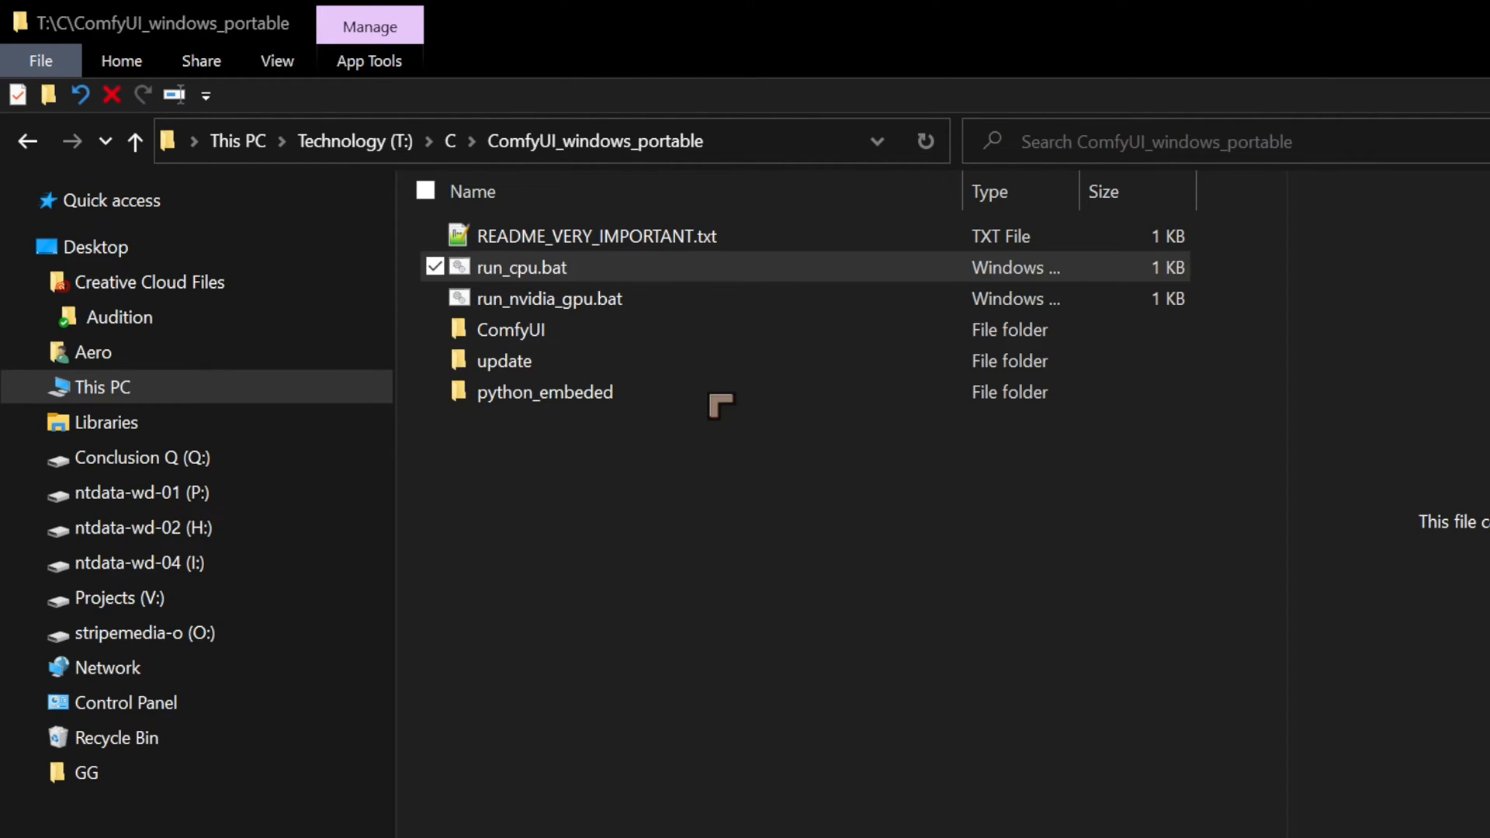
{"action": "mouse_move", "coordinate": [954, 467]}
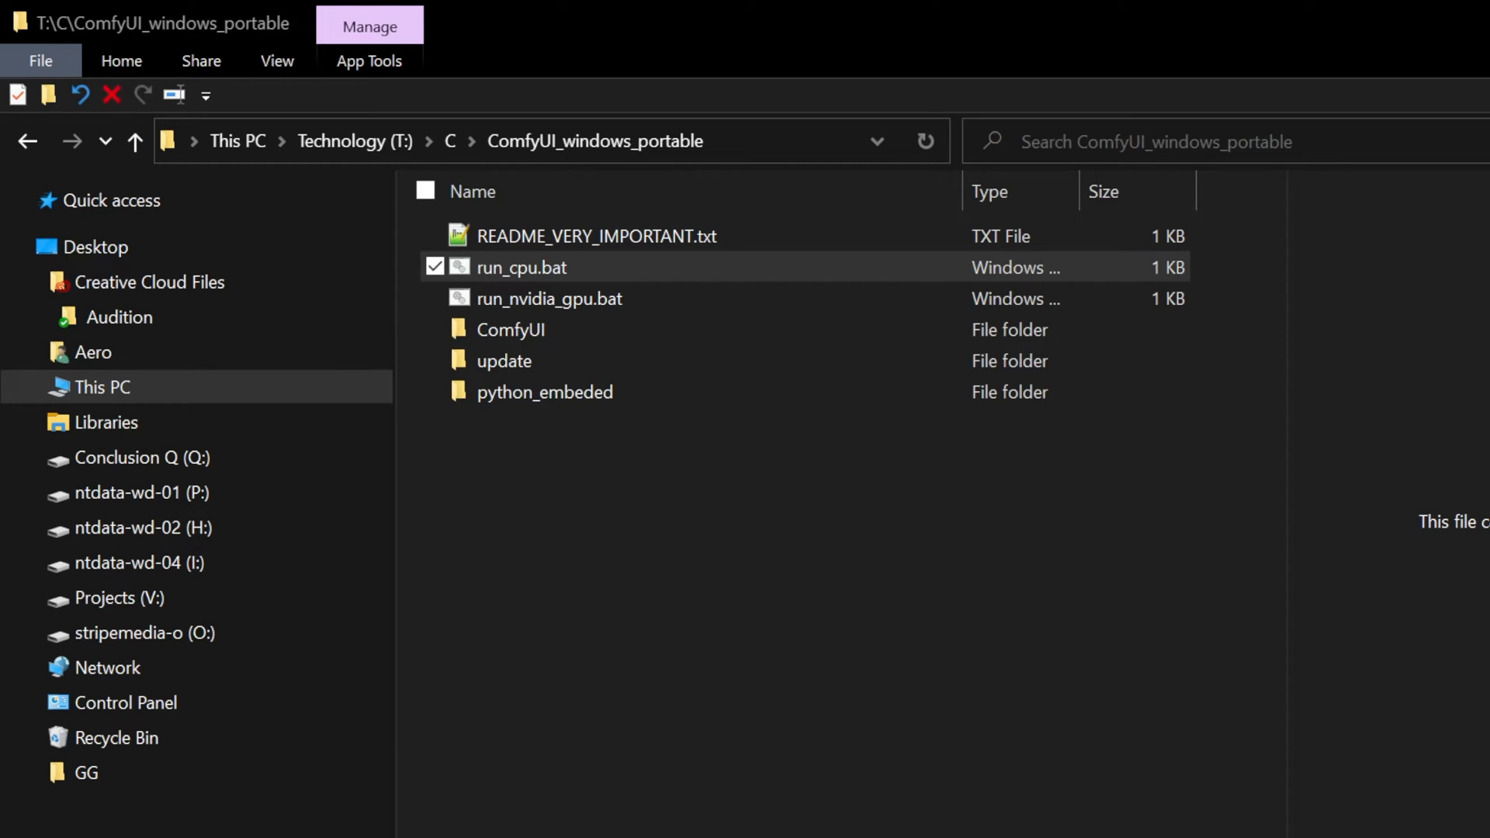
{"action": "double_click", "coordinate": [522, 267]}
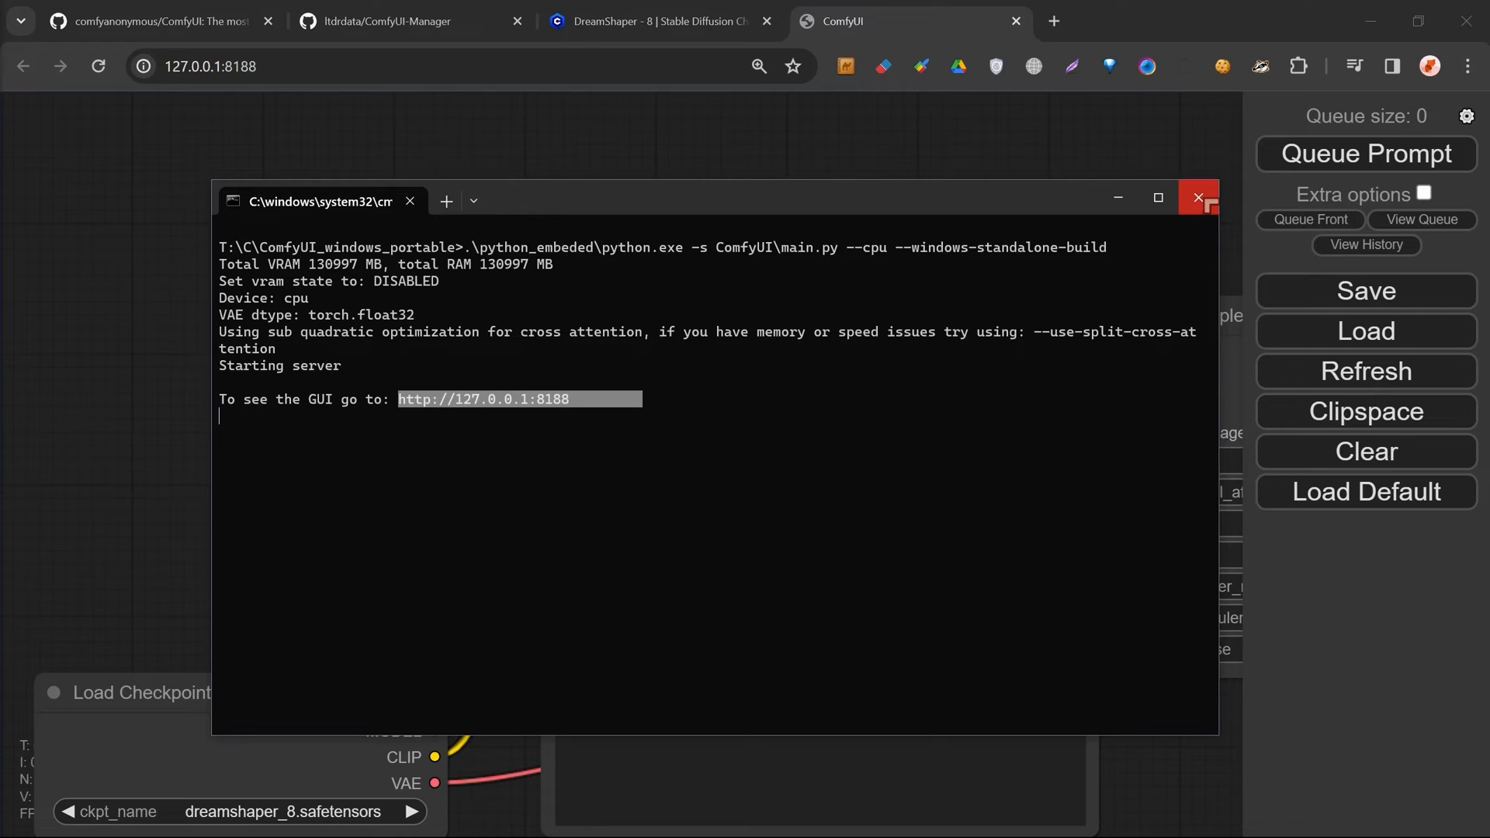
Set the server console (running at 127.0.0.1:8188) aside to reveal ComfyUI's default workflow
{"action": "left_click_drag", "start_coordinate": [322, 200], "coordinate": [342, 200]}
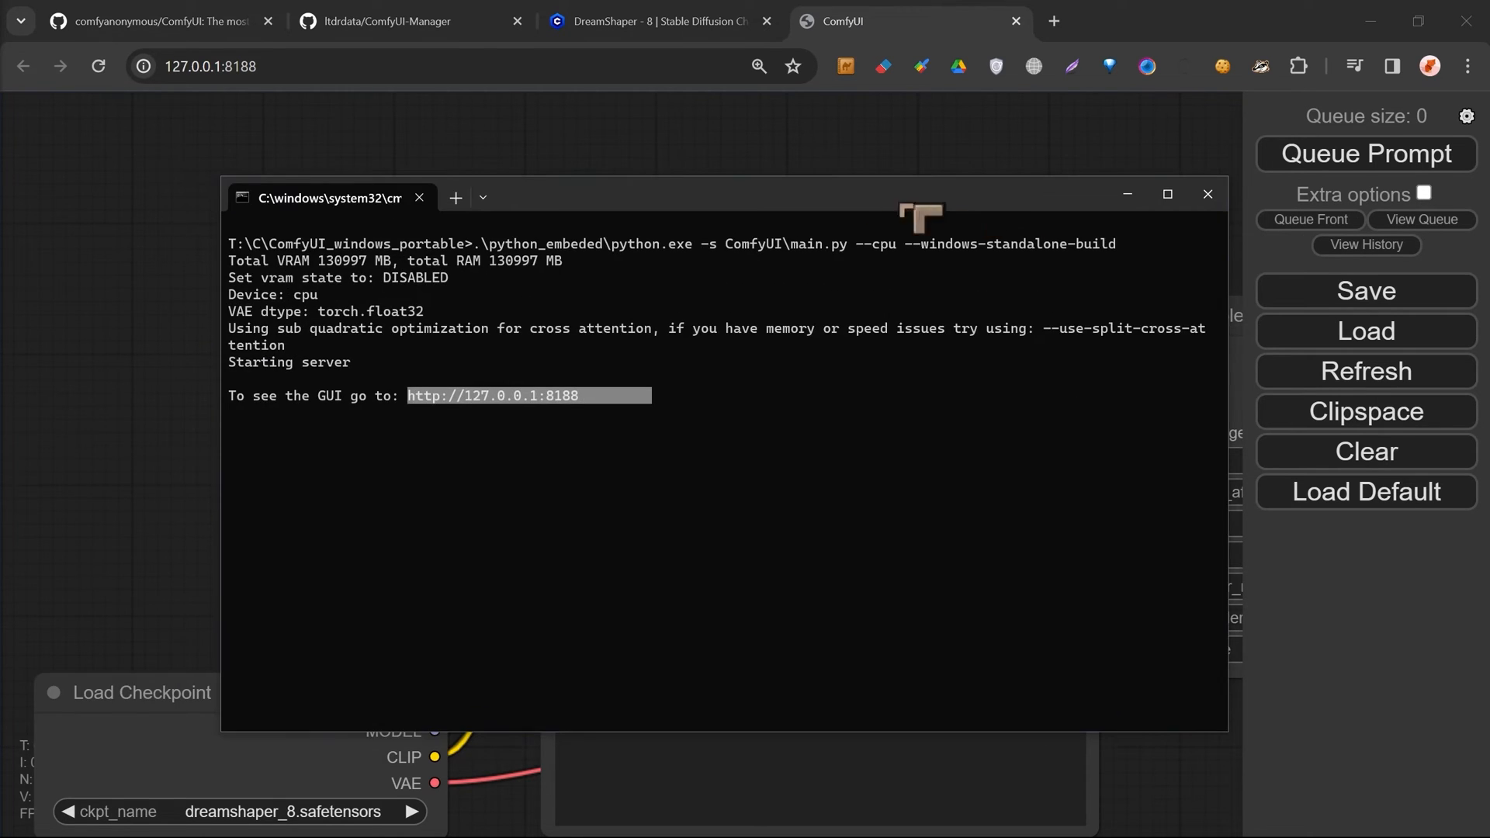
{"action": "left_click", "coordinate": [1208, 195]}
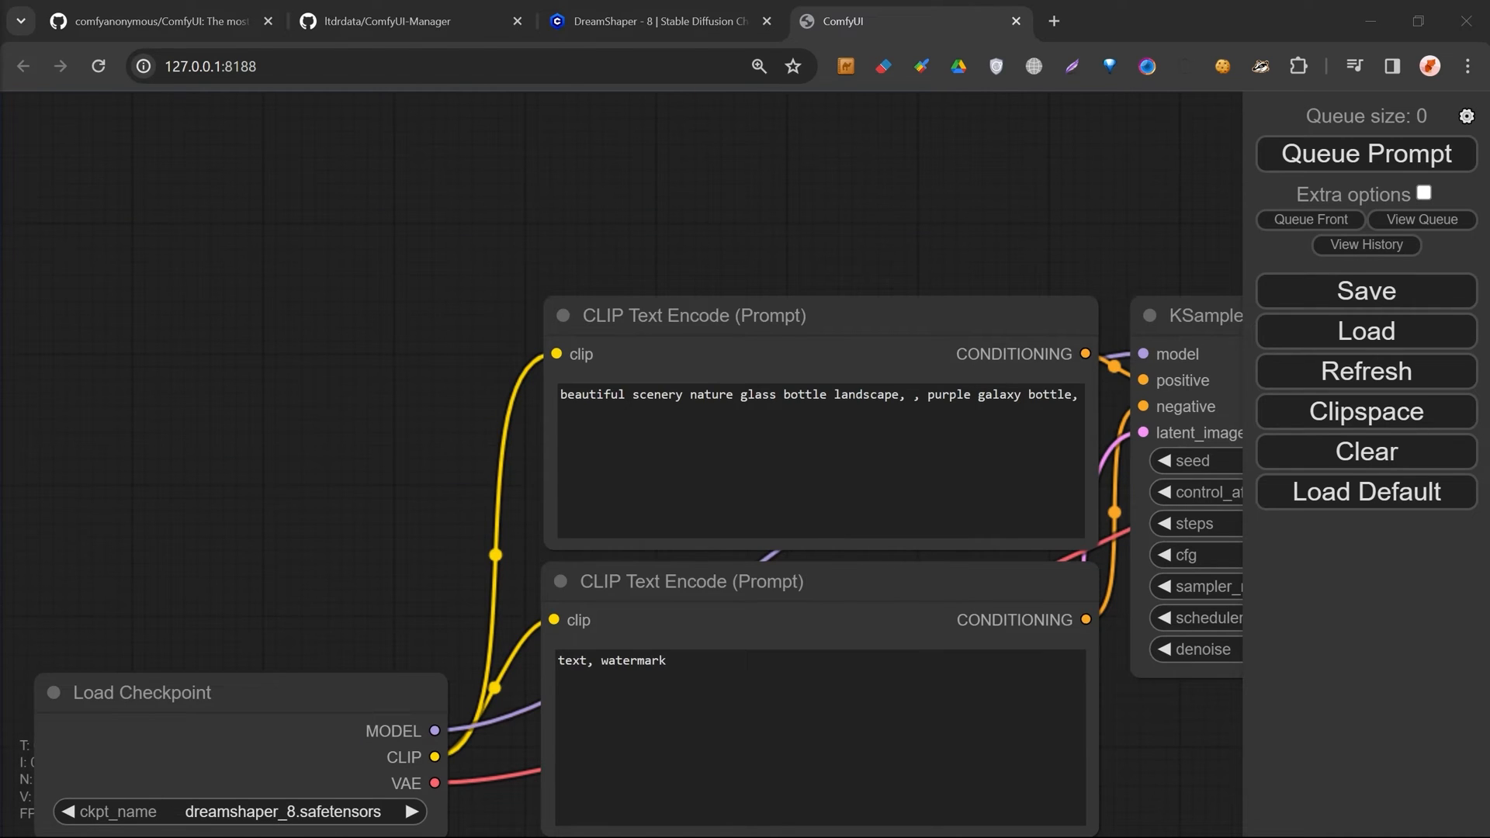
{"action": "mouse_move", "coordinate": [827, 222]}
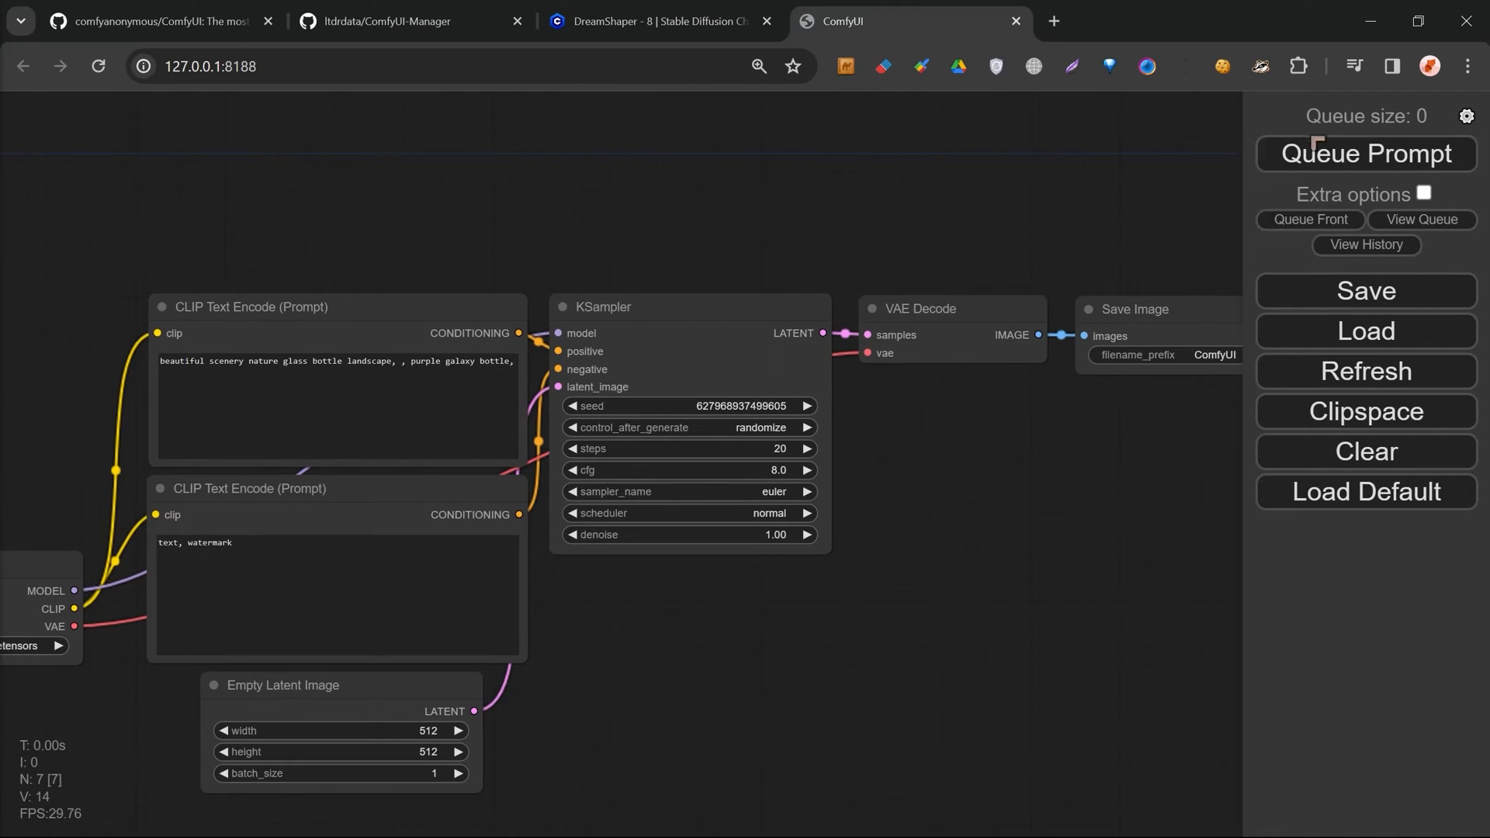
{"action": "mouse_move", "coordinate": [1366, 331]}
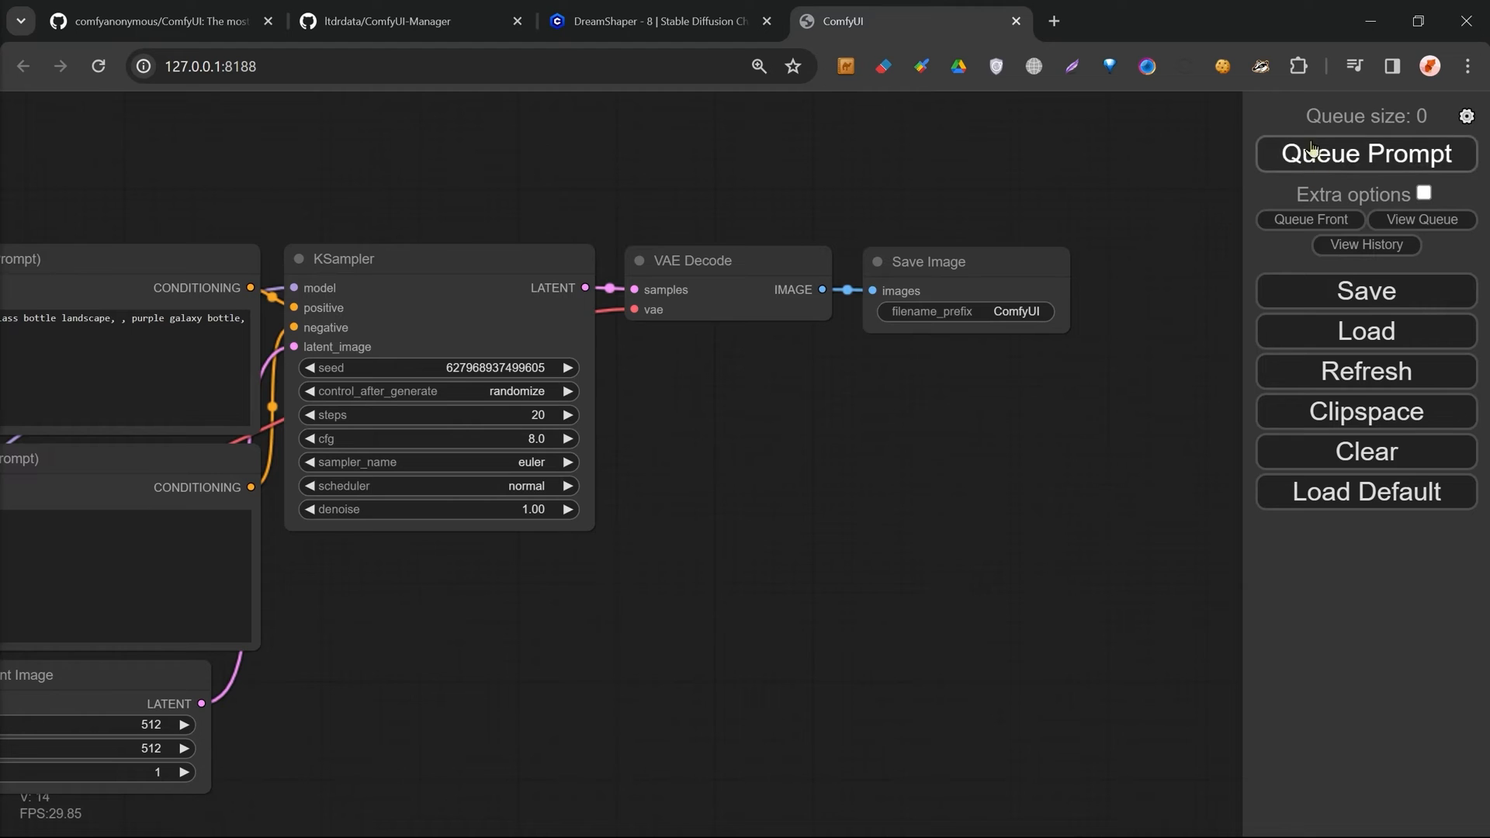
{"action": "mouse_move", "coordinate": [1337, 166]}
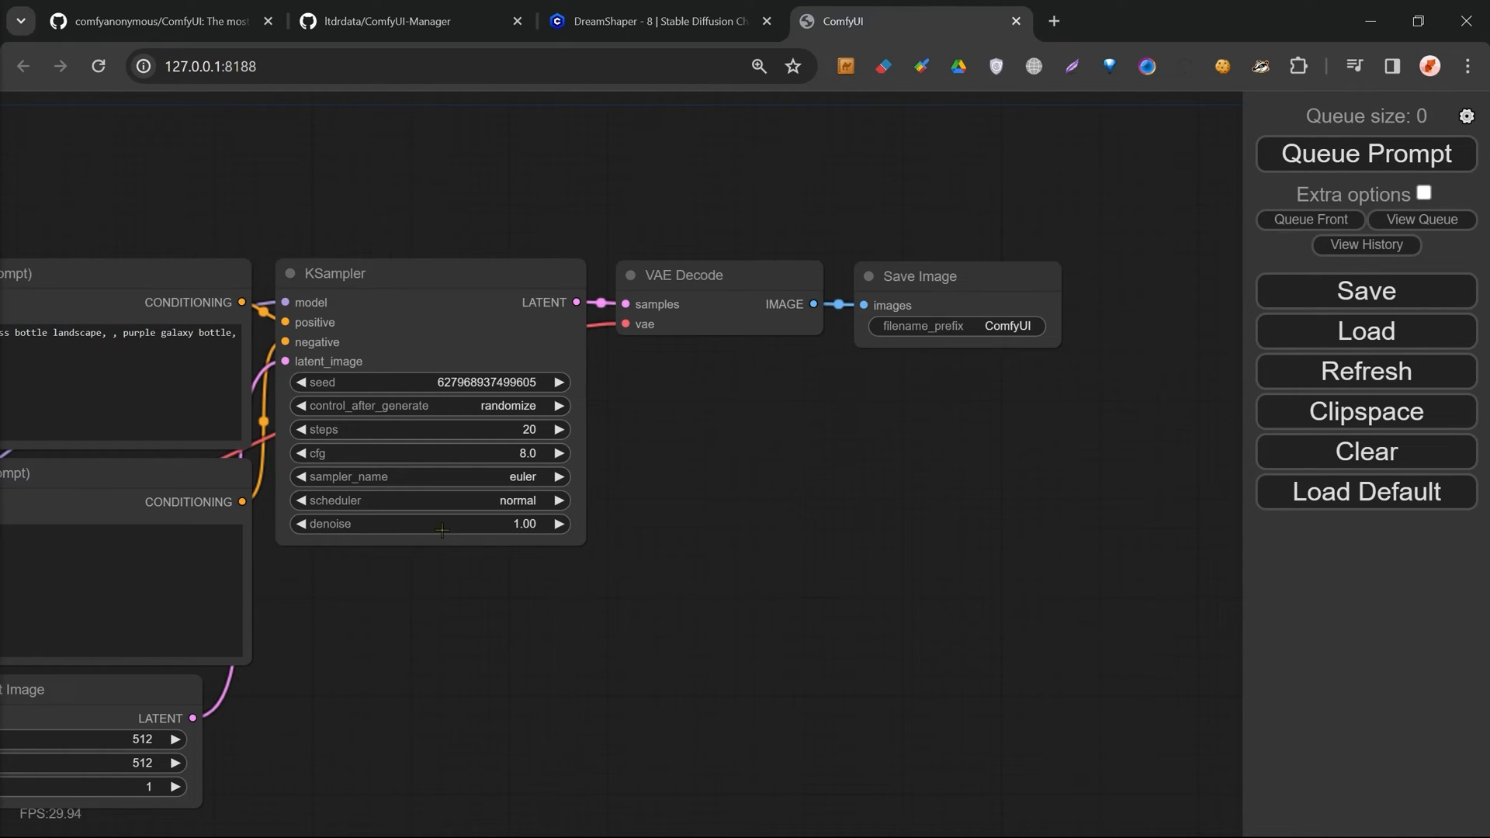
Reload the default text-to-image workflow via Load Default and confirm the prompt
{"action": "left_click", "coordinate": [1364, 492]}
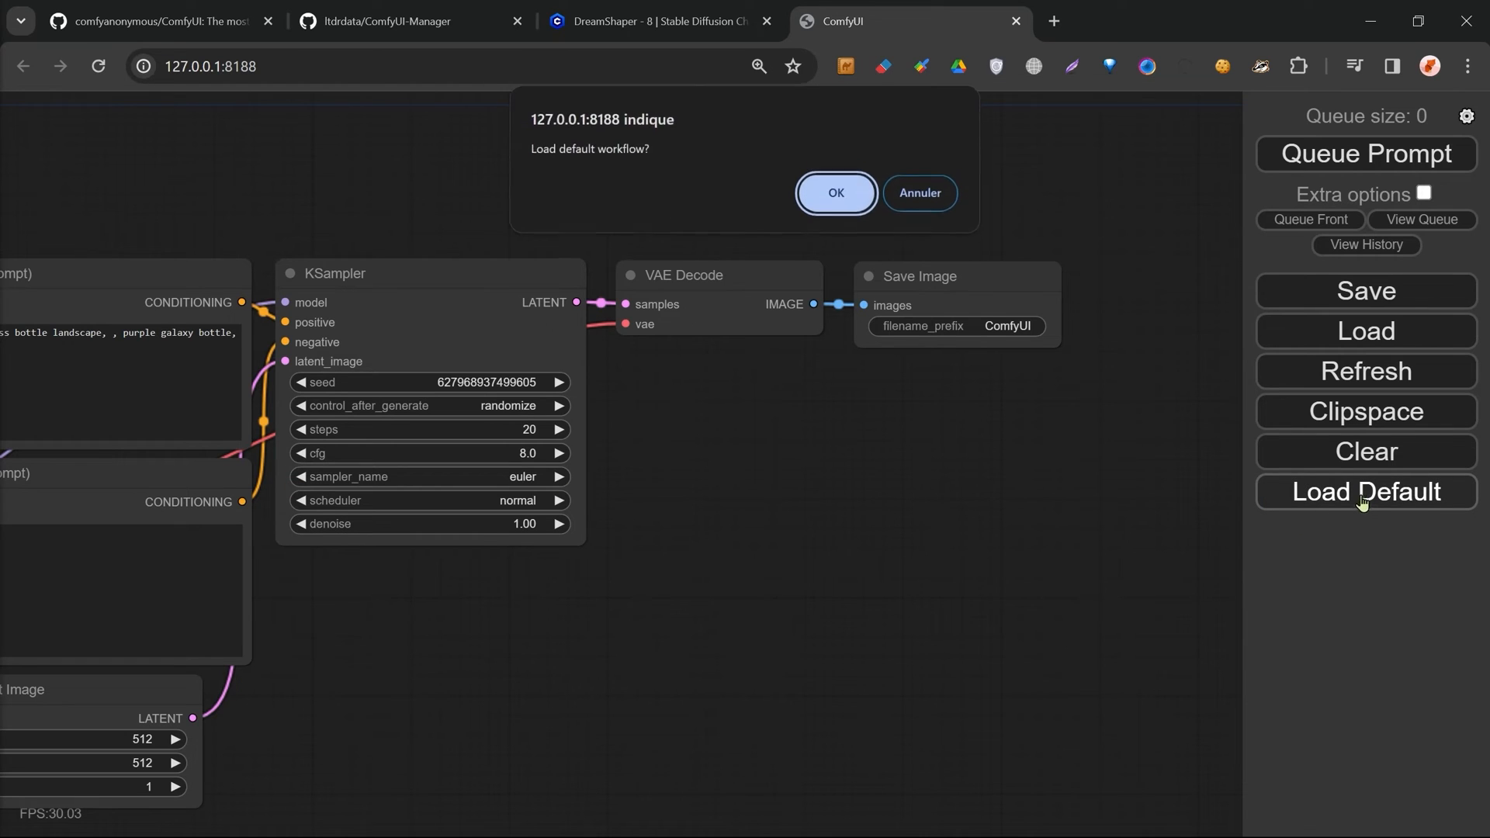
{"action": "left_click", "coordinate": [835, 192]}
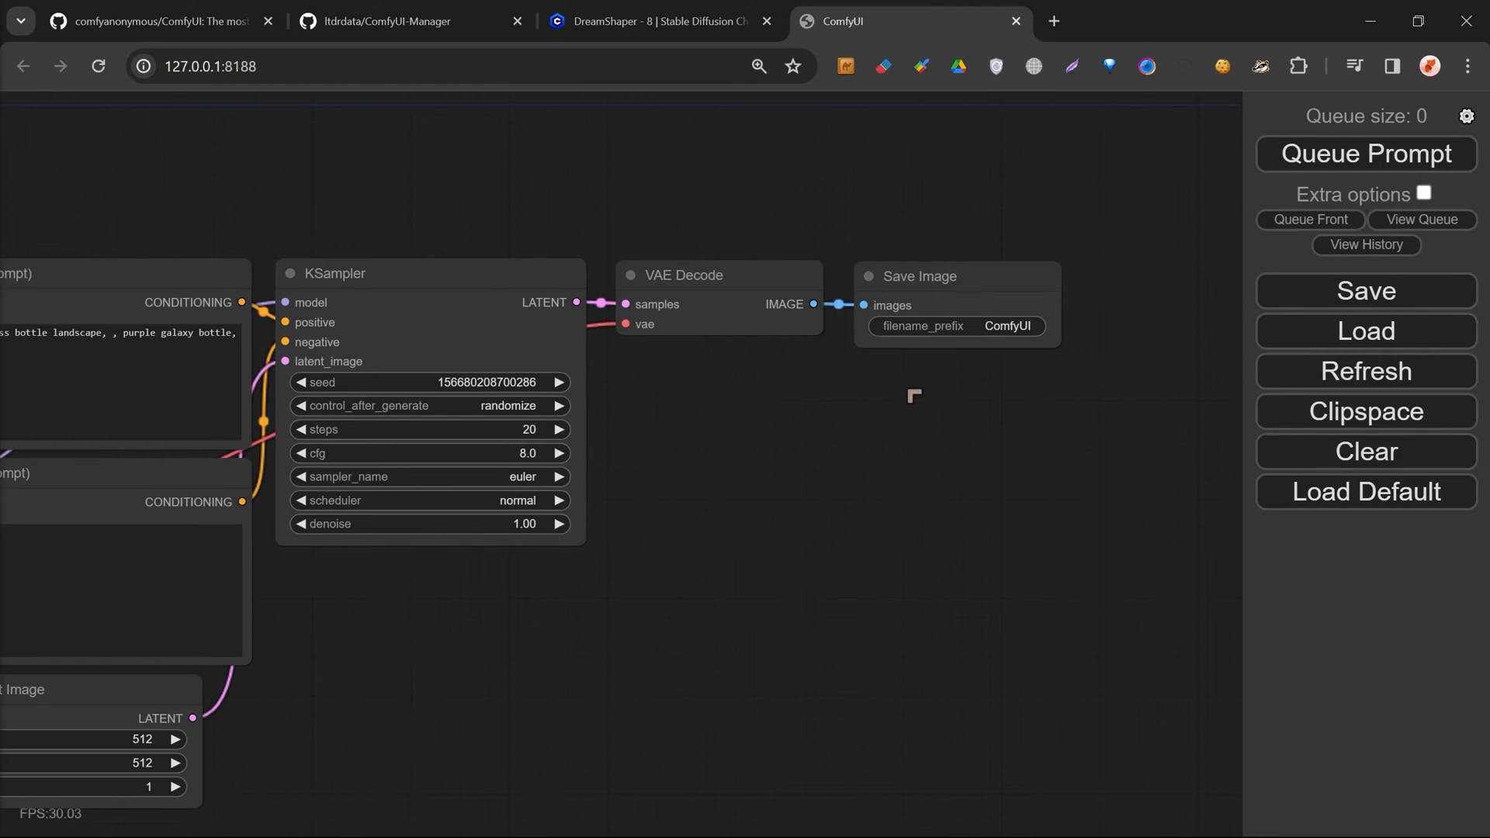
{"action": "mouse_move", "coordinate": [934, 410]}
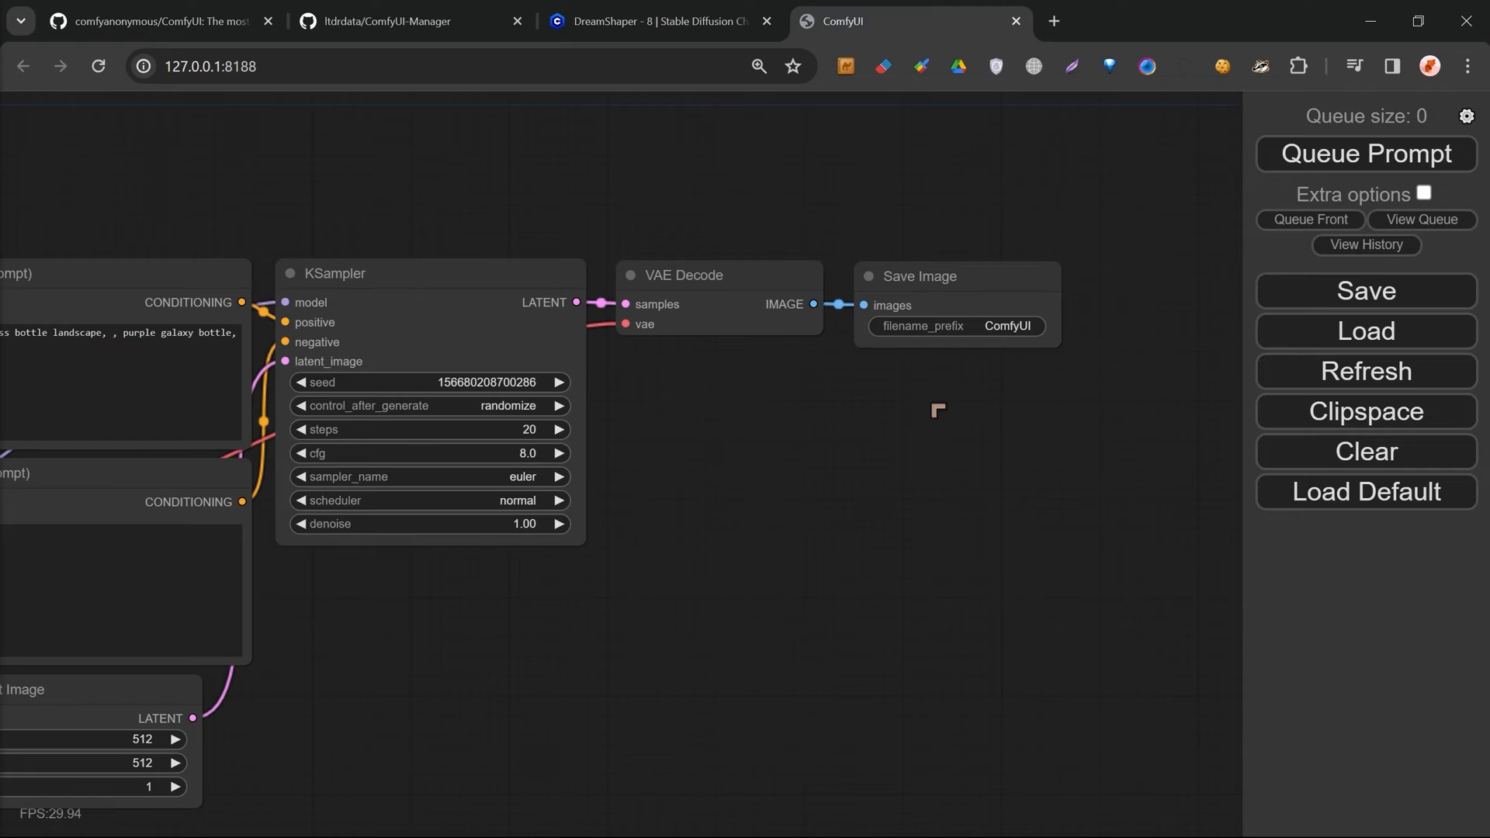
{"action": "mouse_move", "coordinate": [1351, 154]}
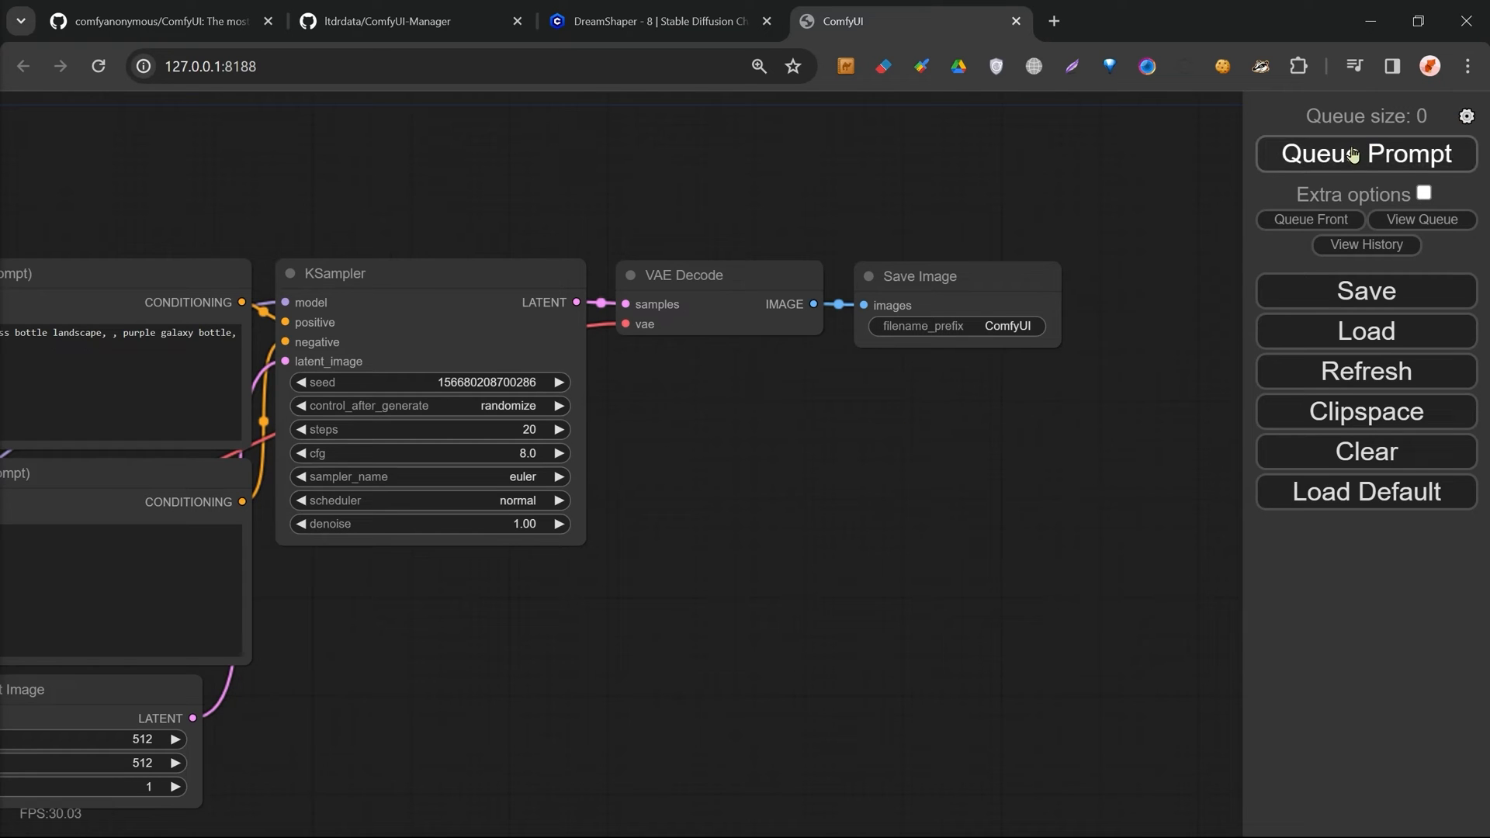
Queue one generation of the default workflow with Queue Prompt
{"action": "left_click", "coordinate": [1364, 154]}
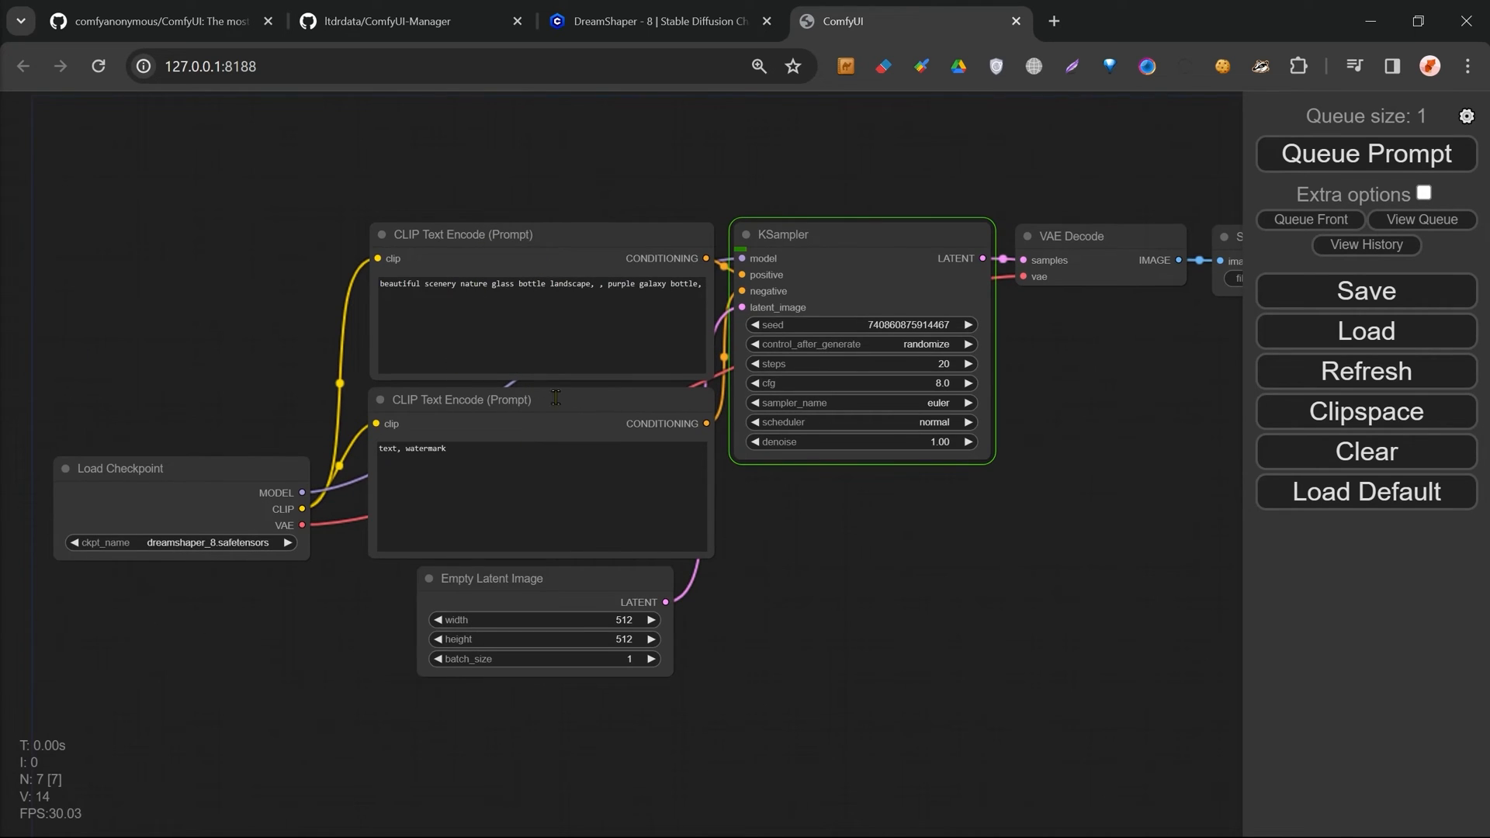
{"action": "mouse_move", "coordinate": [613, 315]}
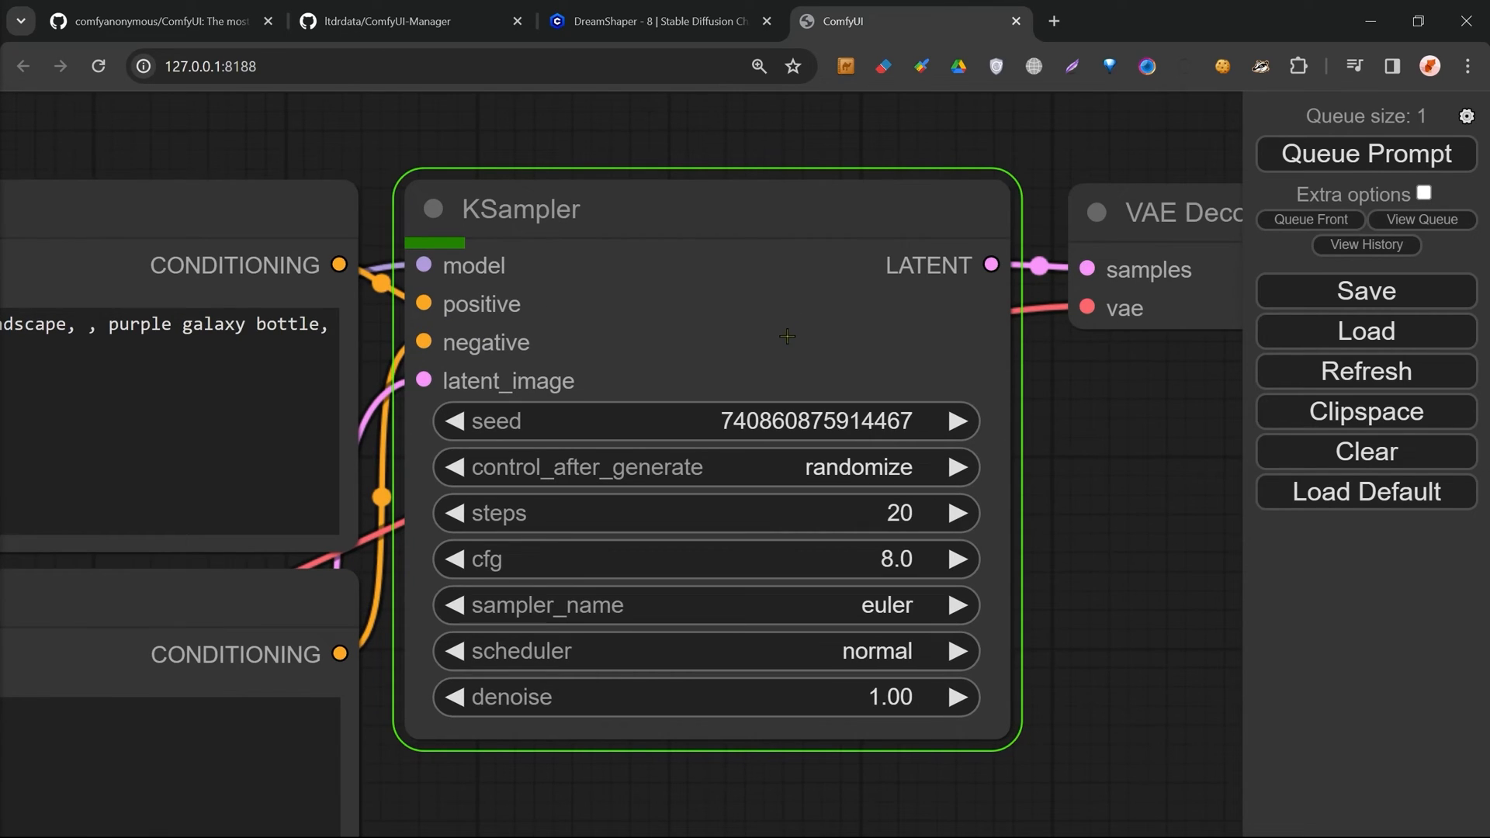
{"action": "mouse_move", "coordinate": [807, 298]}
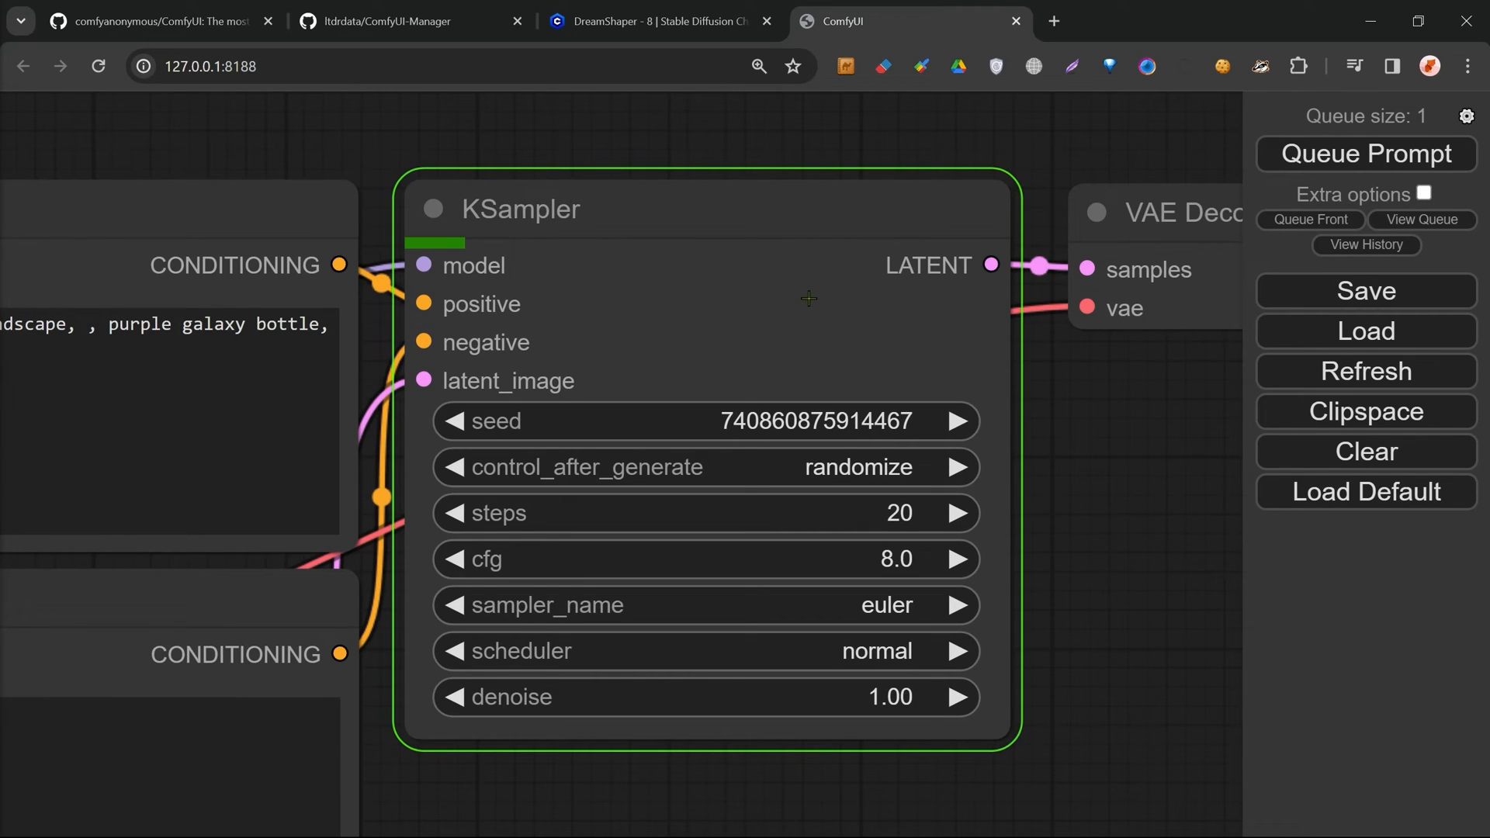
{"action": "mouse_move", "coordinate": [785, 311]}
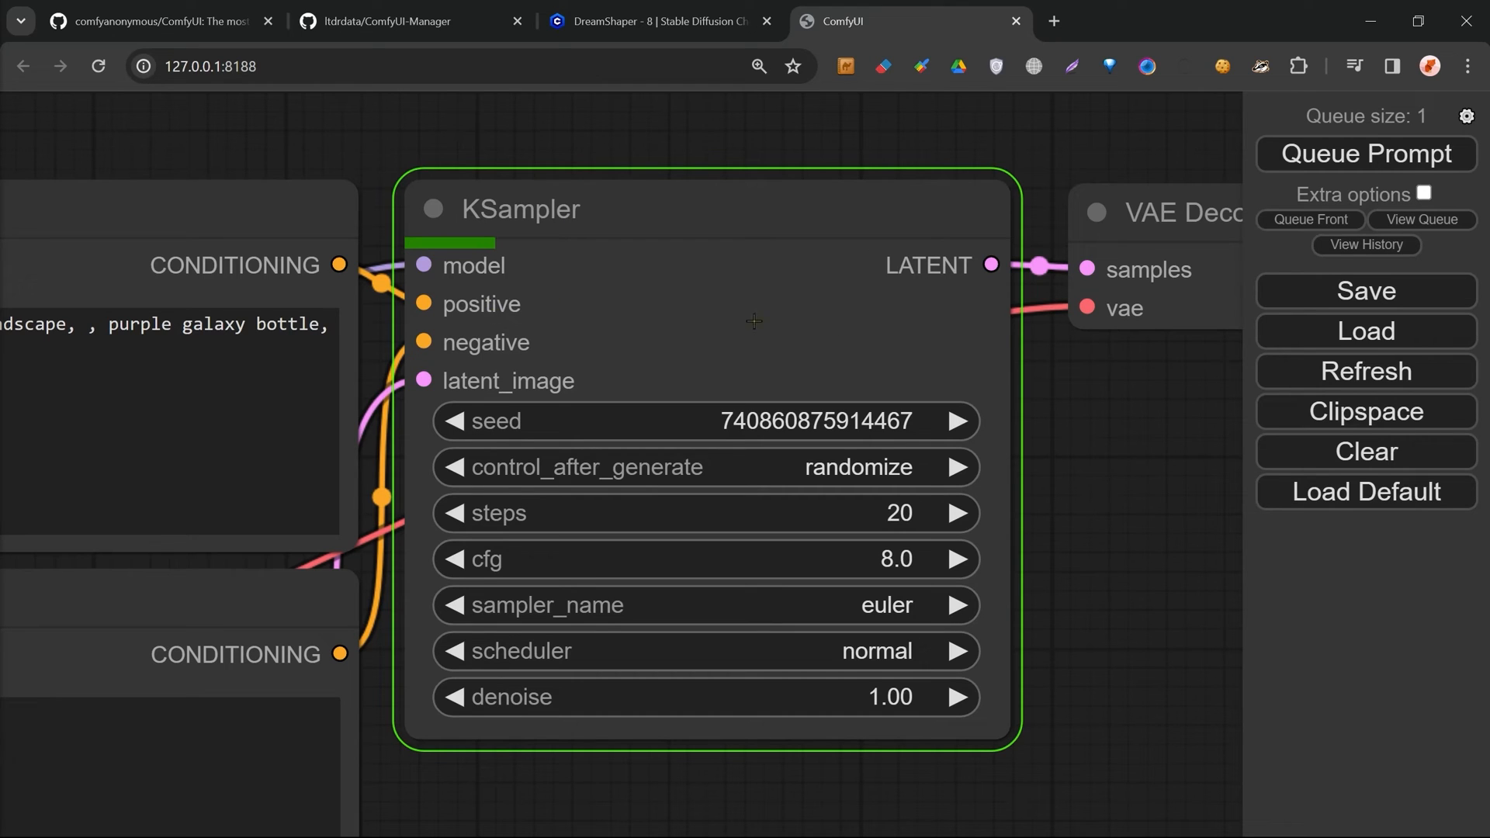
{"action": "mouse_move", "coordinate": [844, 233]}
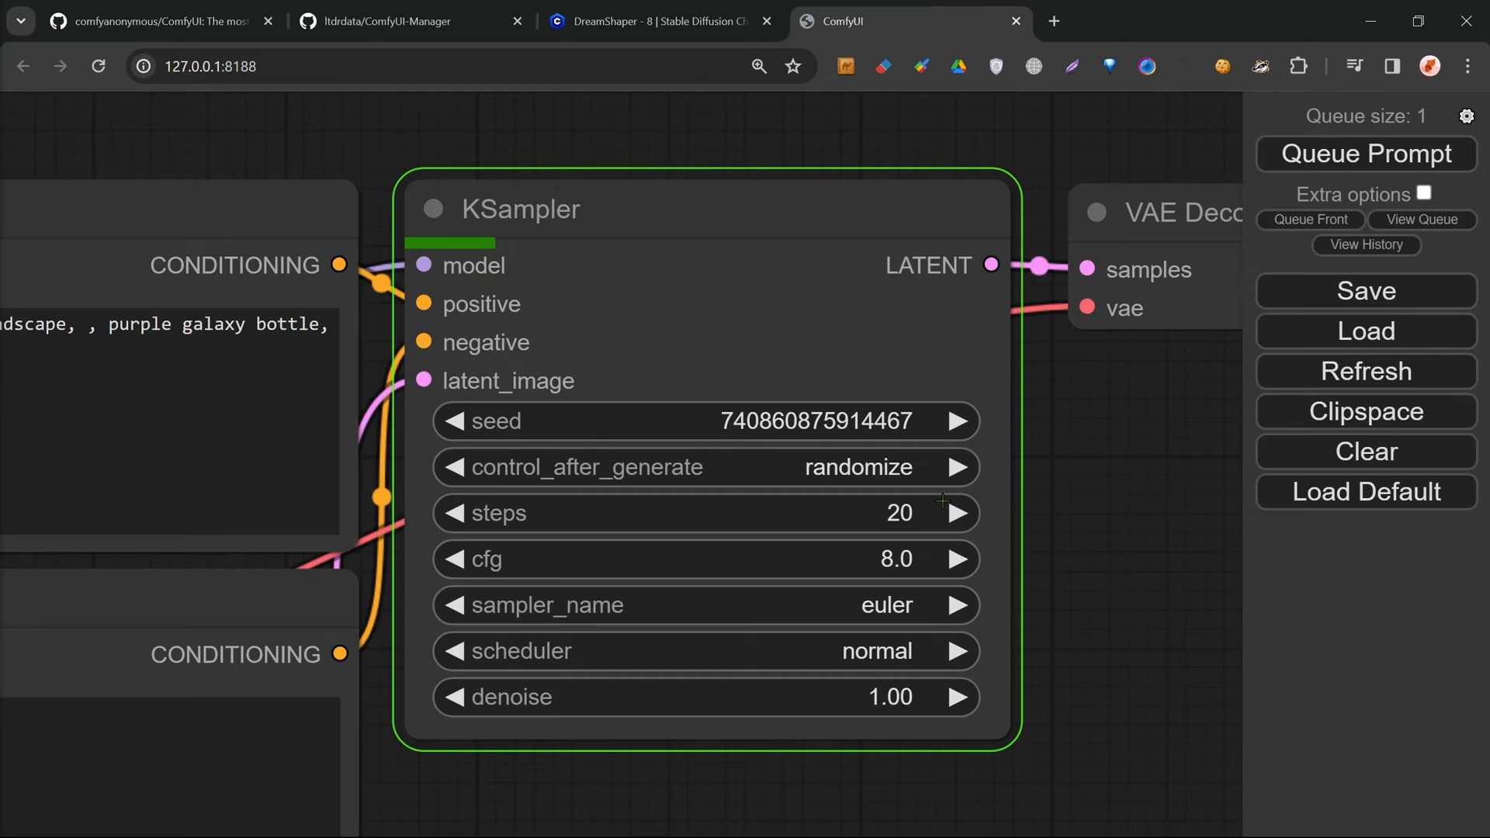
{"action": "mouse_move", "coordinate": [501, 255]}
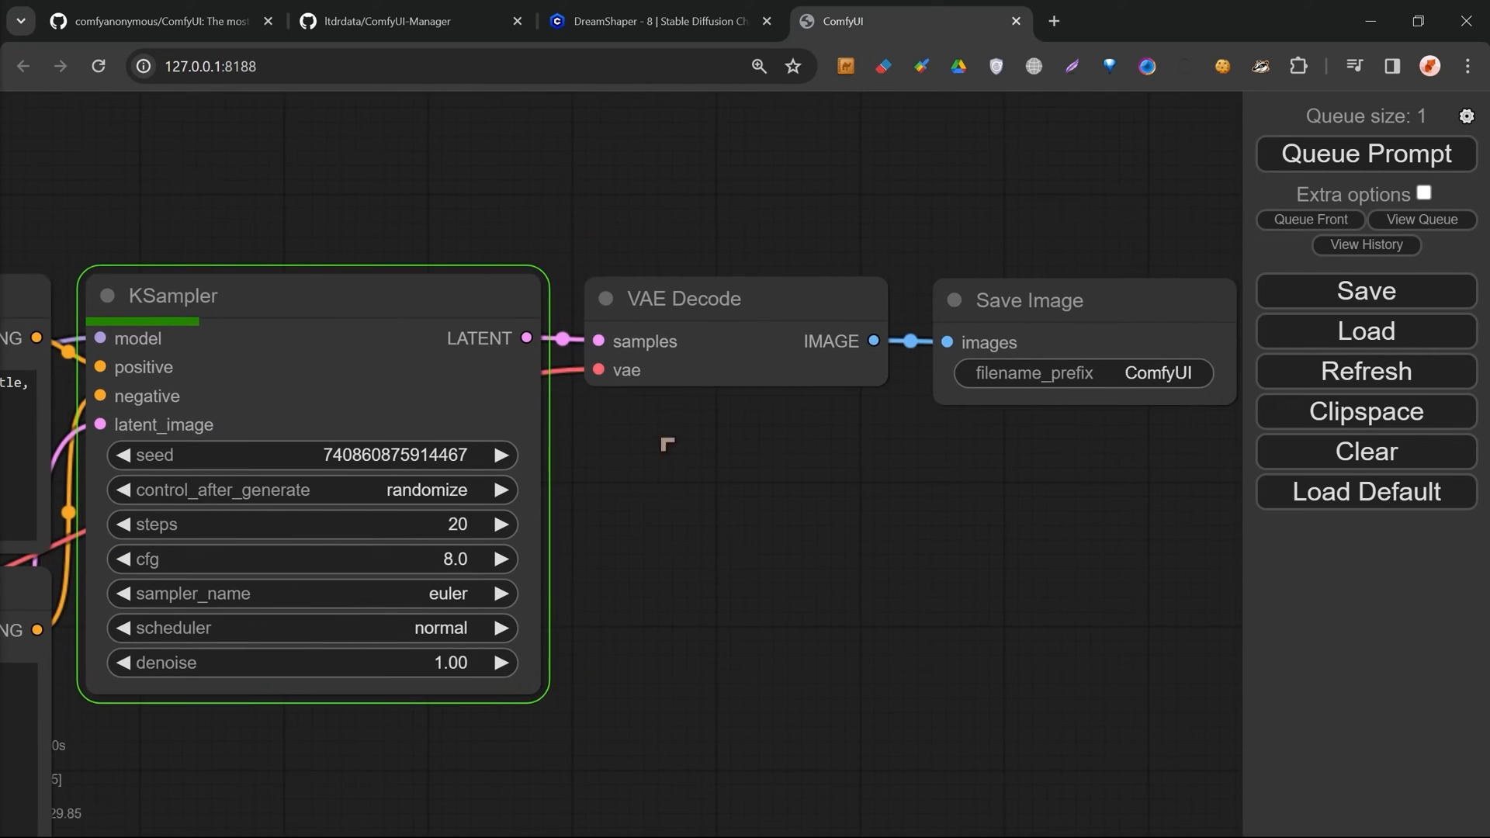
{"action": "mouse_move", "coordinate": [613, 471]}
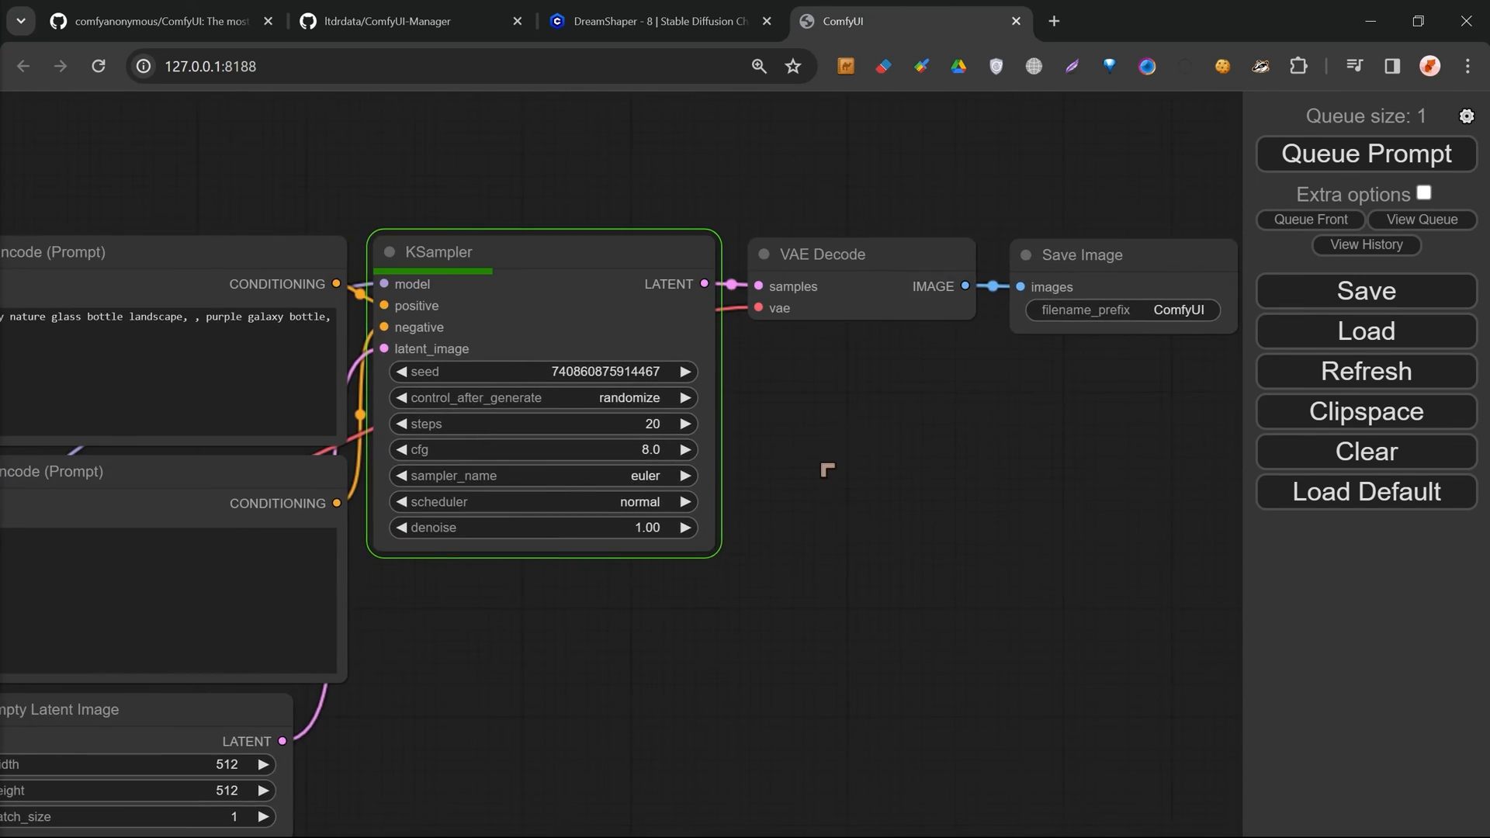
Zoom the canvas while the KSampler works through its 20 sampling steps
{"action": "scroll", "scroll_direction": "down", "scroll_amount": 3}
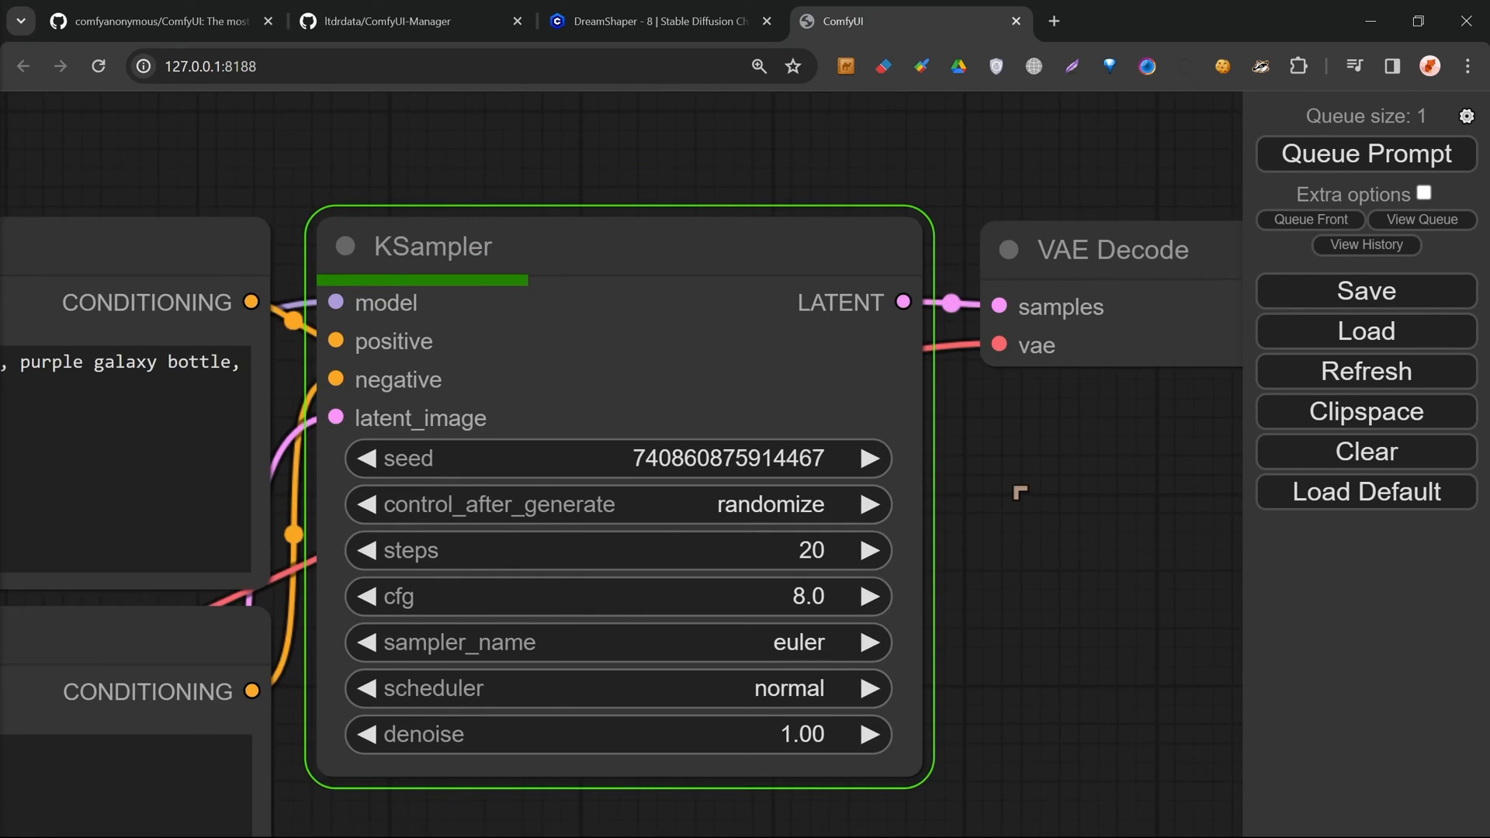
{"action": "scroll", "scroll_direction": "down", "scroll_amount": 3}
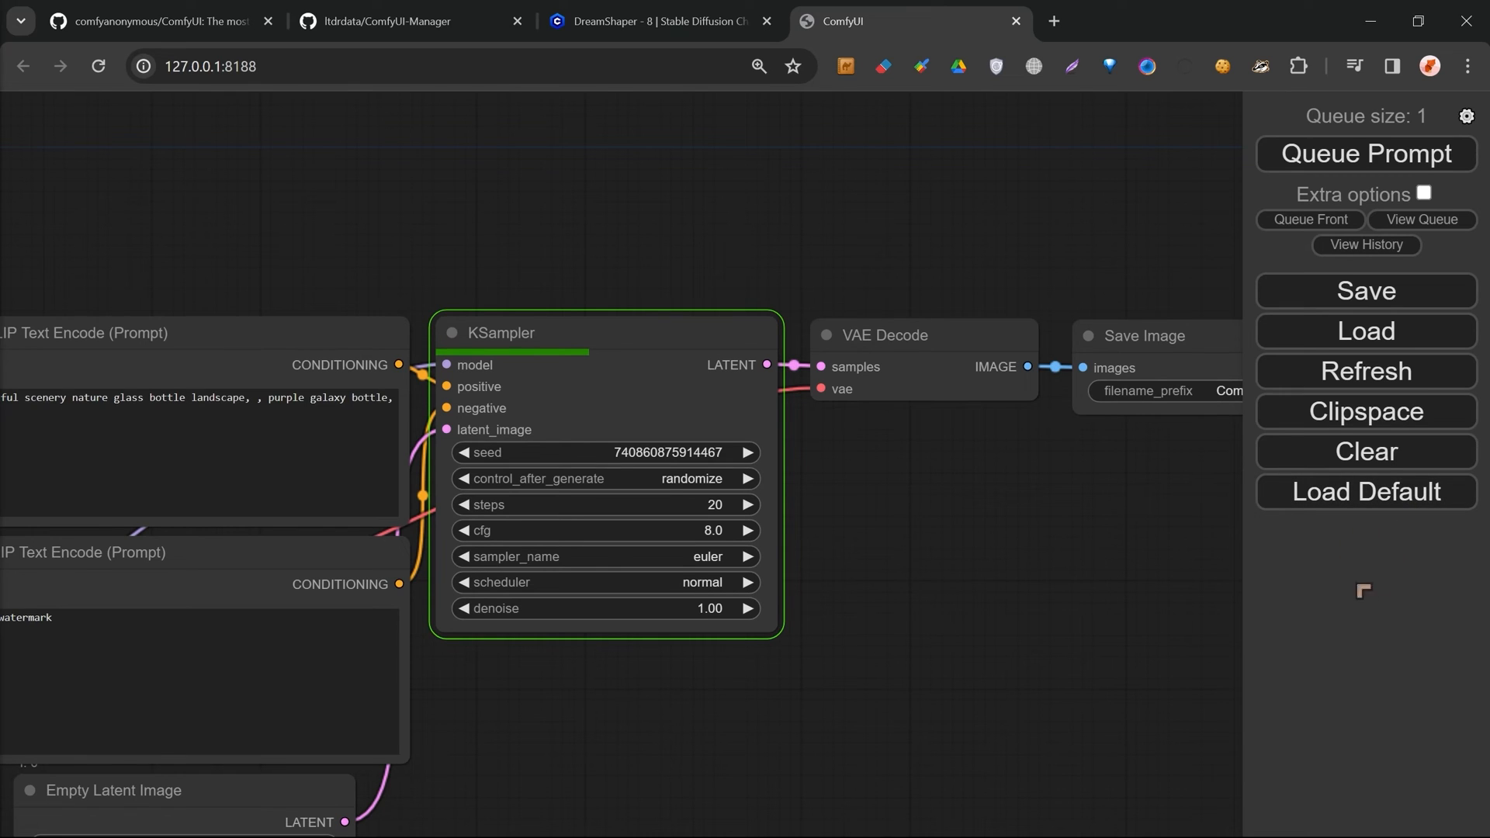
{"action": "mouse_move", "coordinate": [1289, 587]}
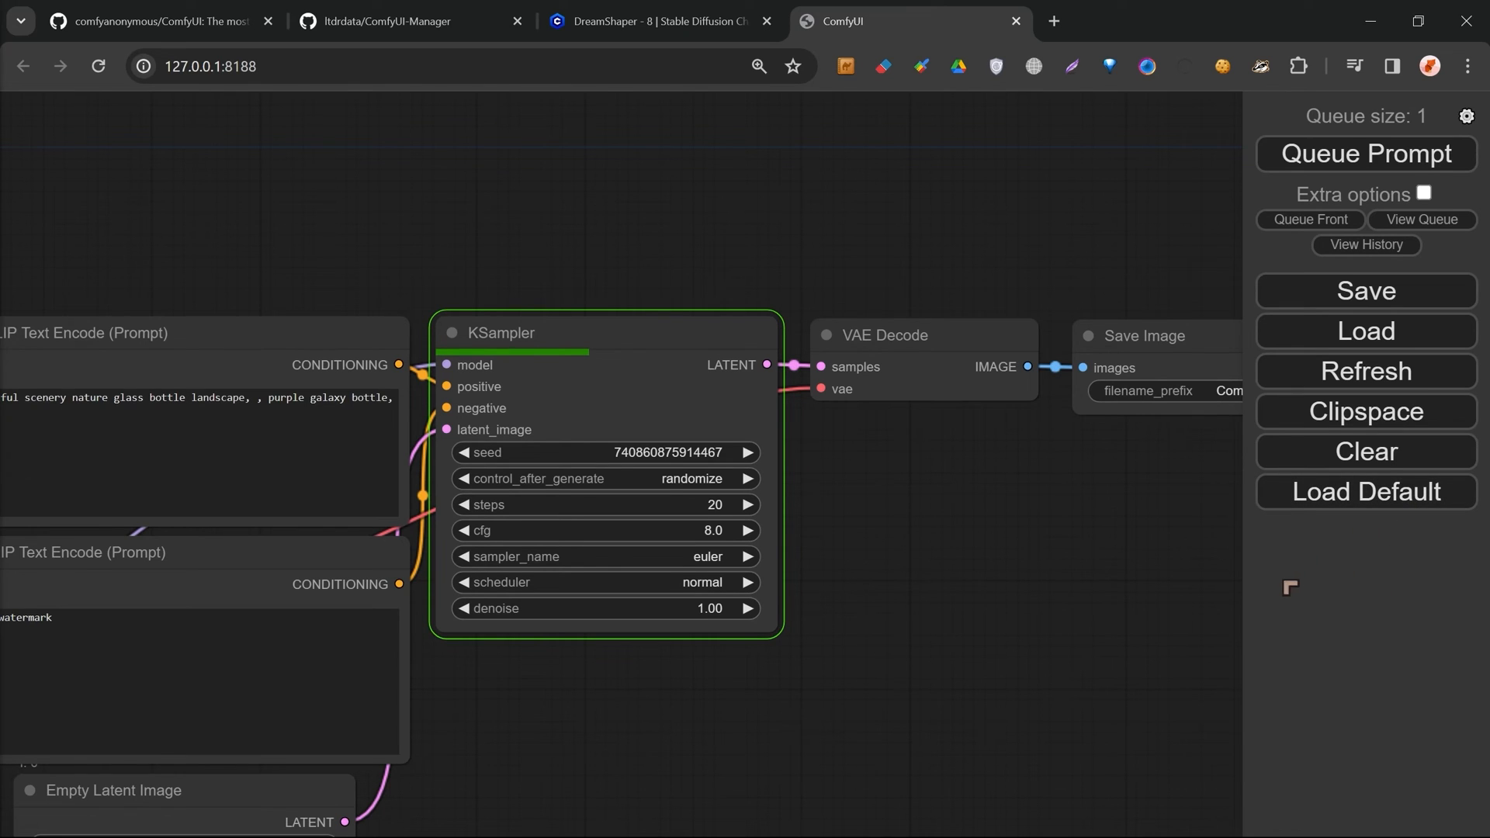
{"action": "mouse_move", "coordinate": [1324, 559]}
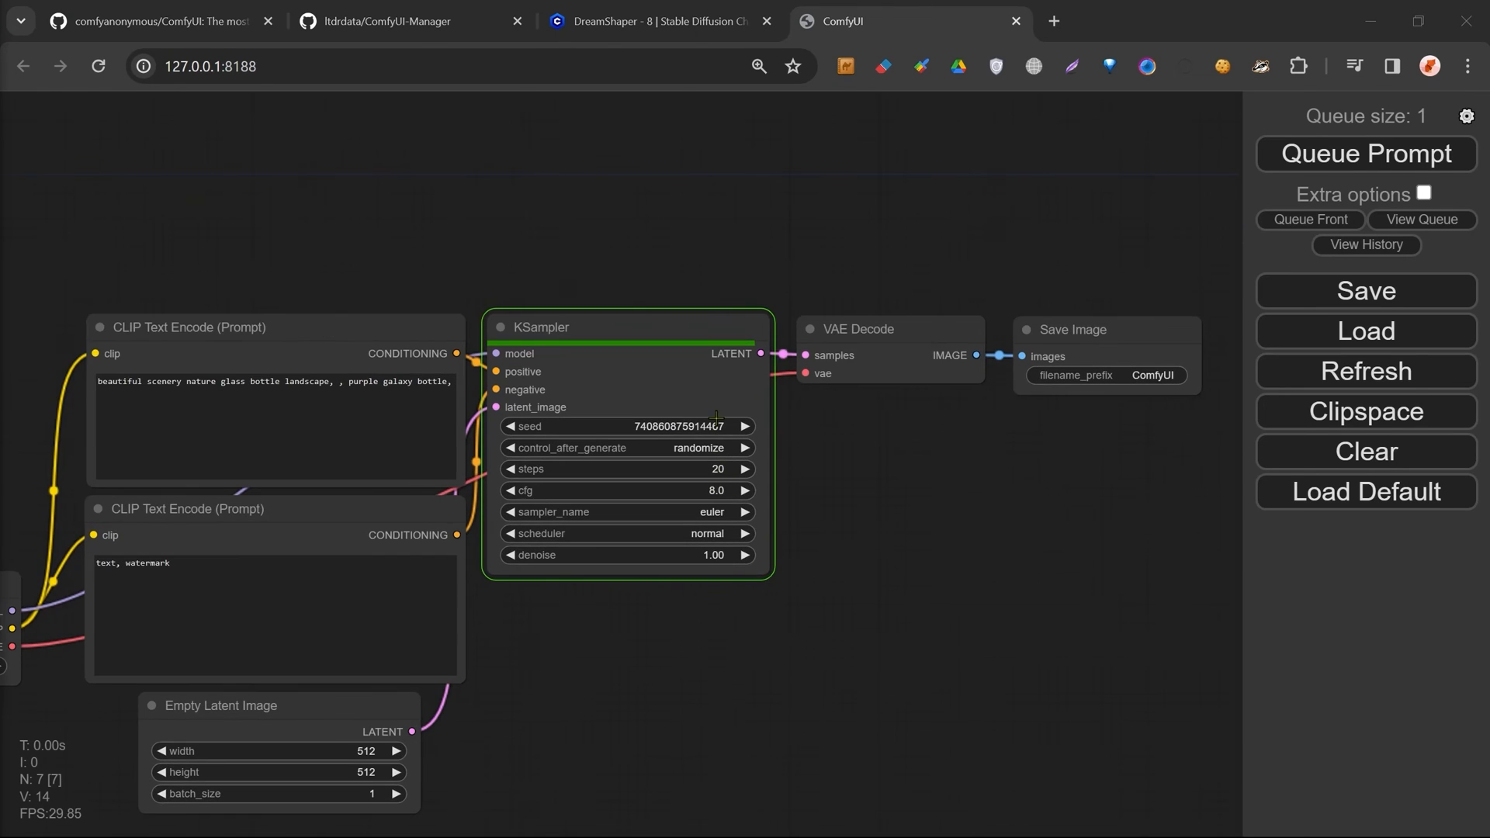
Inspect the finished purple galaxy-in-a-bottle image in the Save Image node
{"action": "left_click", "coordinate": [888, 329]}
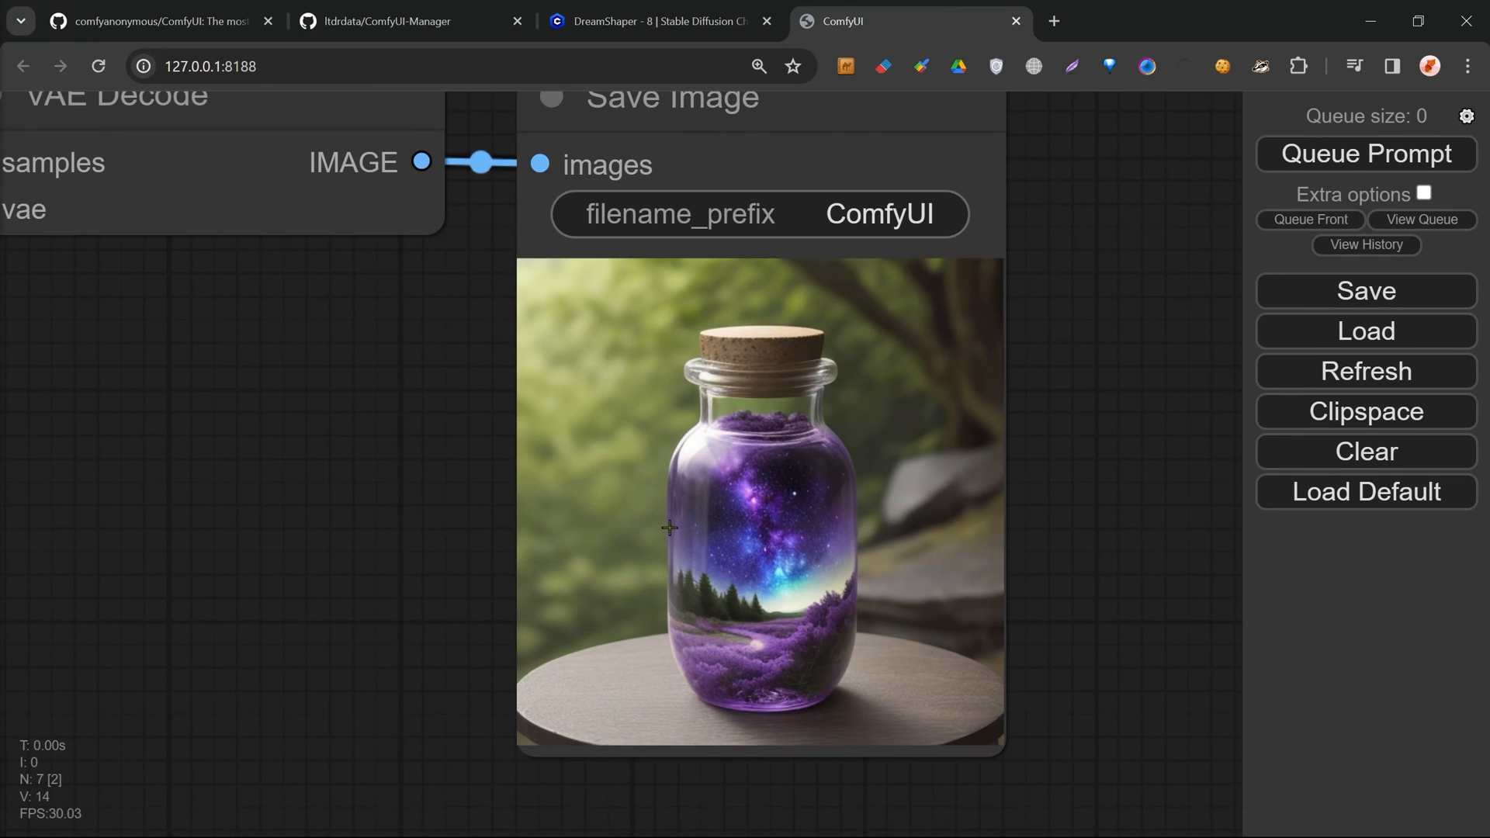
{"action": "mouse_move", "coordinate": [527, 514]}
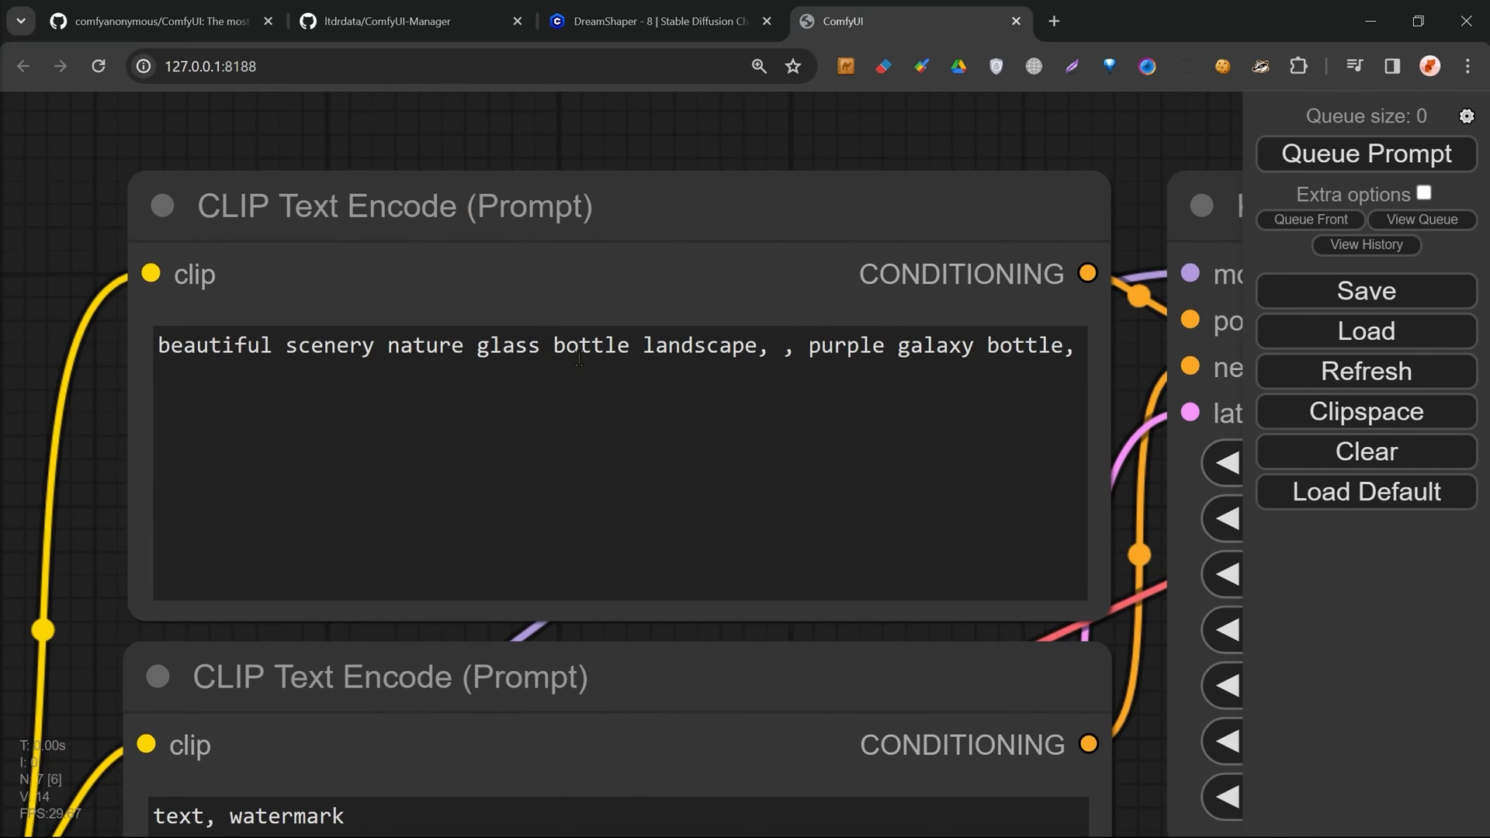
{"action": "mouse_move", "coordinate": [349, 409]}
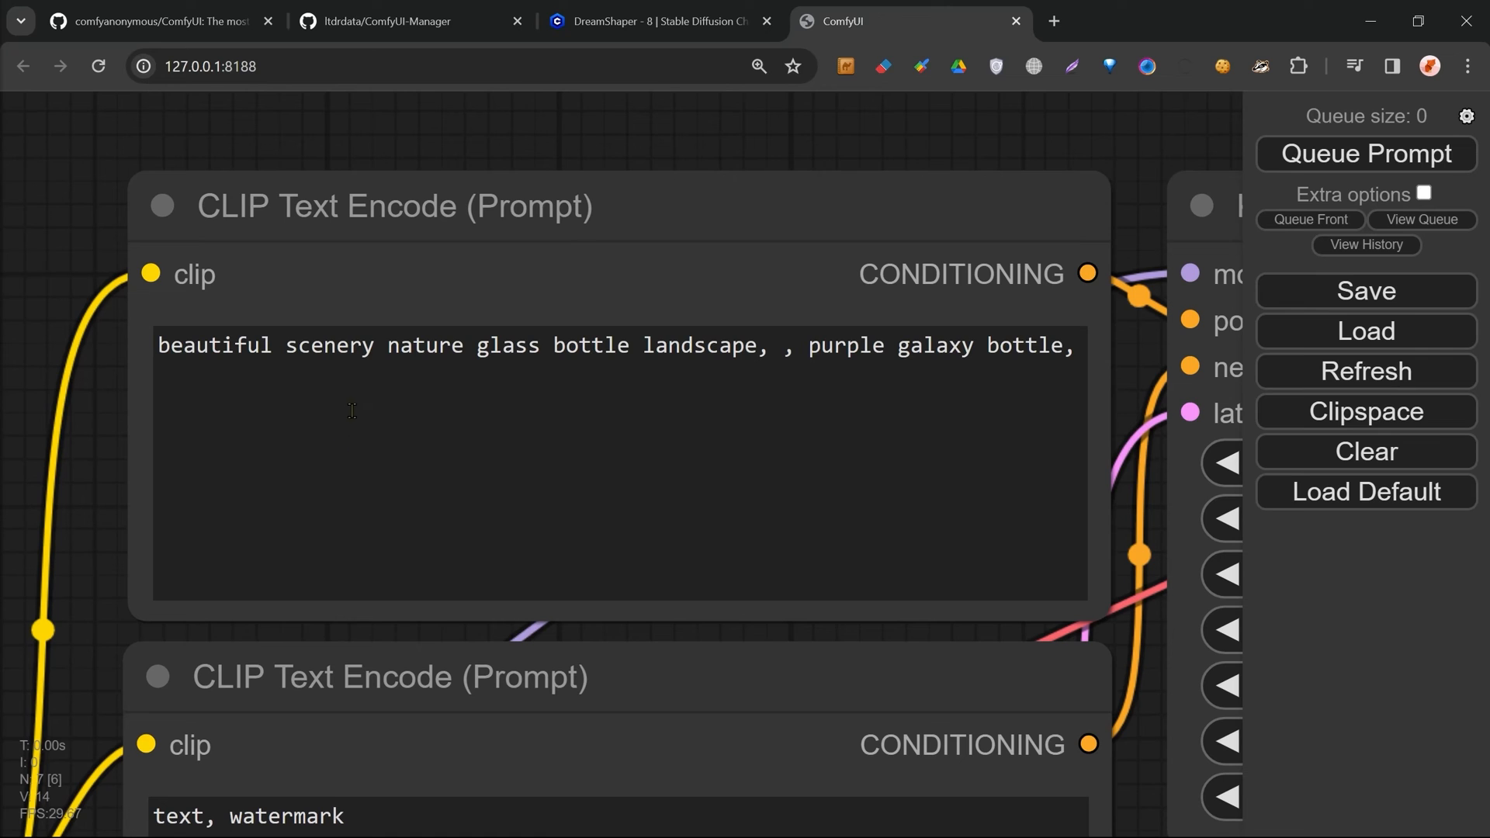
{"action": "scroll", "scroll_direction": "down", "scroll_amount": 3}
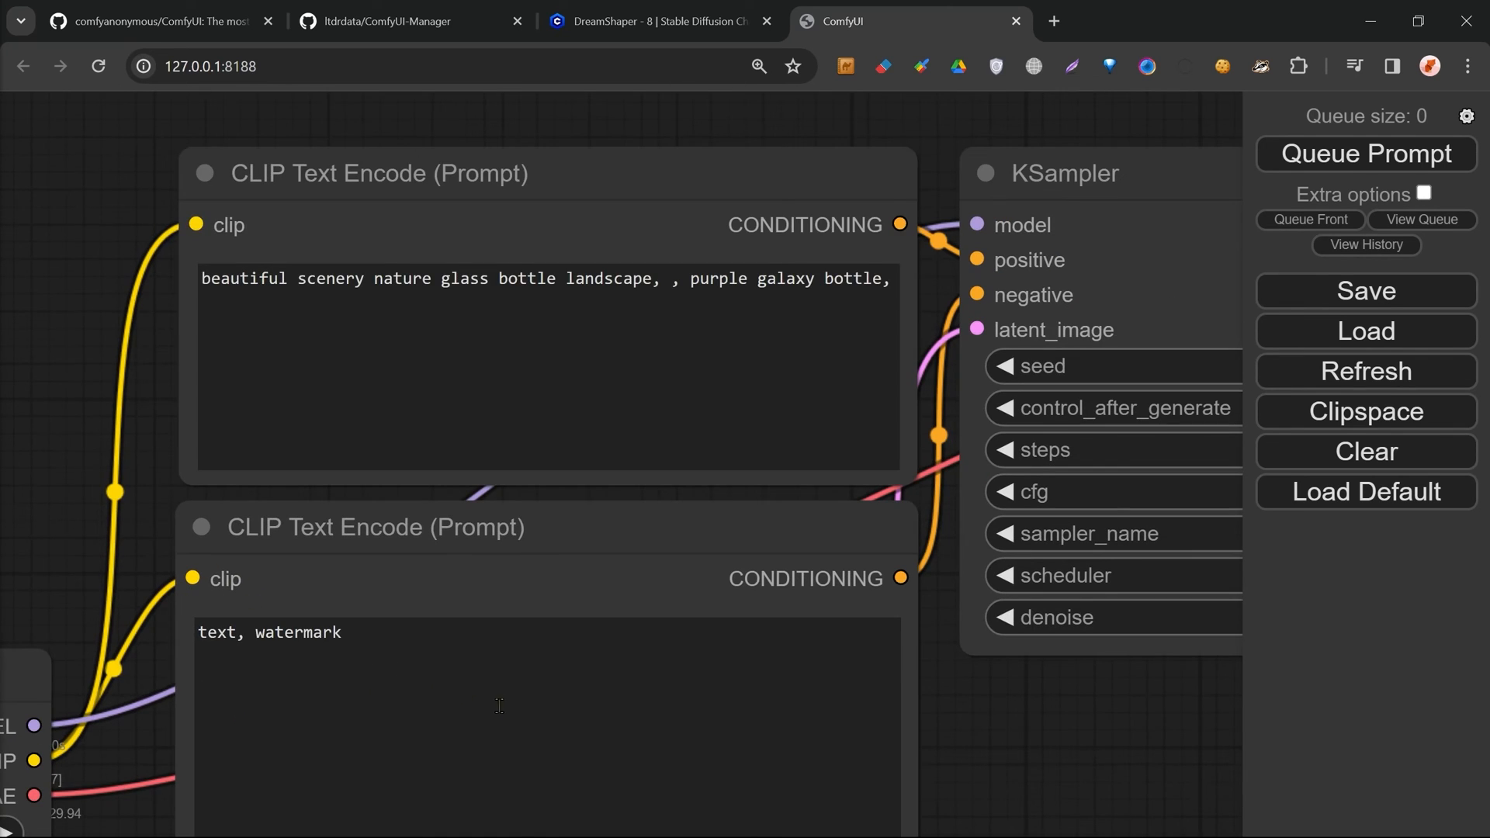
{"action": "mouse_move", "coordinate": [1080, 739]}
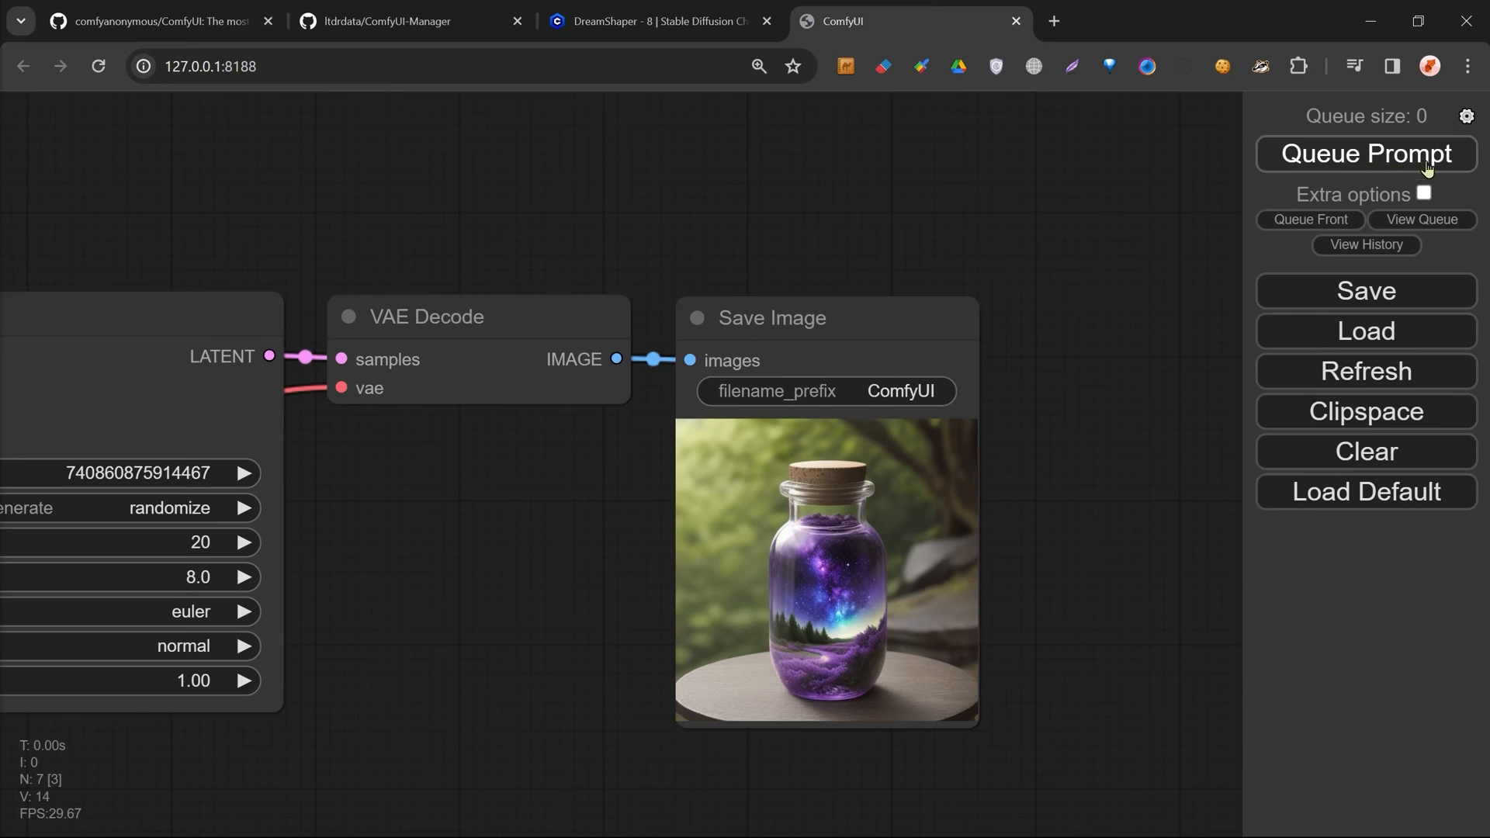
{"action": "mouse_move", "coordinate": [1374, 163]}
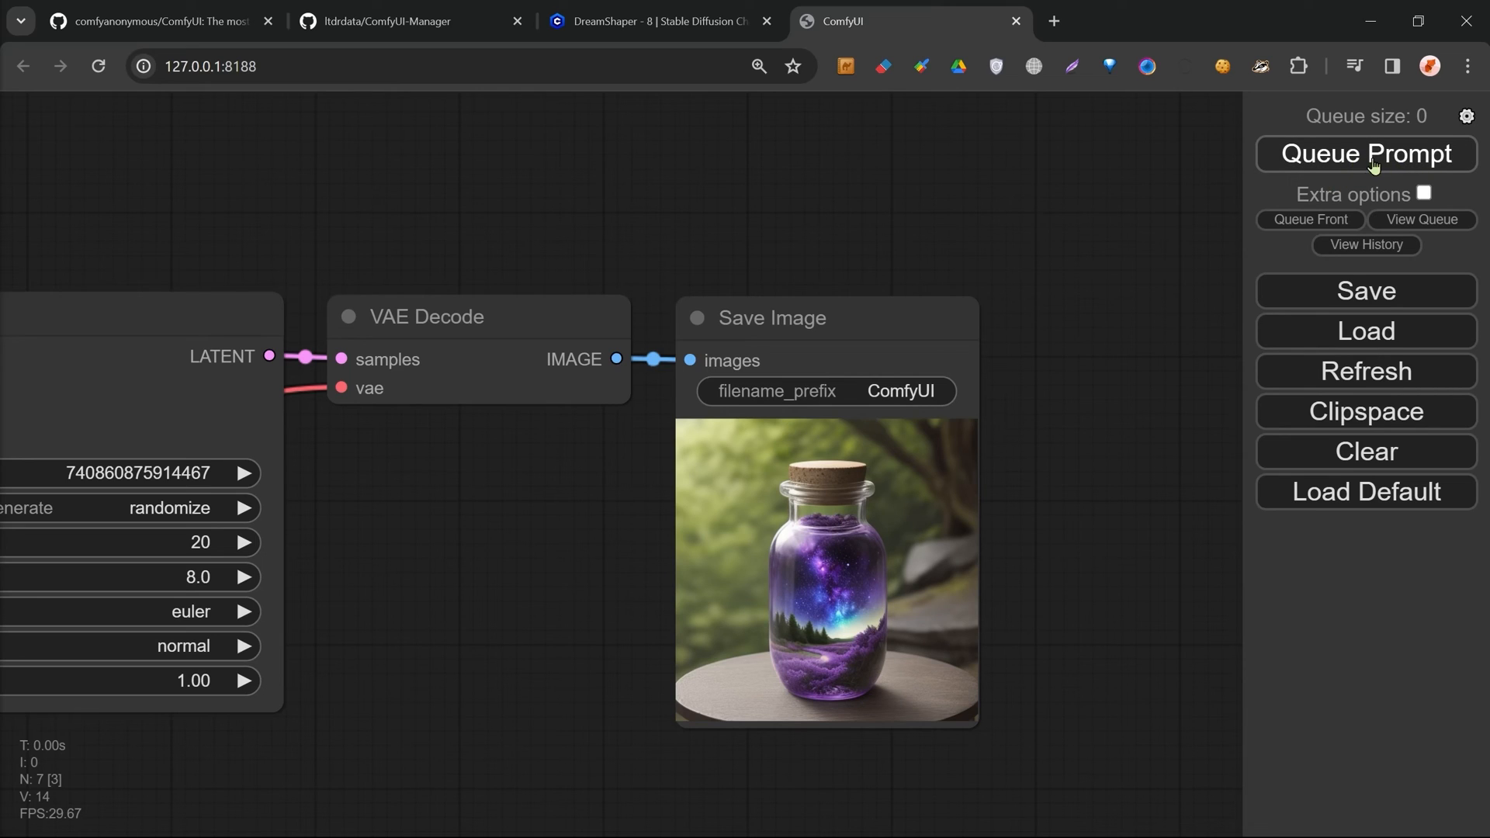
{"action": "mouse_move", "coordinate": [1124, 346]}
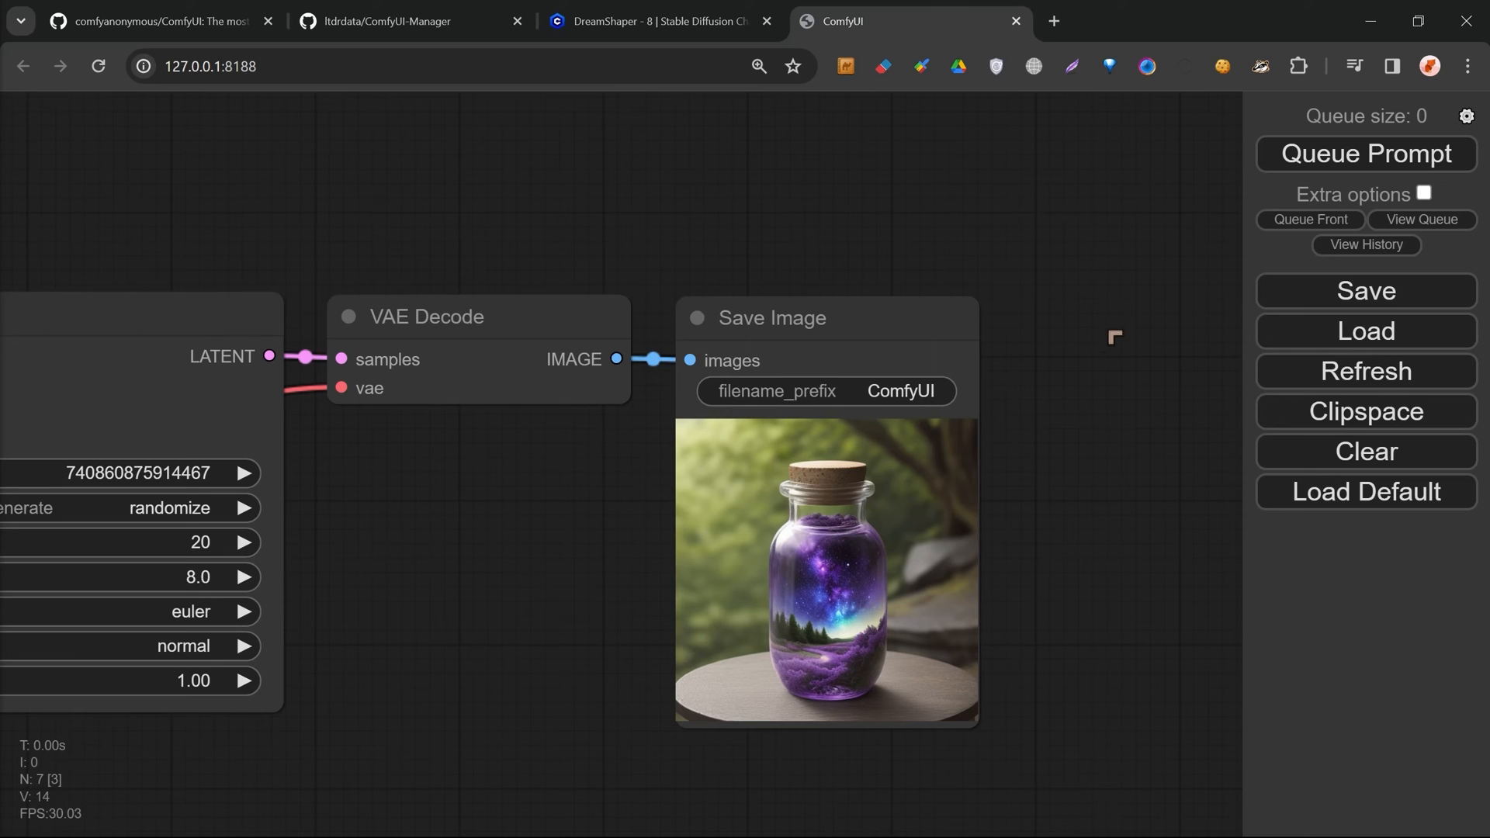
{"action": "mouse_move", "coordinate": [962, 293]}
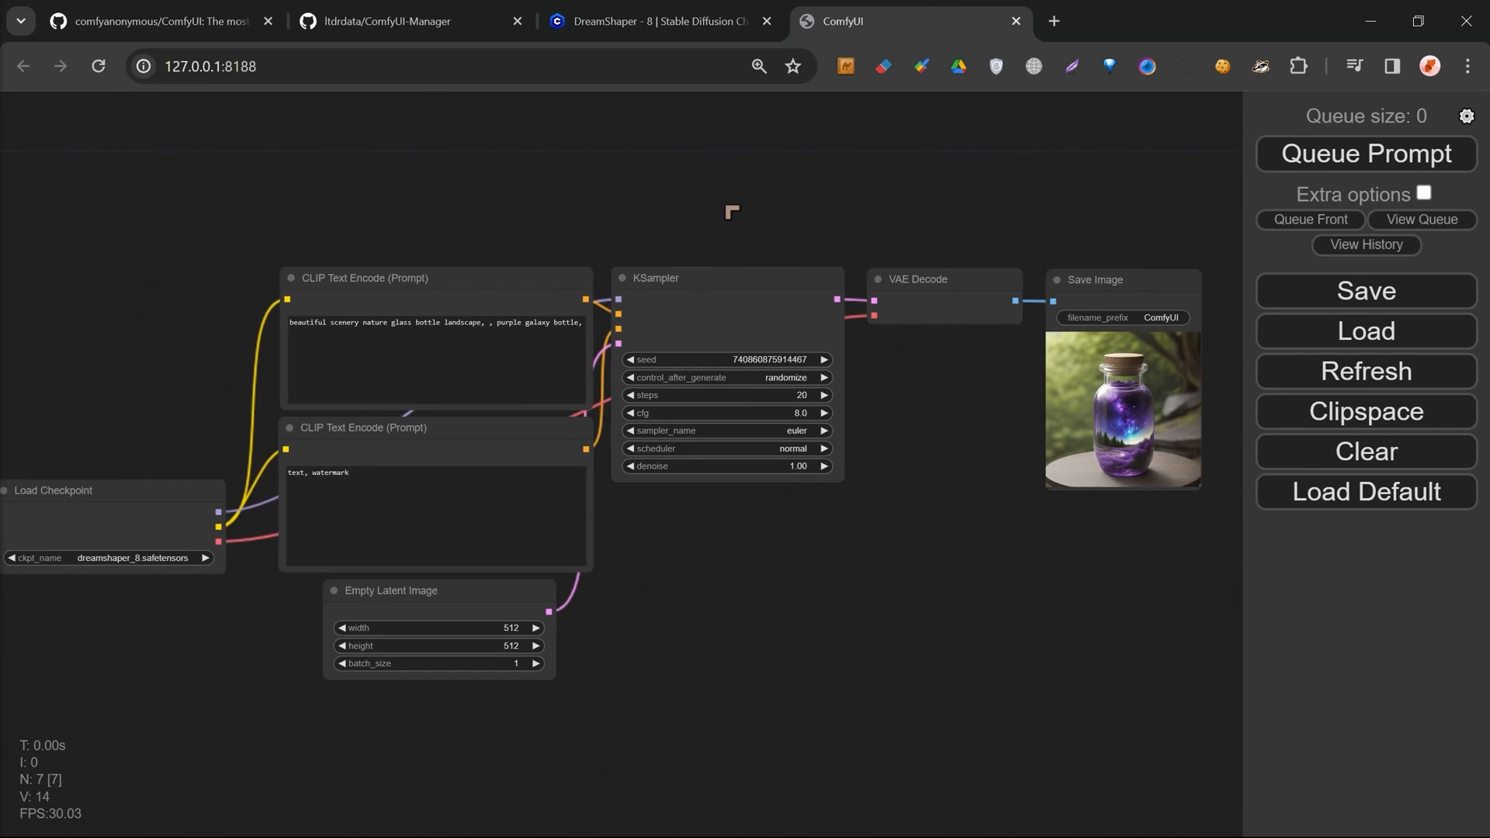
{"action": "mouse_move", "coordinate": [772, 570]}
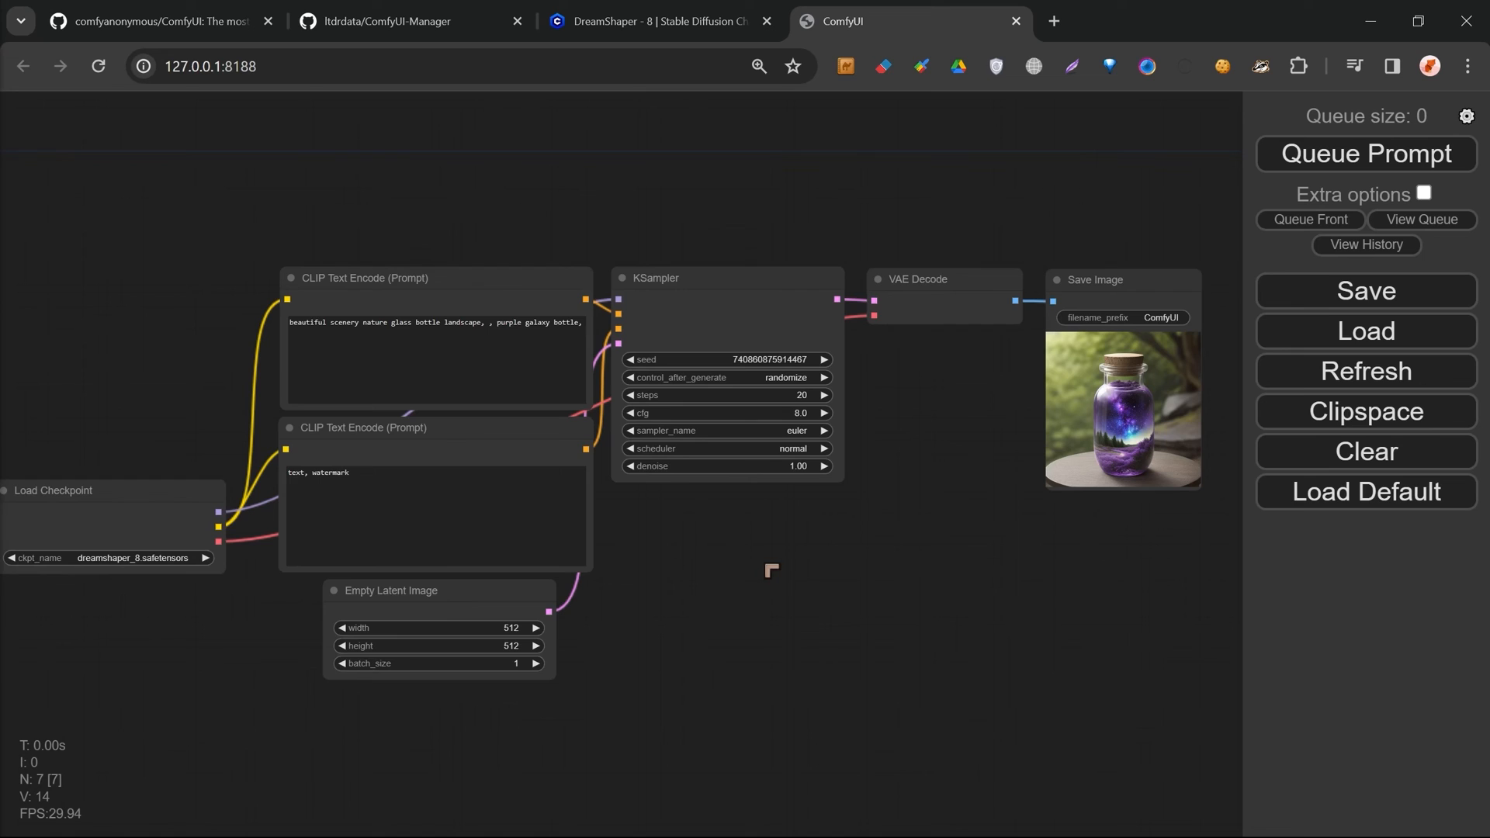
{"action": "mouse_move", "coordinate": [770, 610]}
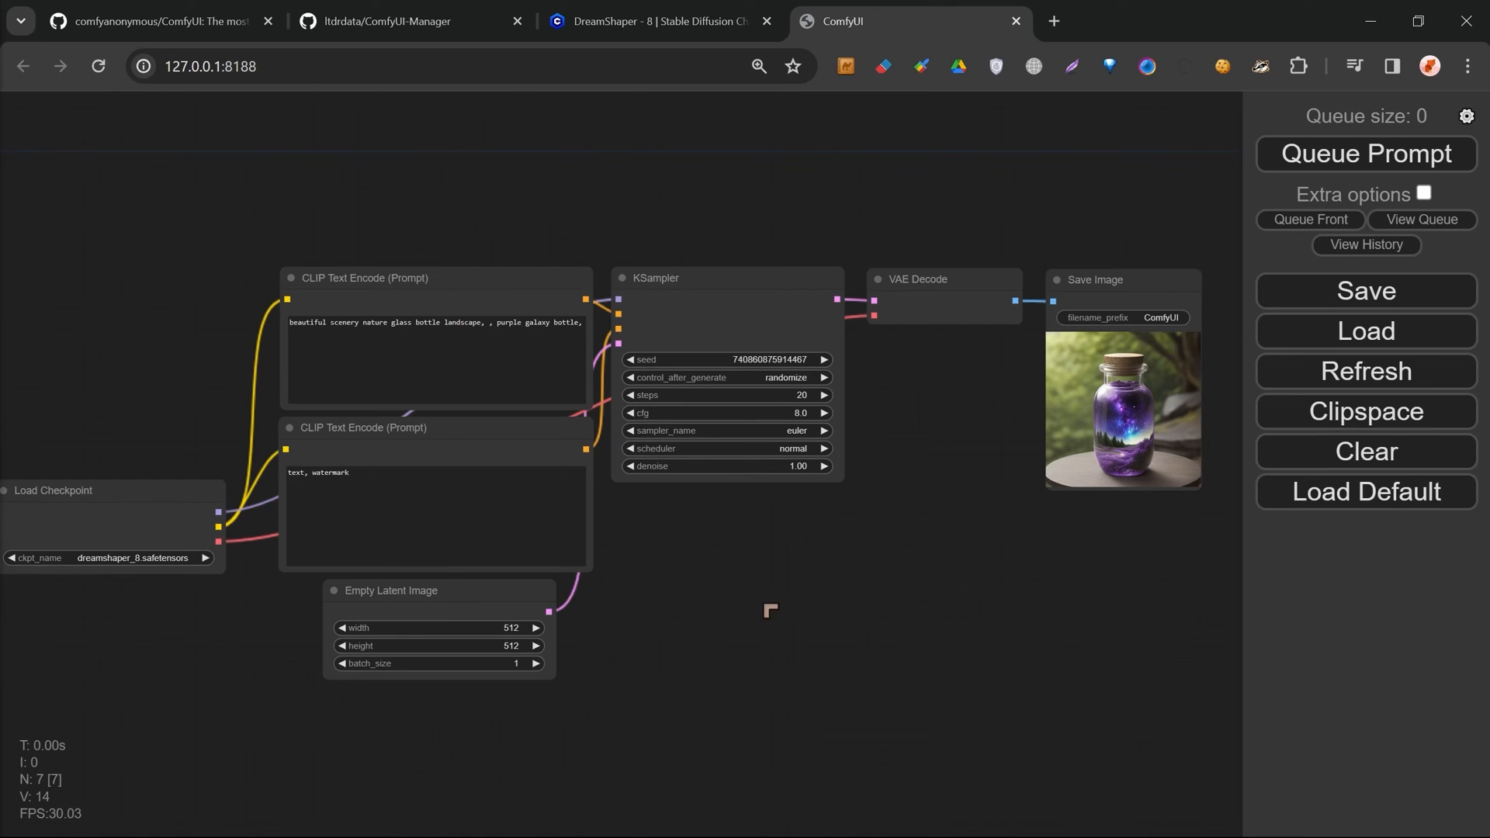
{"action": "mouse_move", "coordinate": [769, 578]}
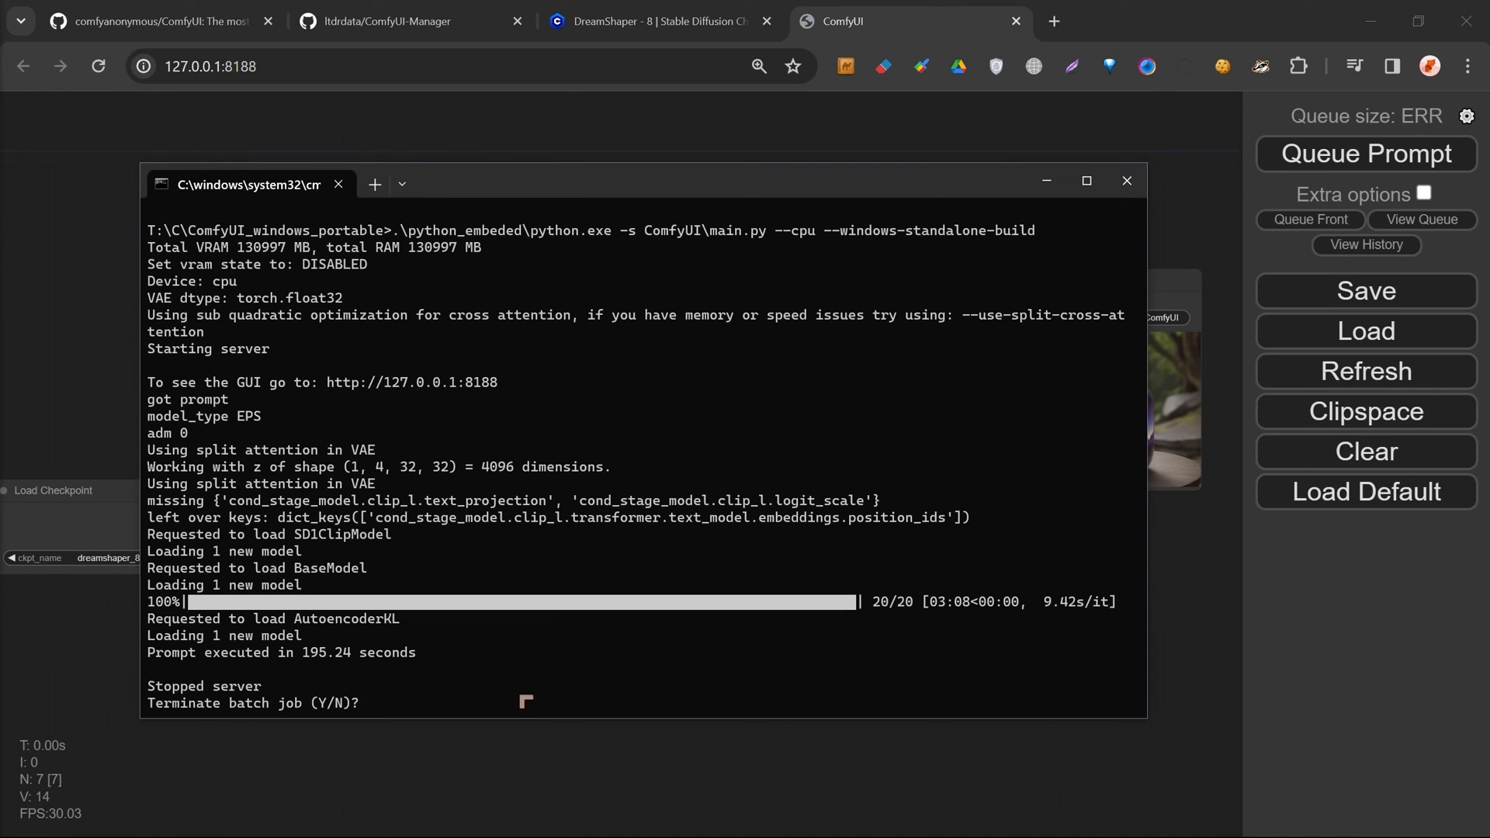
Return to the disconnected ComfyUI page, then switch to the Udemy instructor tab
{"action": "left_click", "coordinate": [1125, 182]}
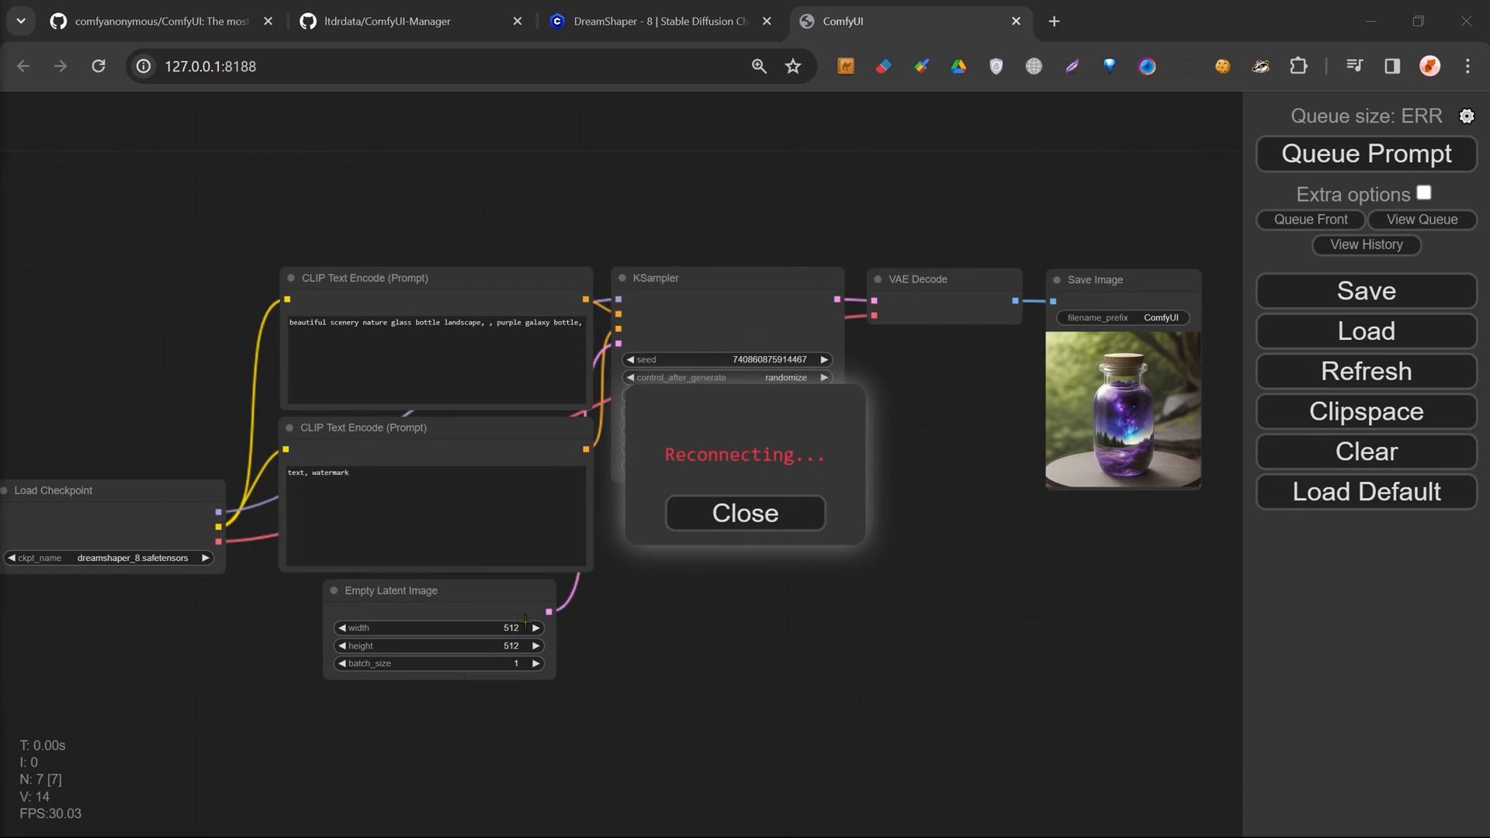
{"action": "mouse_move", "coordinate": [790, 527]}
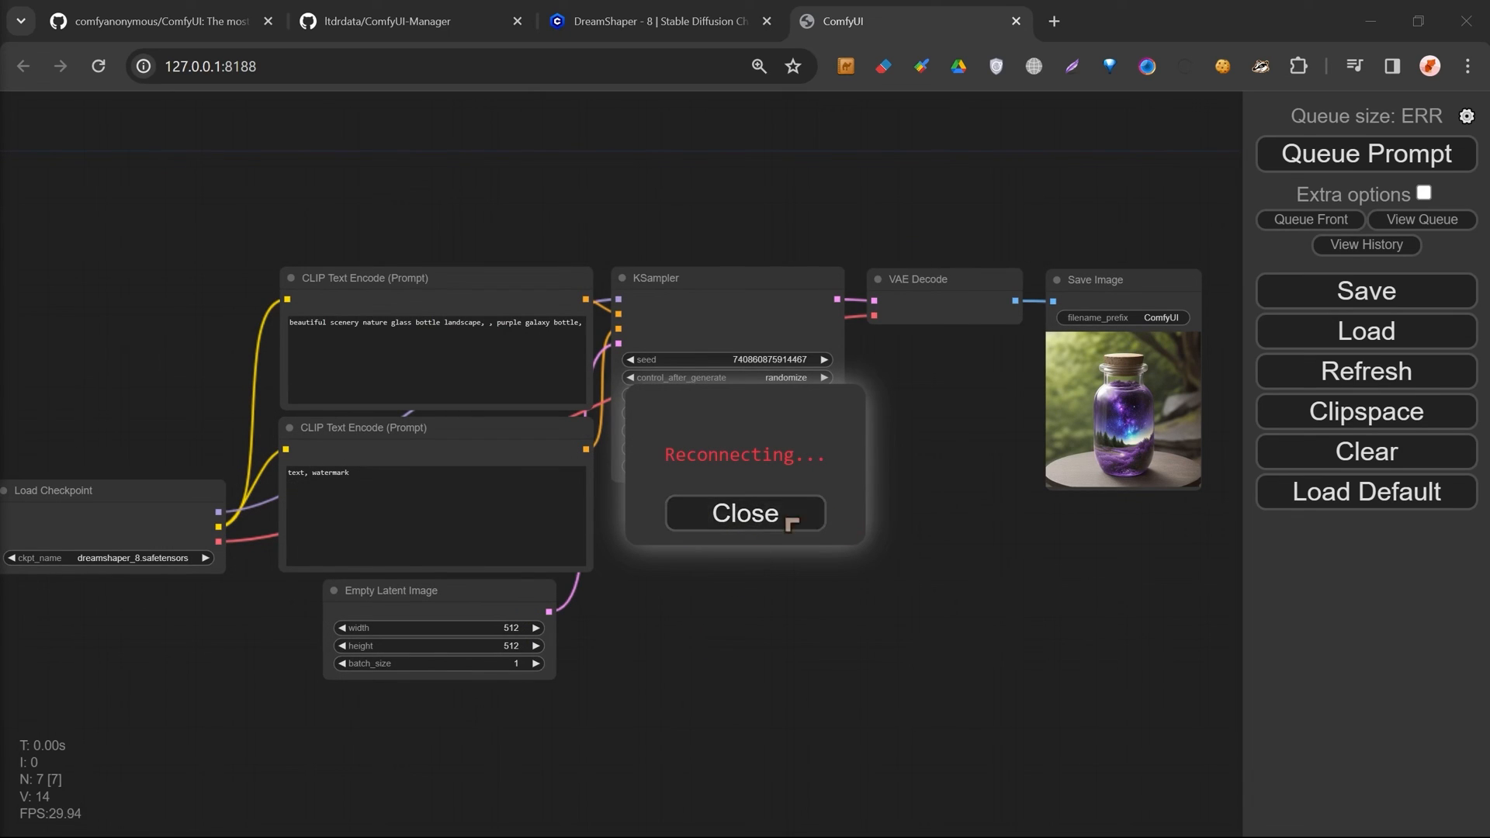
{"action": "mouse_move", "coordinate": [1078, 599]}
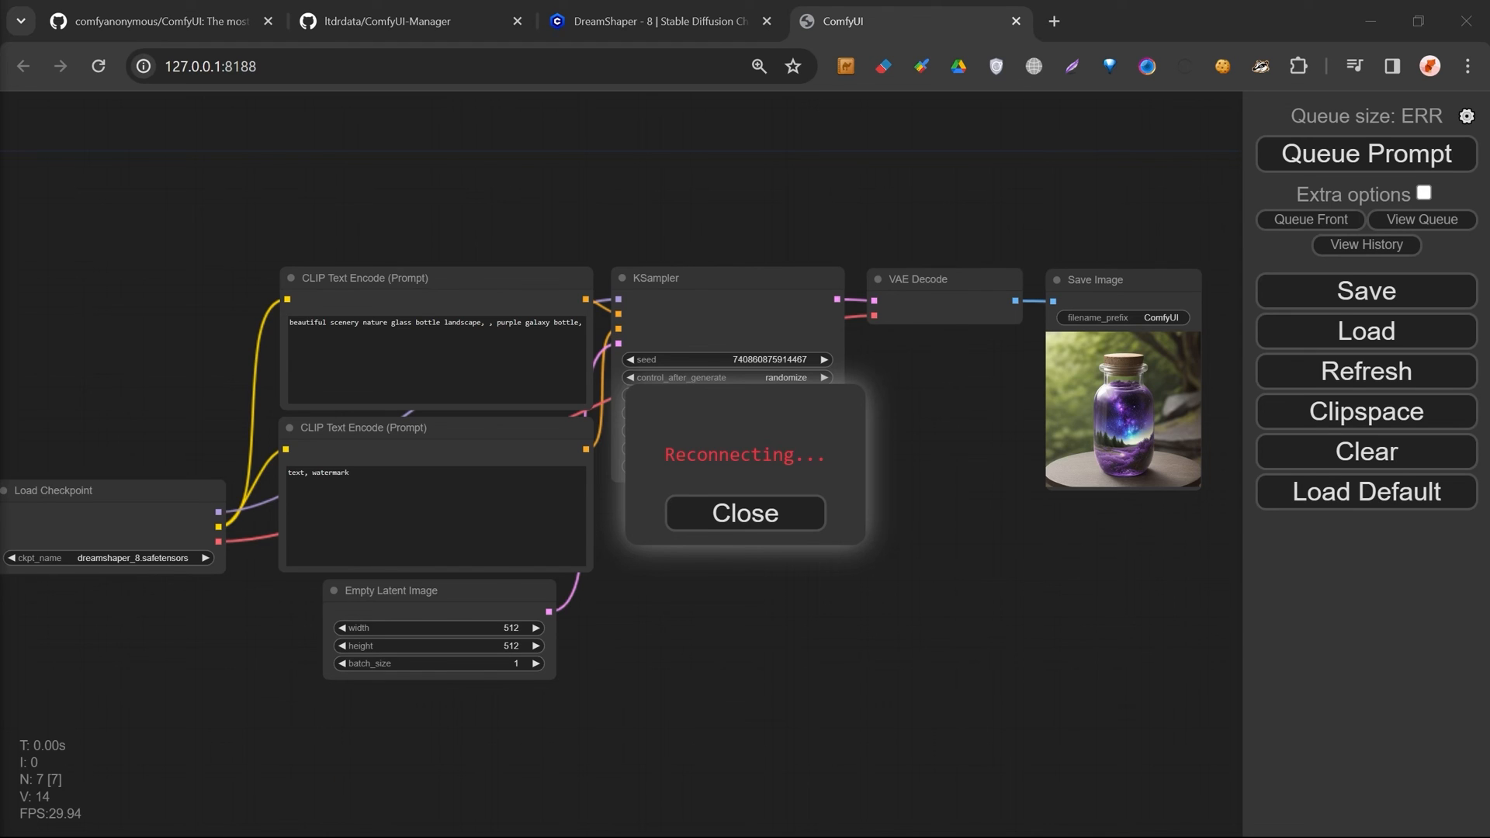
{"action": "left_click", "coordinate": [1051, 20]}
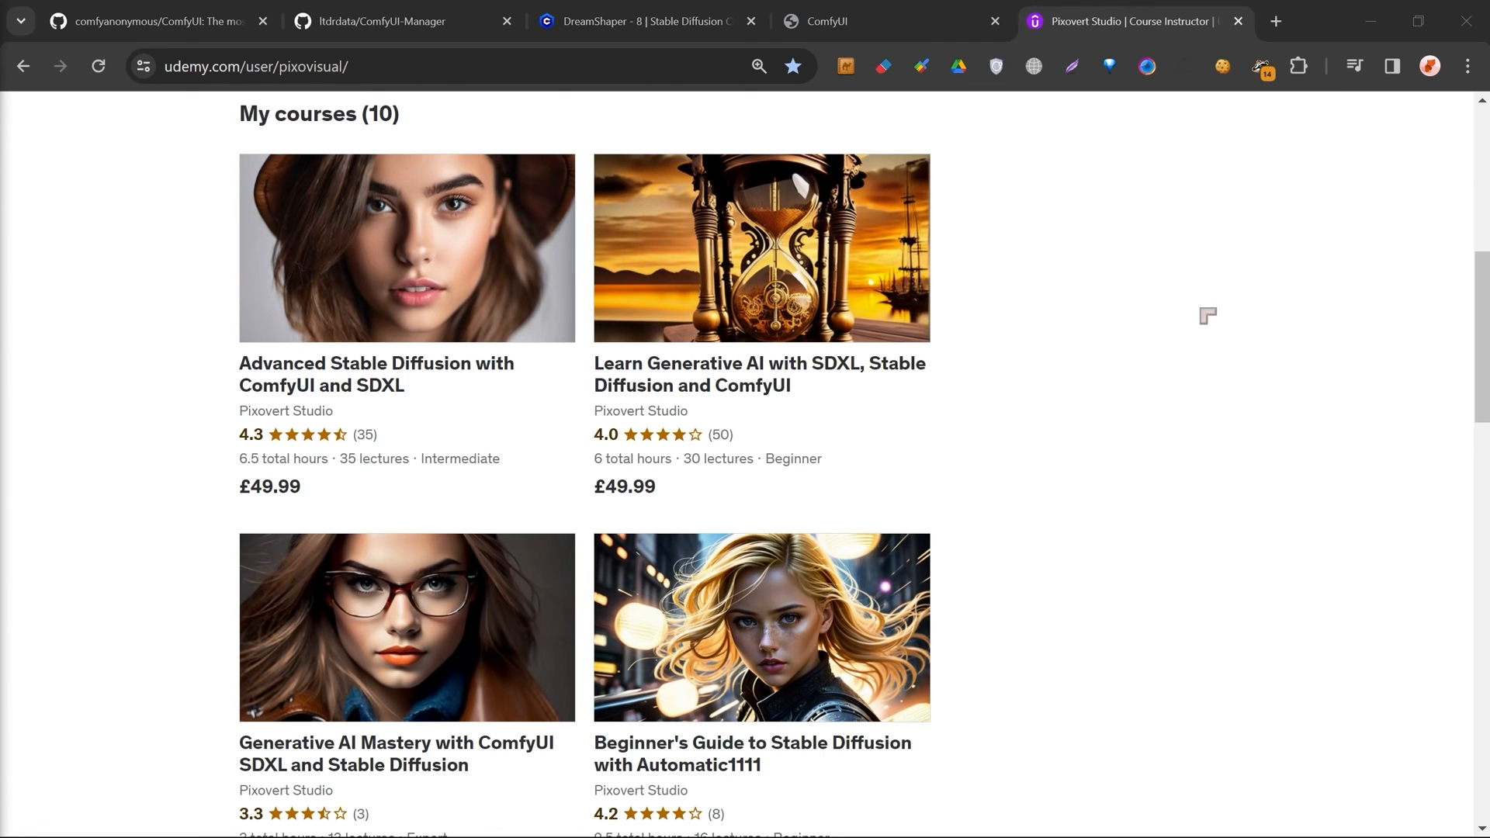
{"action": "mouse_move", "coordinate": [888, 448]}
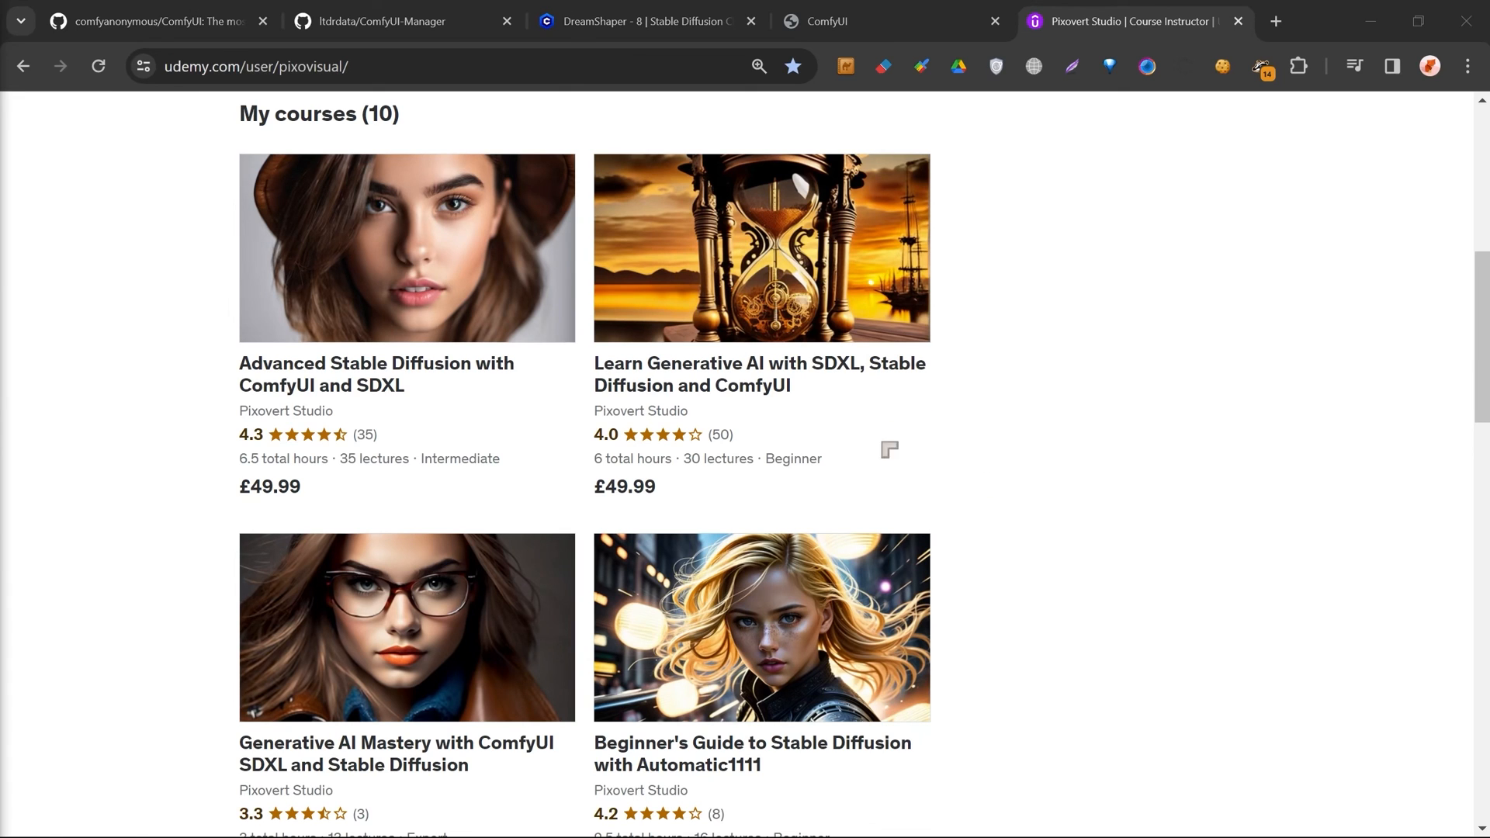
{"action": "scroll", "scroll_direction": "down", "scroll_amount": 3}
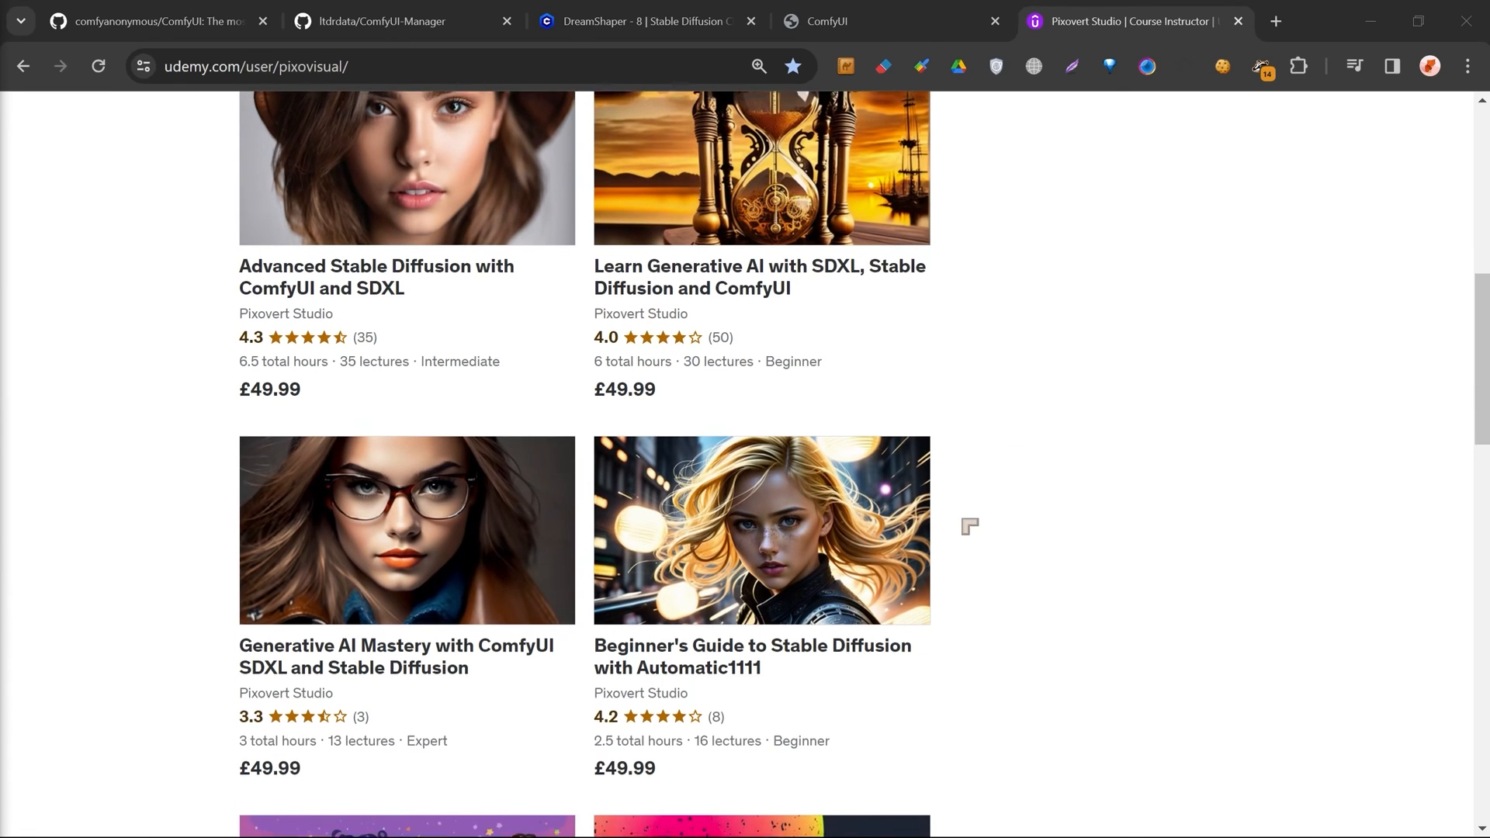
{"action": "scroll", "scroll_direction": "up", "scroll_amount": 3}
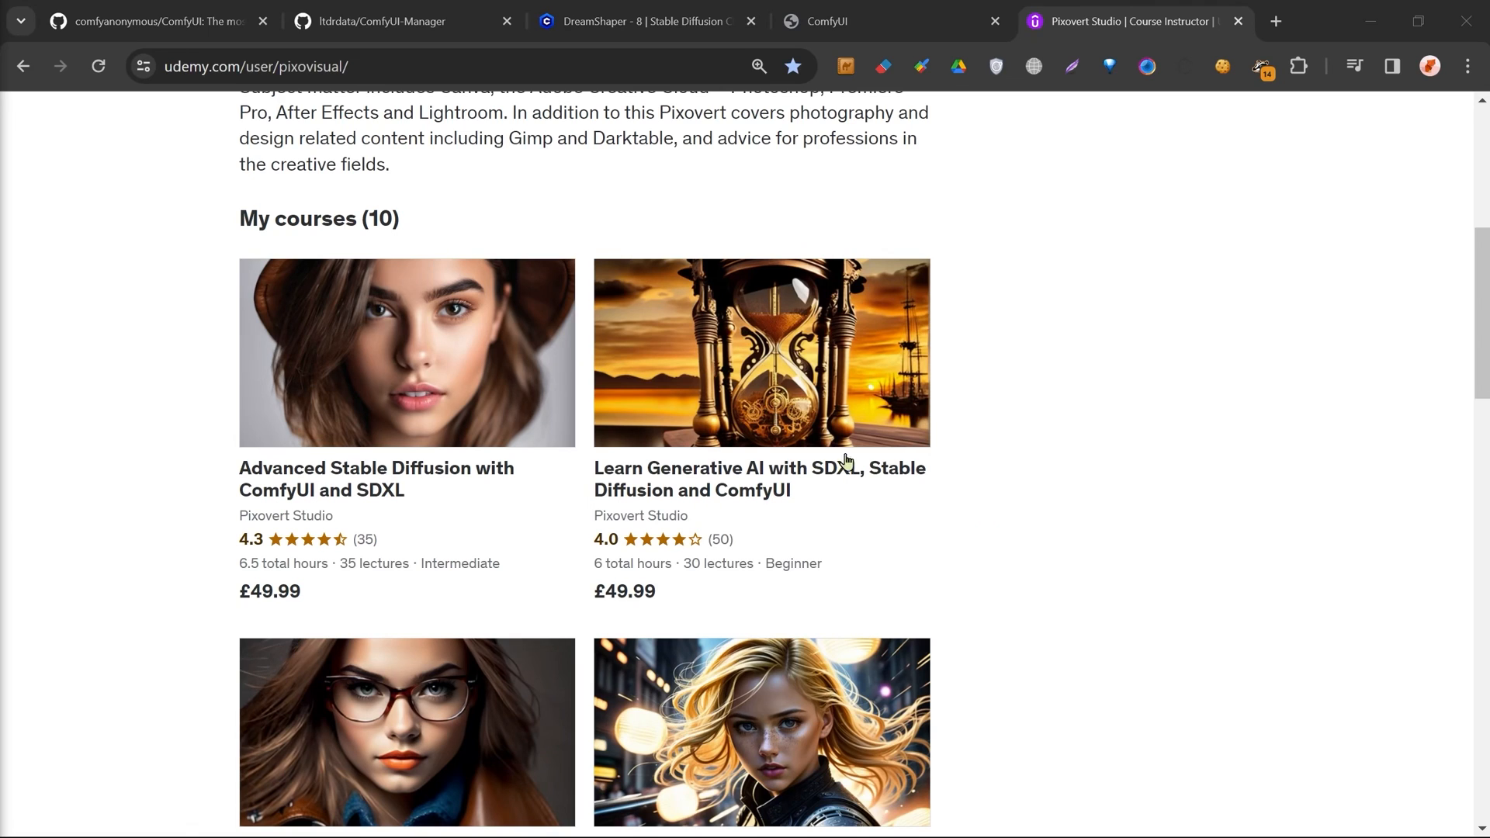
{"action": "mouse_move", "coordinate": [847, 493]}
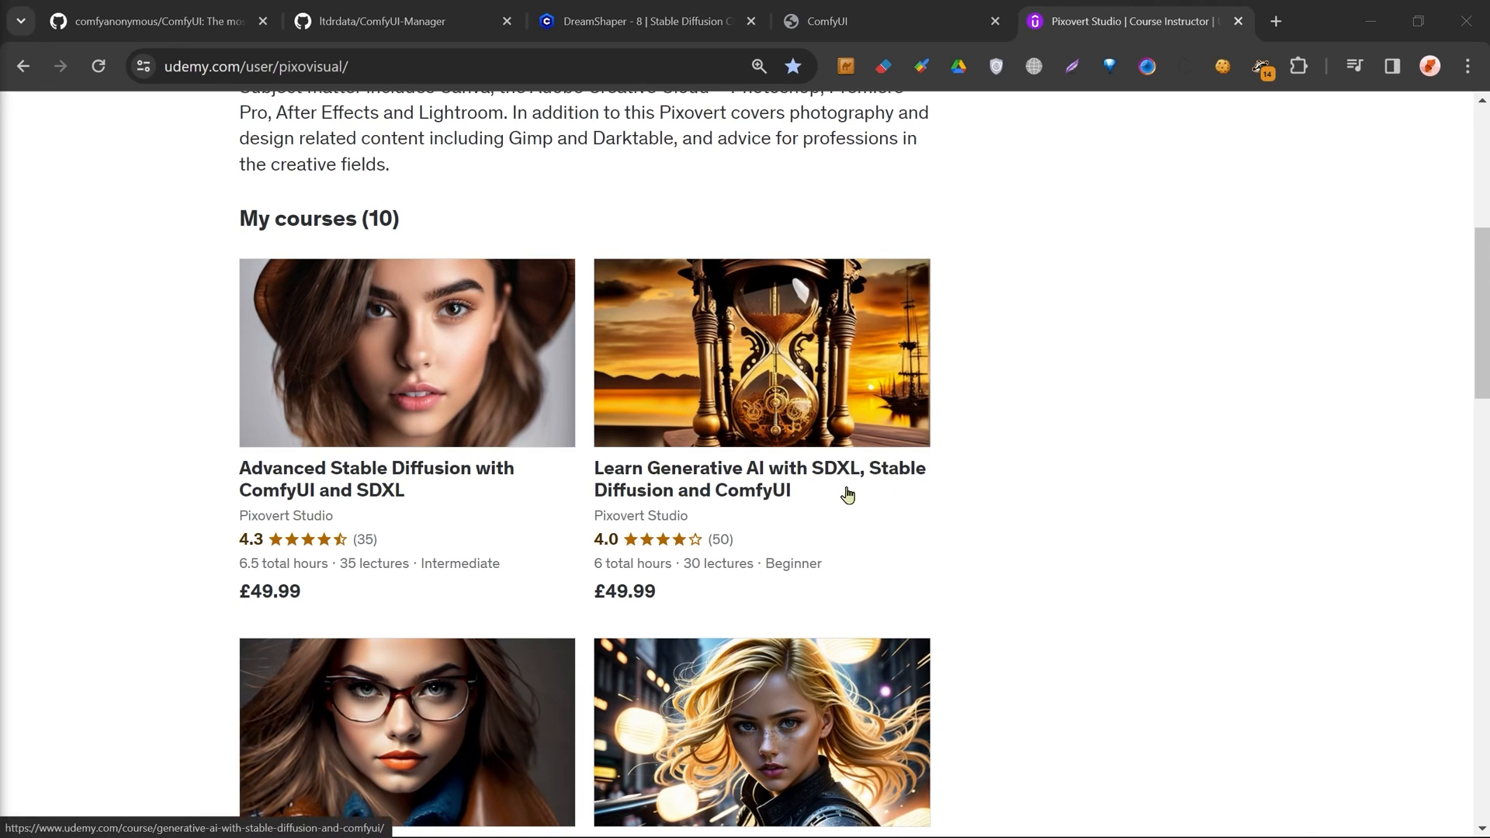
{"action": "mouse_move", "coordinate": [699, 522]}
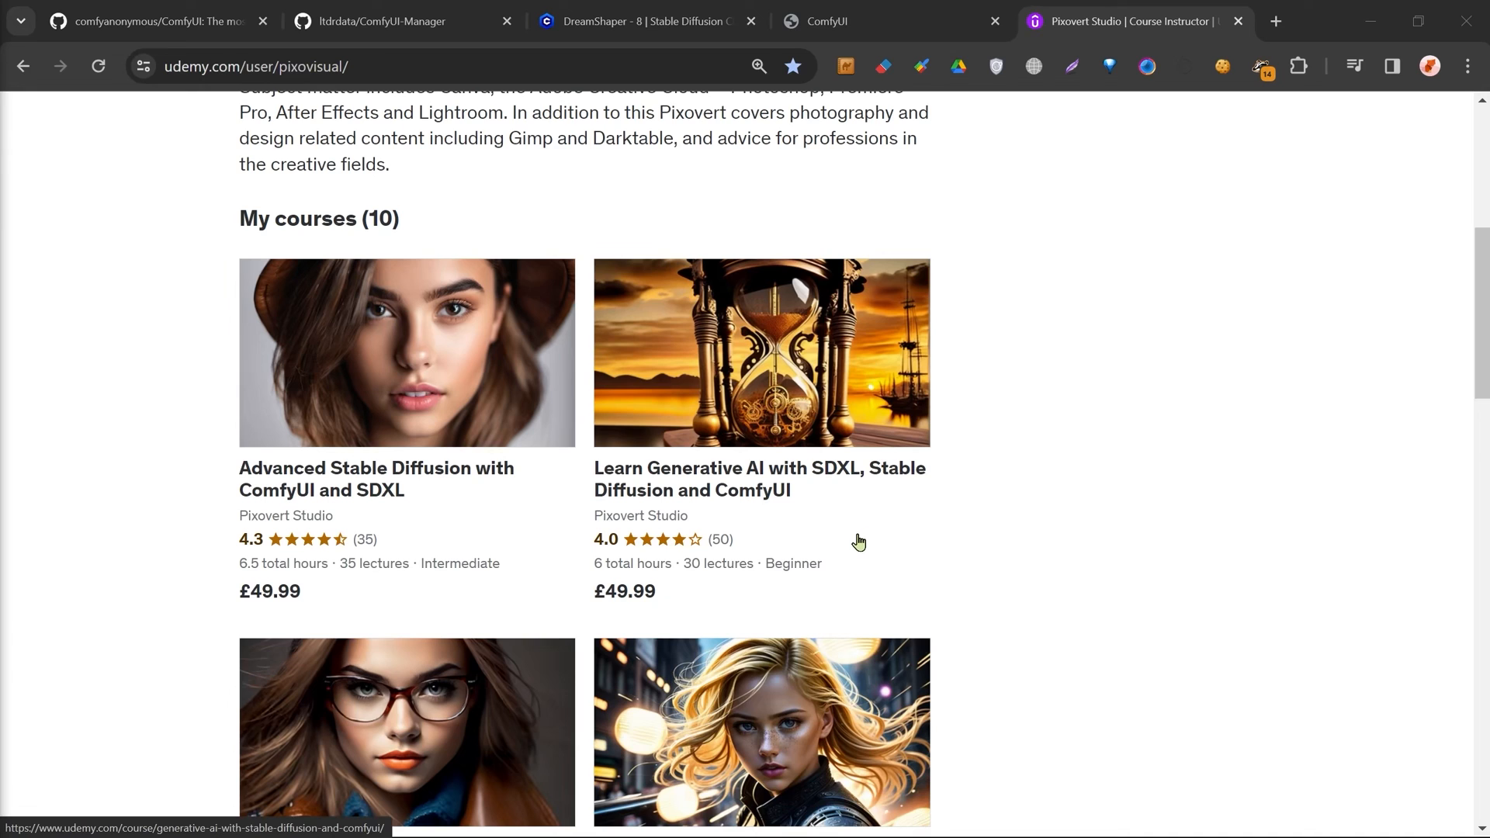
{"action": "scroll", "scroll_direction": "down", "scroll_amount": 3}
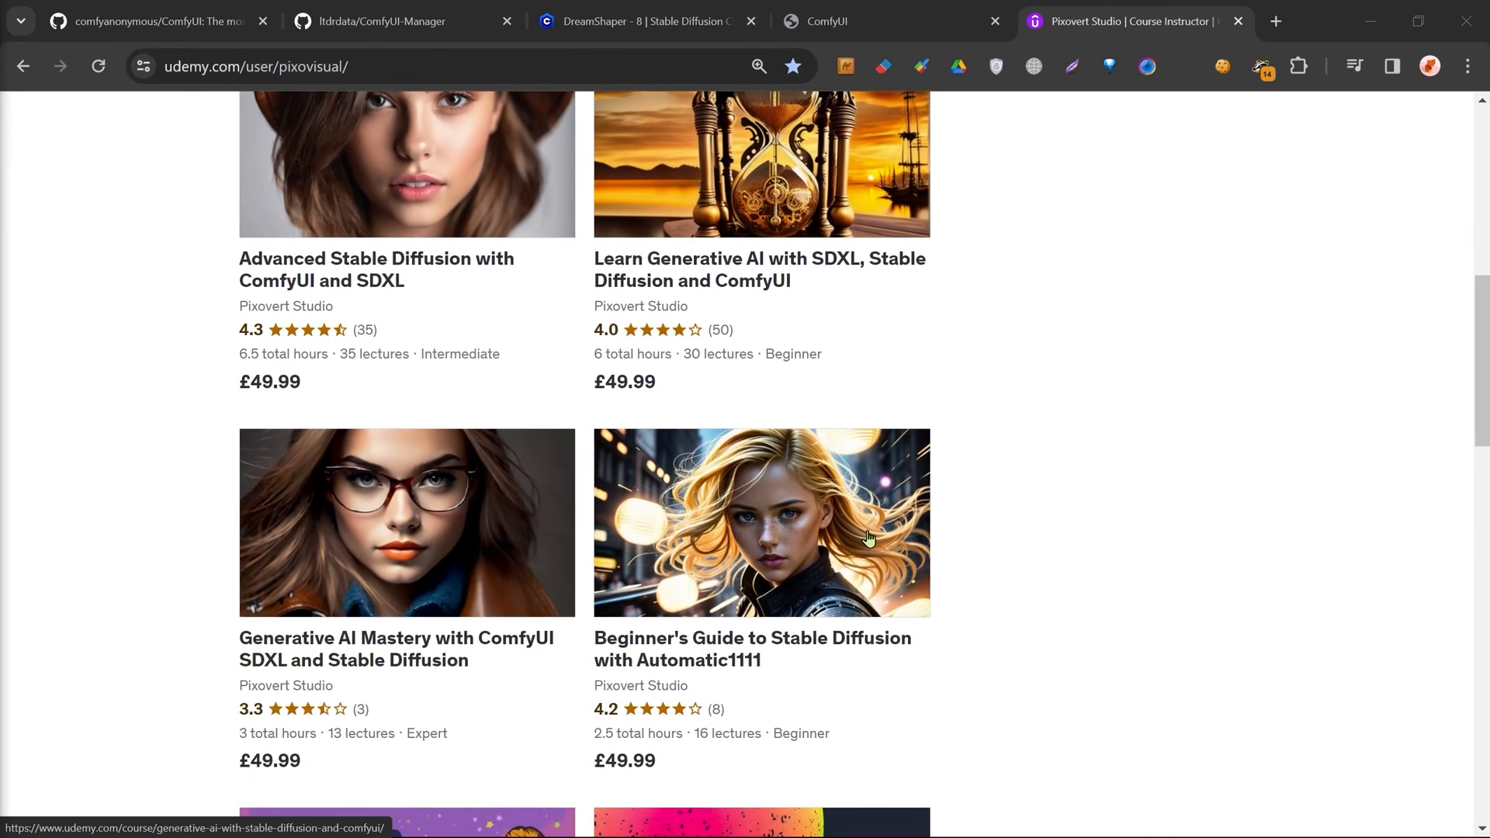
{"action": "scroll", "scroll_direction": "up", "scroll_amount": 3}
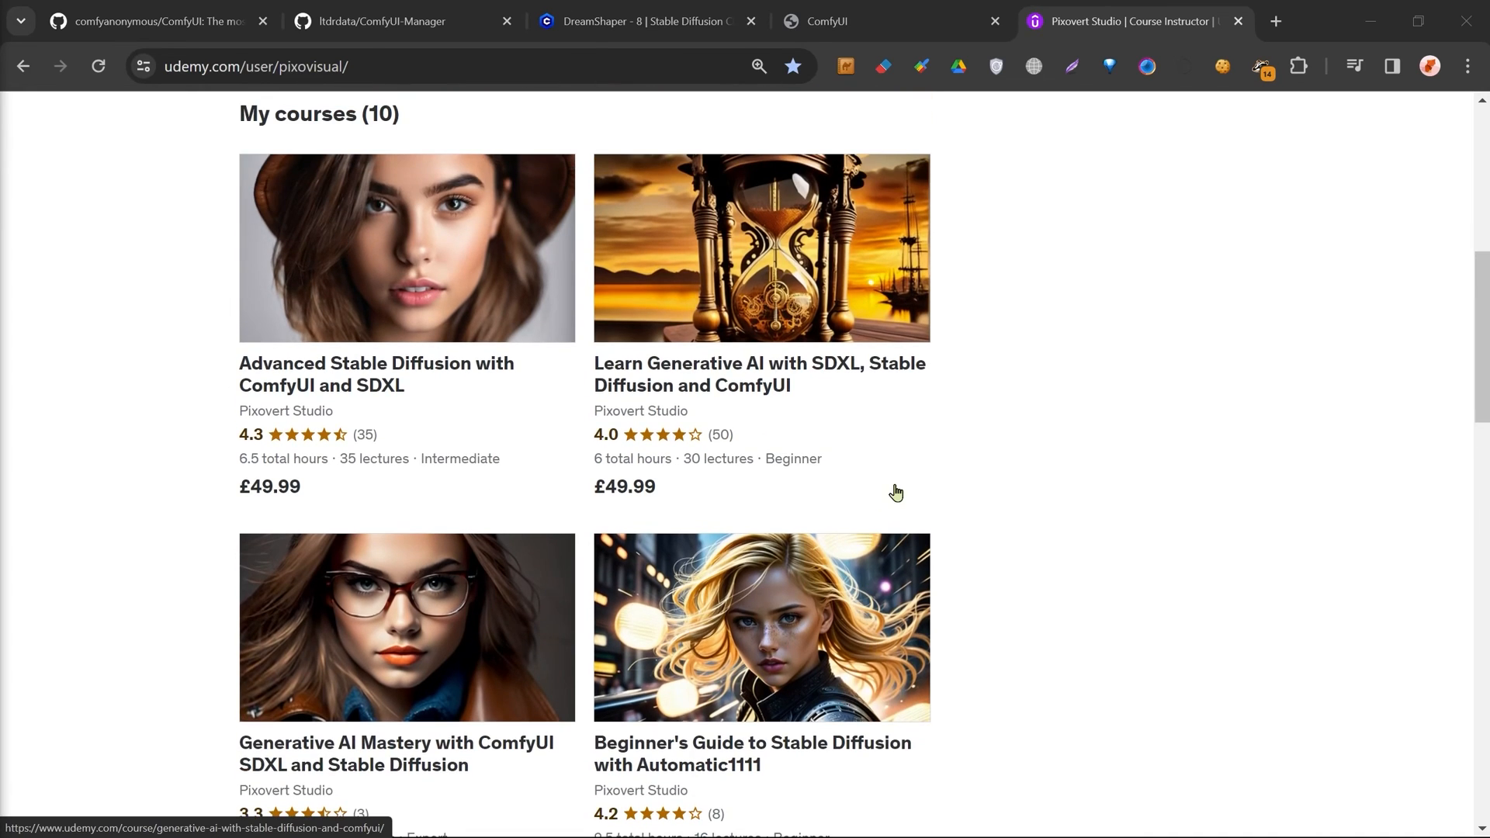
{"action": "mouse_move", "coordinate": [900, 491]}
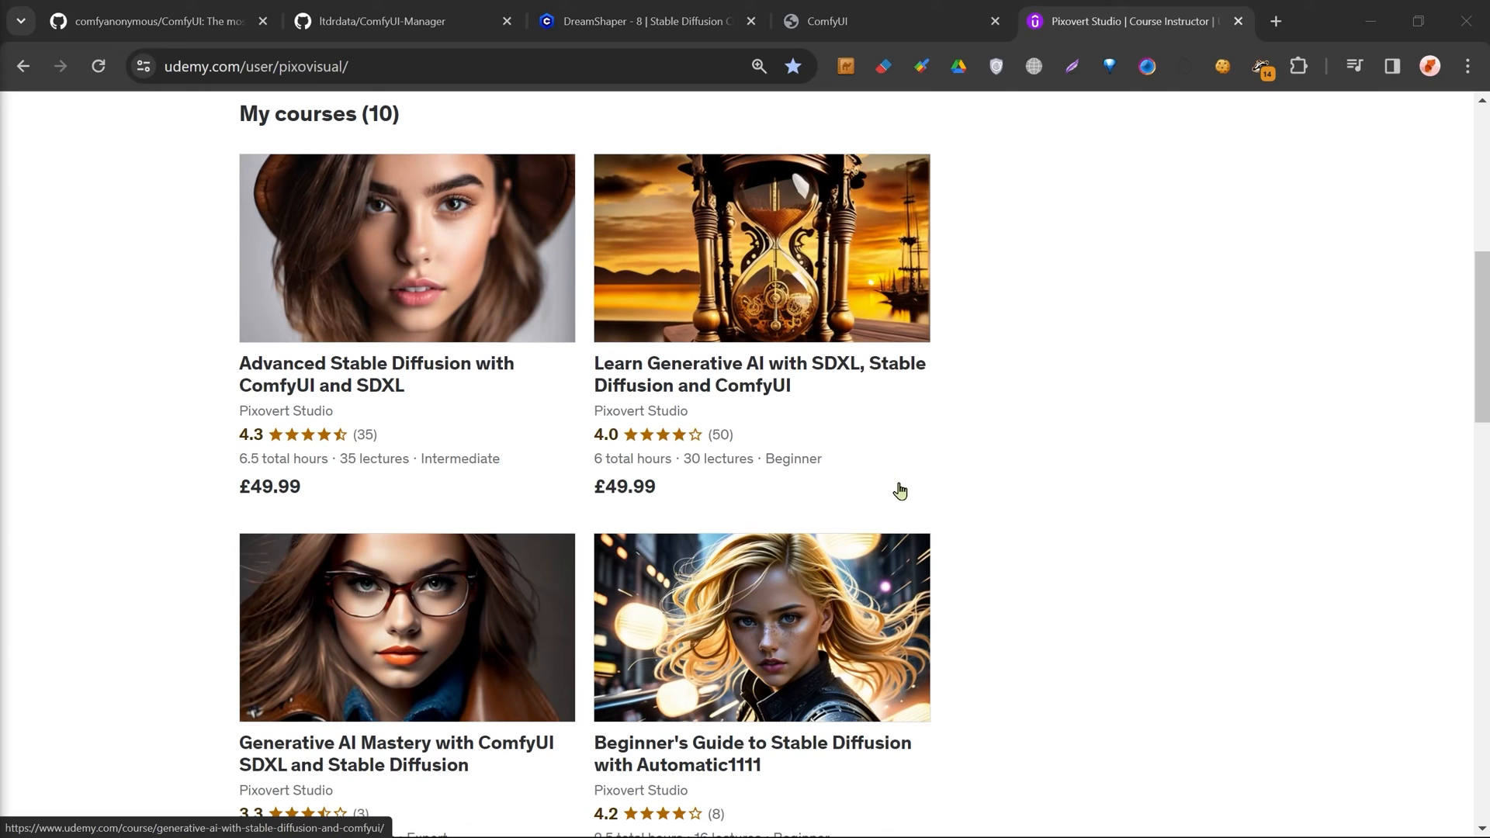
{"action": "mouse_move", "coordinate": [875, 480]}
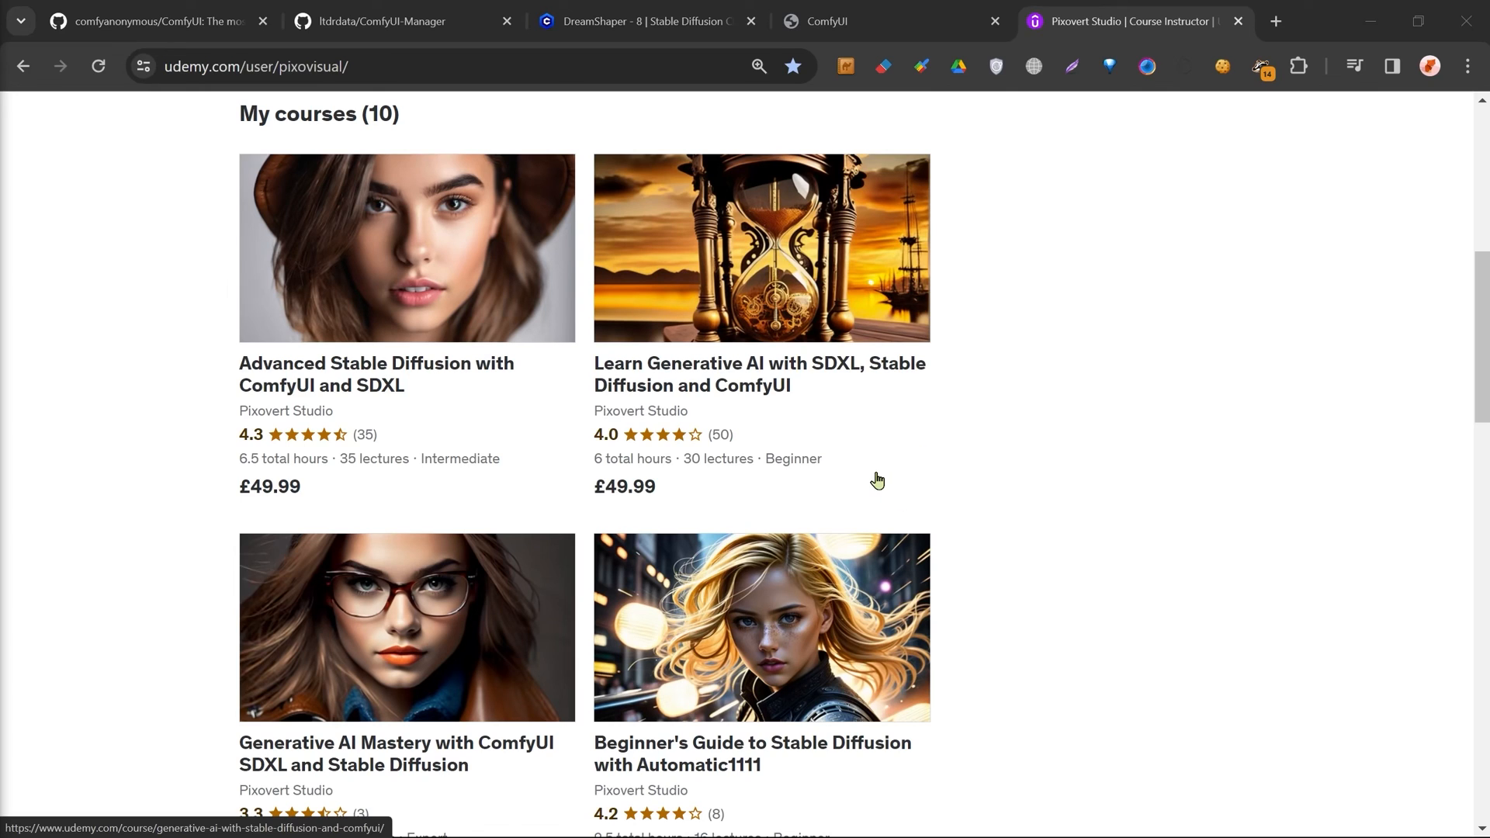